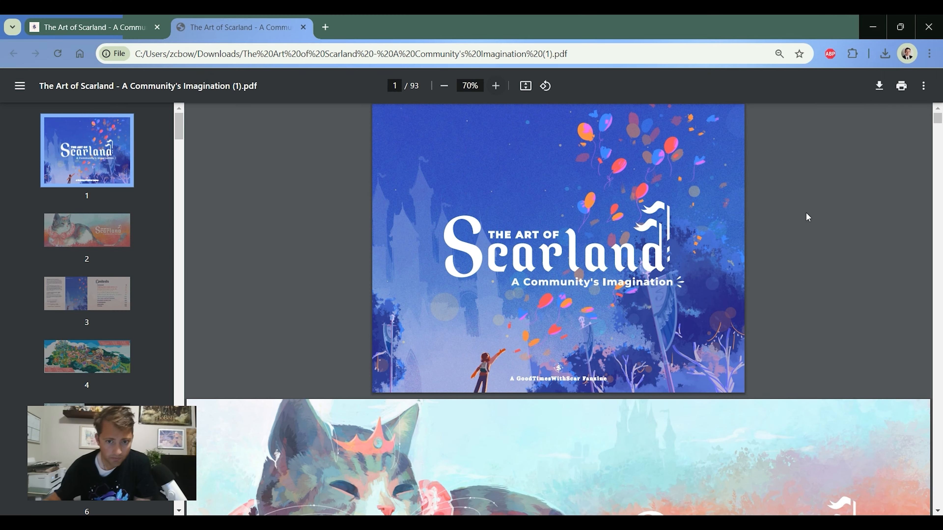
pyautogui.moveTo(243, 338)
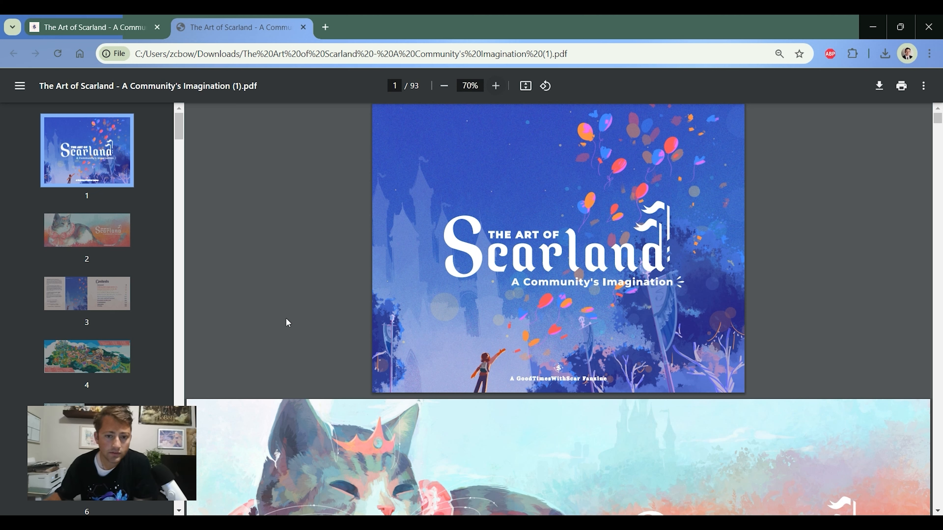
# - Scroll from the cover past the cat illustration to page 3, the Contents page
pyautogui.scroll(-3)
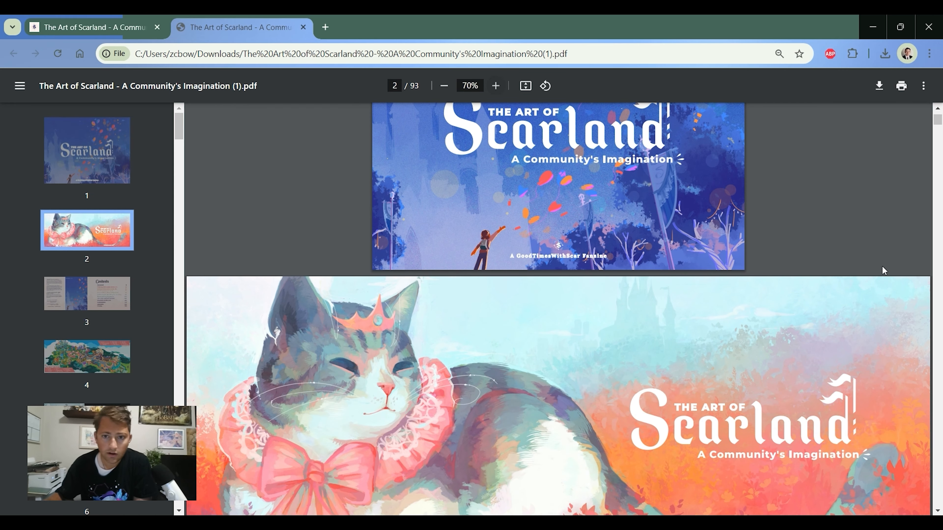
pyautogui.scroll(-3)
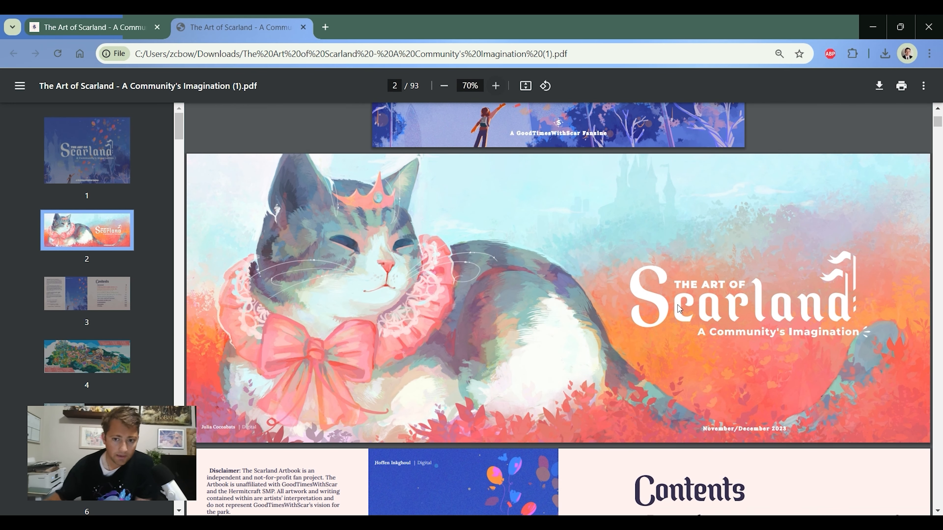
pyautogui.moveTo(10, 421)
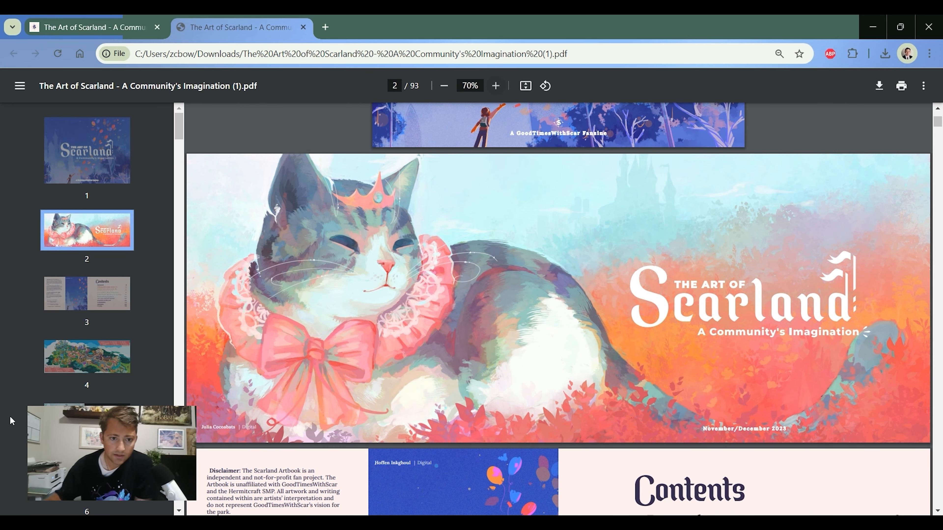
pyautogui.scroll(-3)
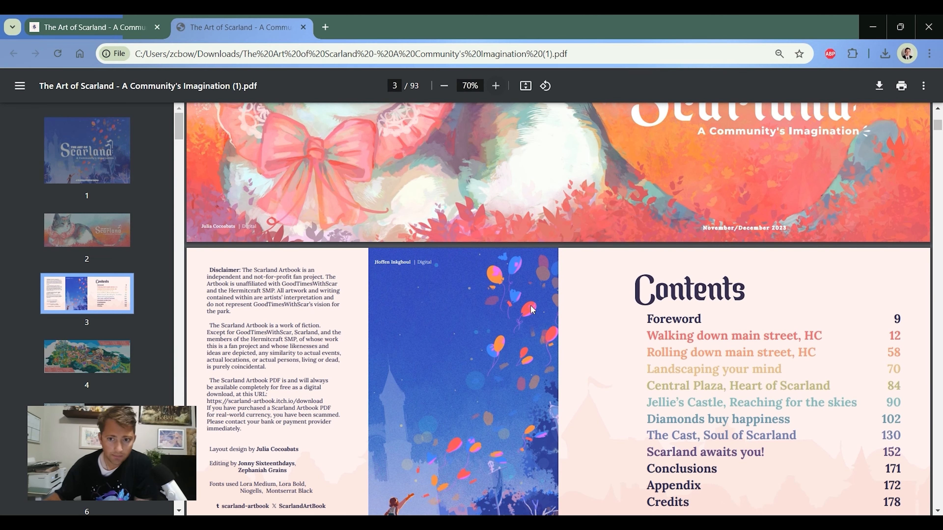
# - Scroll to page 4, the illustrated Scarland park map with its numbered attractions
pyautogui.scroll(-3)
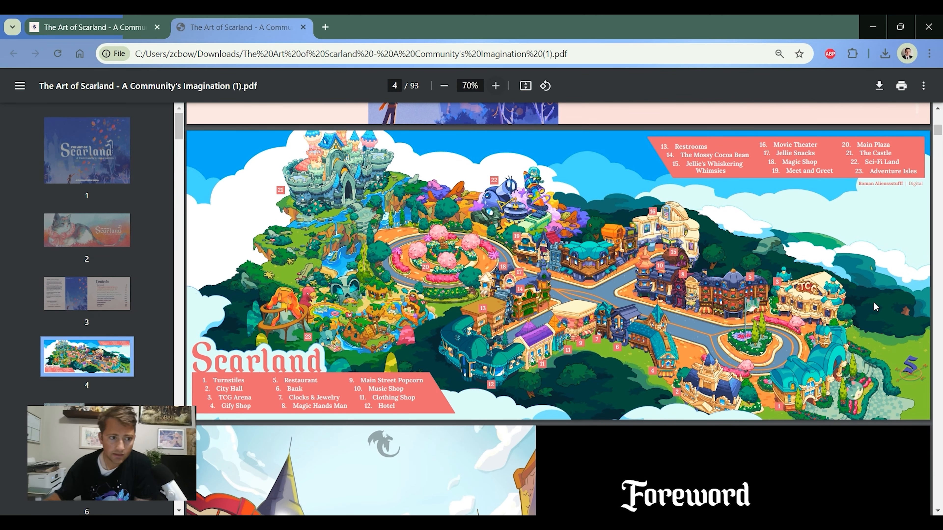
pyautogui.moveTo(537, 389)
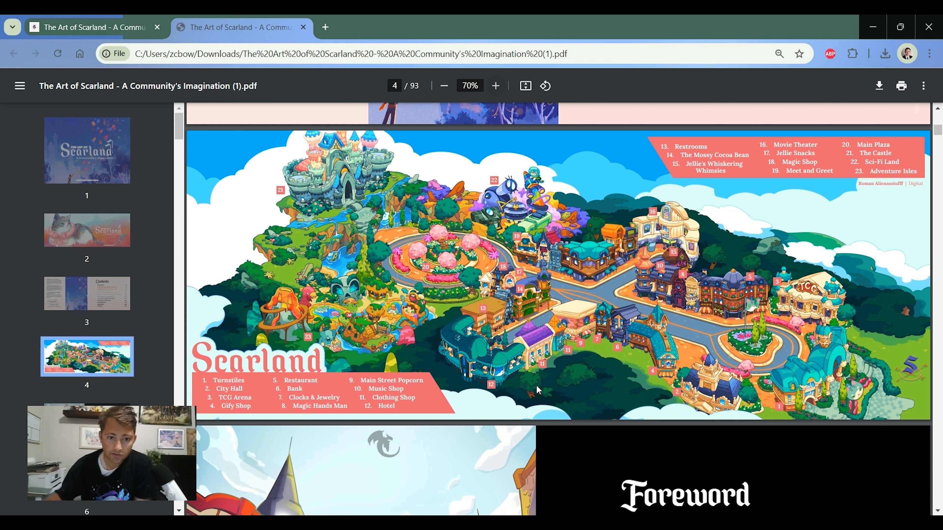
pyautogui.moveTo(223, 241)
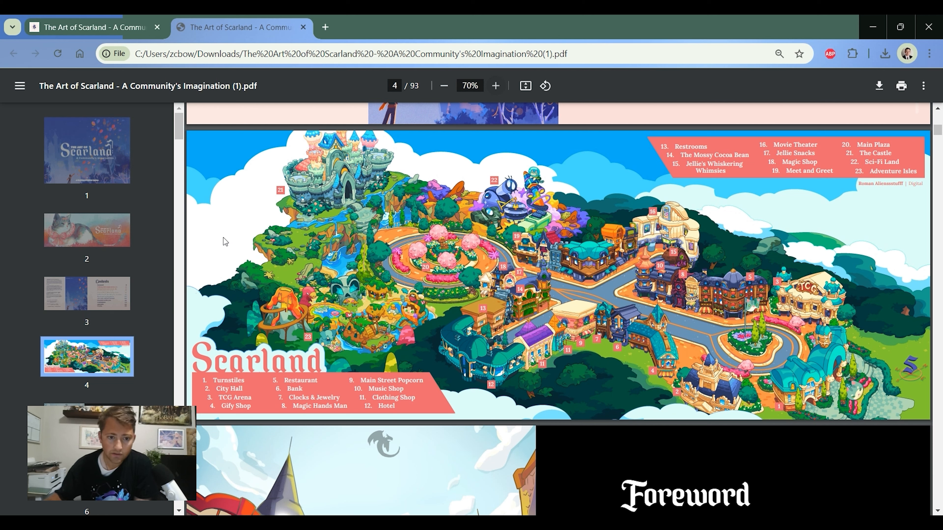
pyautogui.moveTo(712, 239)
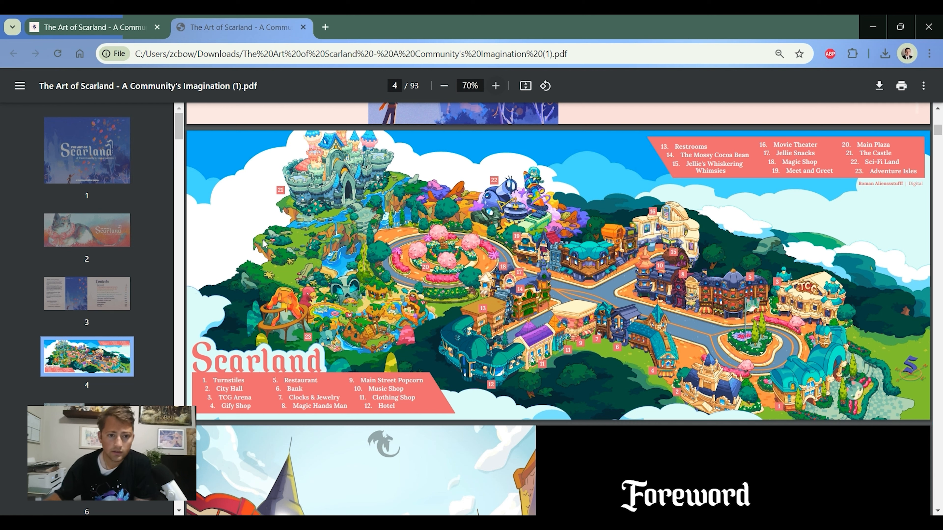
pyautogui.moveTo(816, 346)
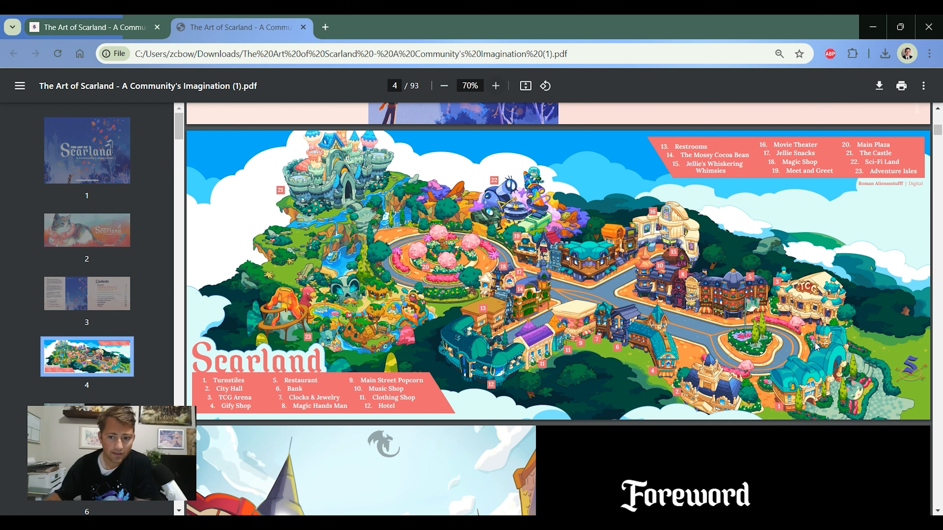
pyautogui.moveTo(739, 394)
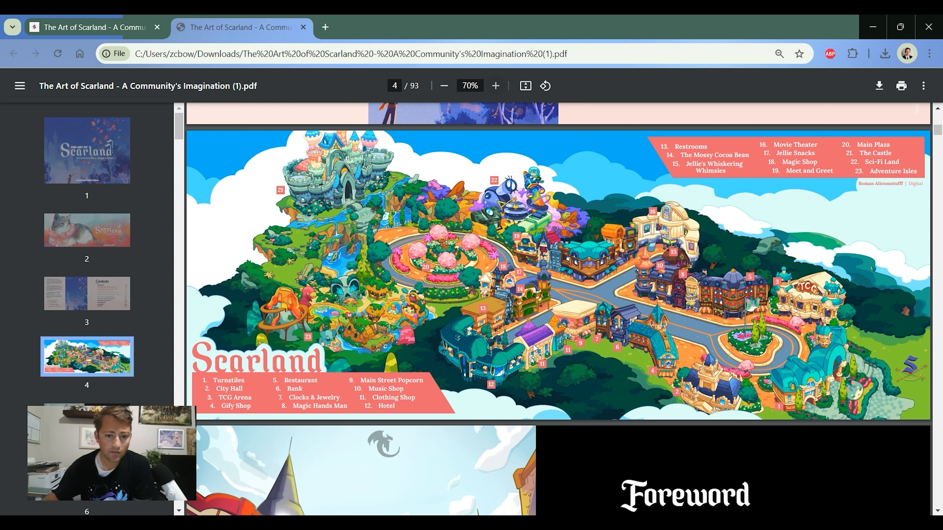
pyautogui.moveTo(810, 360)
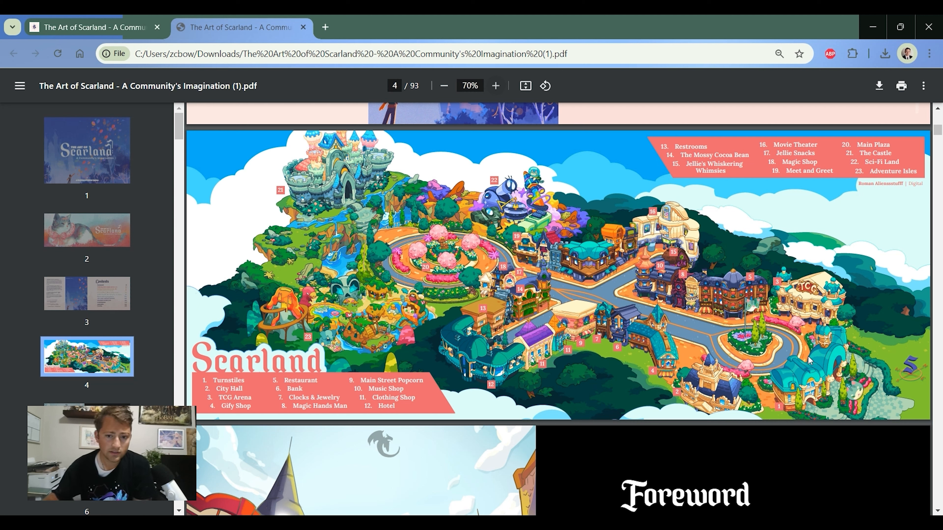
pyautogui.moveTo(835, 272)
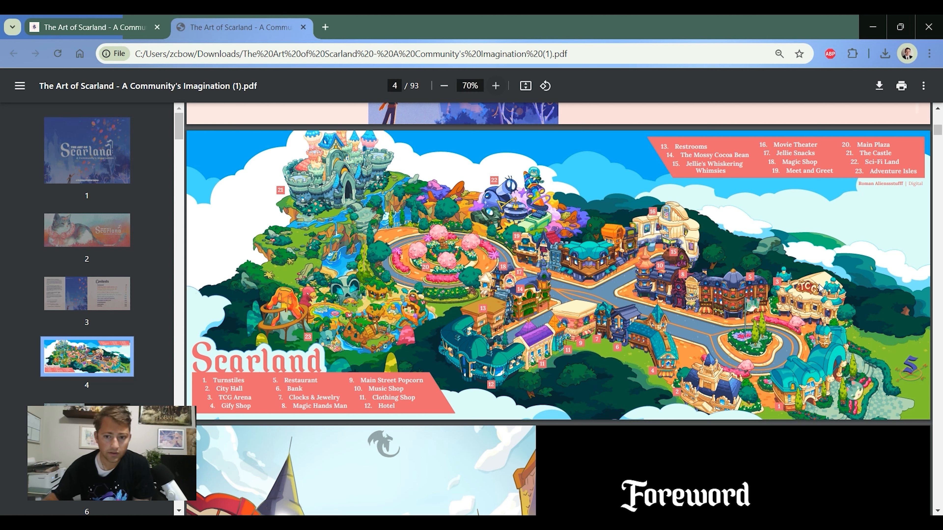
pyautogui.moveTo(913, 386)
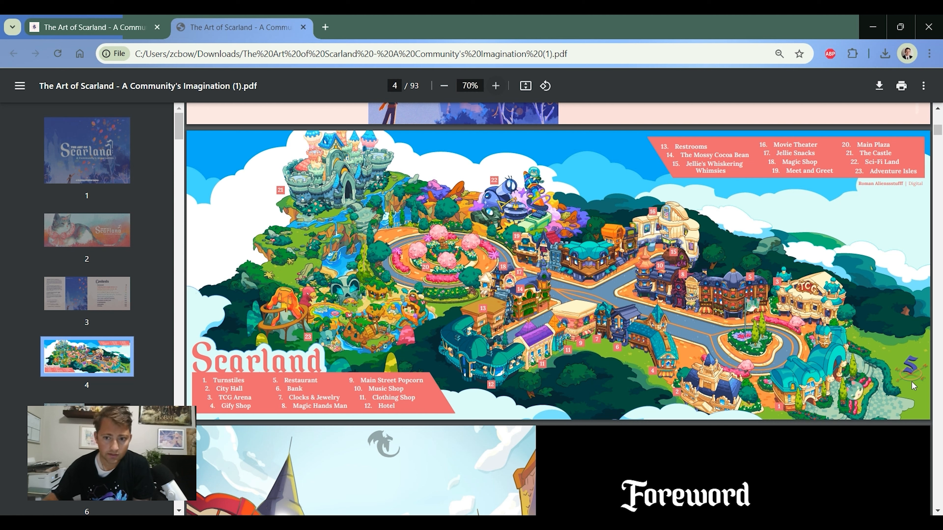
pyautogui.moveTo(795, 373)
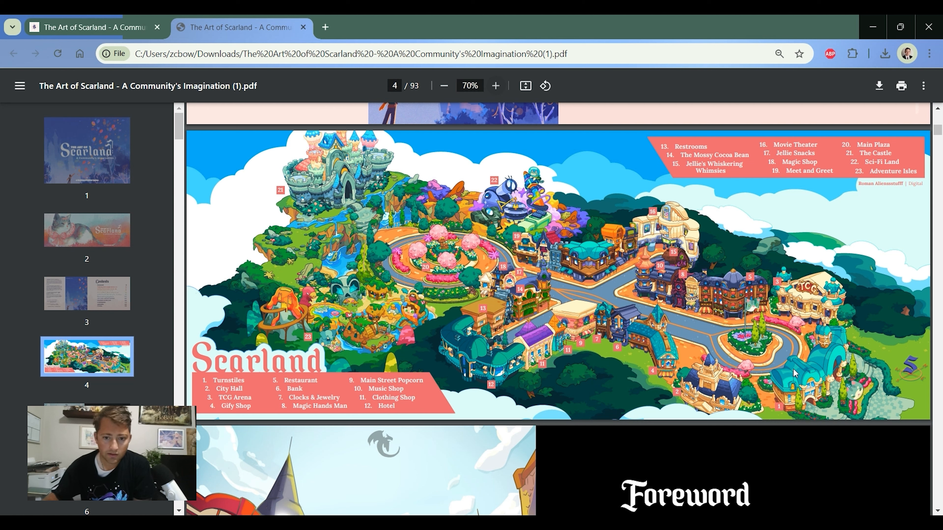
pyautogui.moveTo(785, 389)
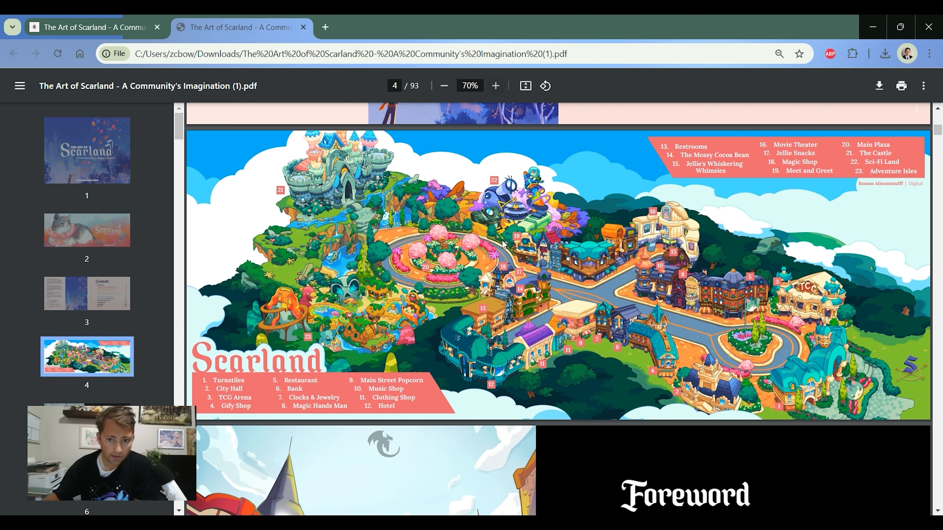
pyautogui.moveTo(812, 343)
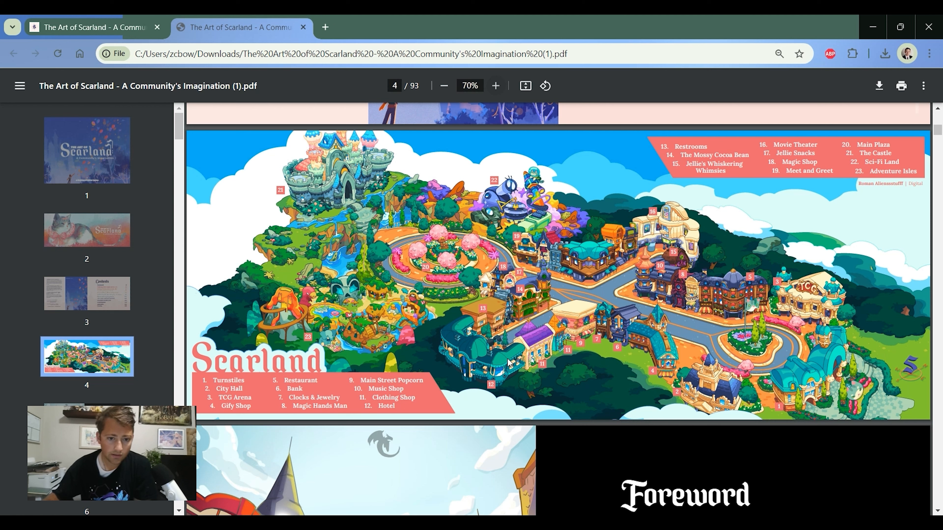
pyautogui.moveTo(292, 353)
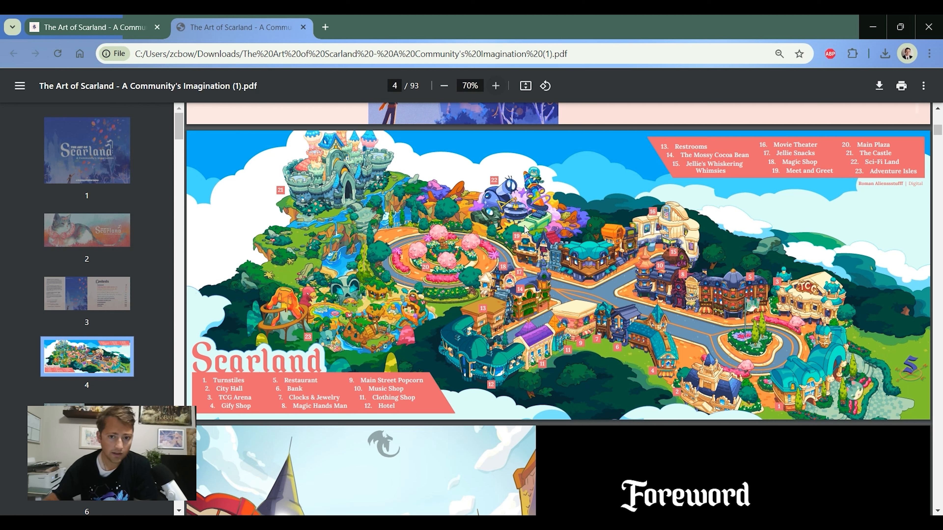
pyautogui.moveTo(637, 275)
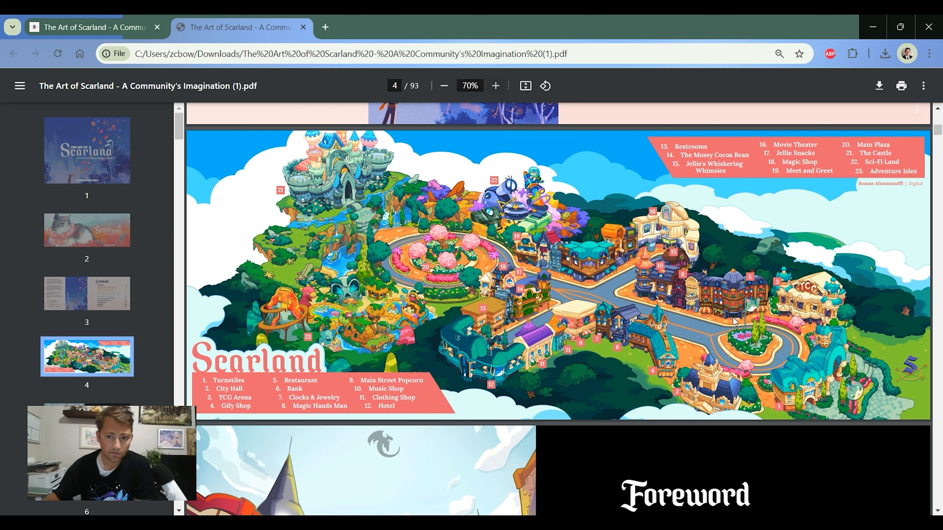
# - Scroll through the Foreword and Main Street pages 5–8 to the page 9 Main Gate spread
pyautogui.scroll(-3)
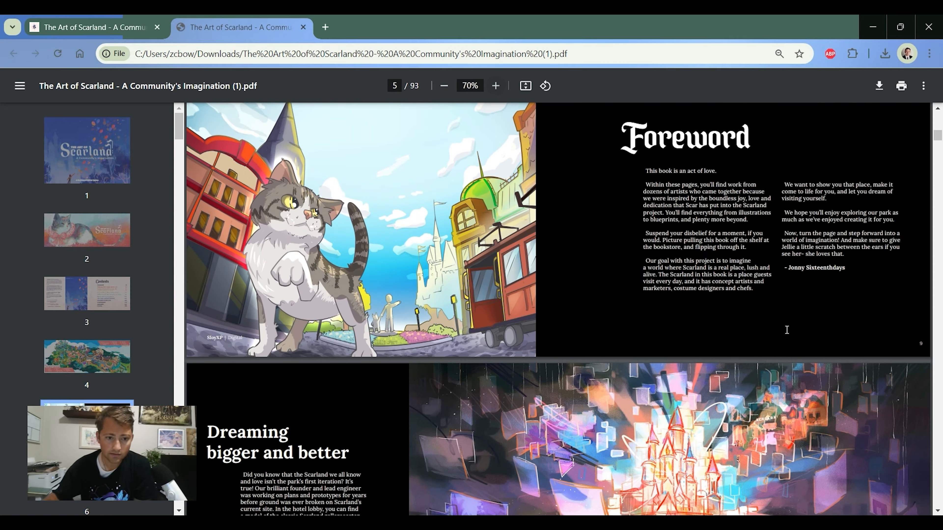
pyautogui.scroll(-3)
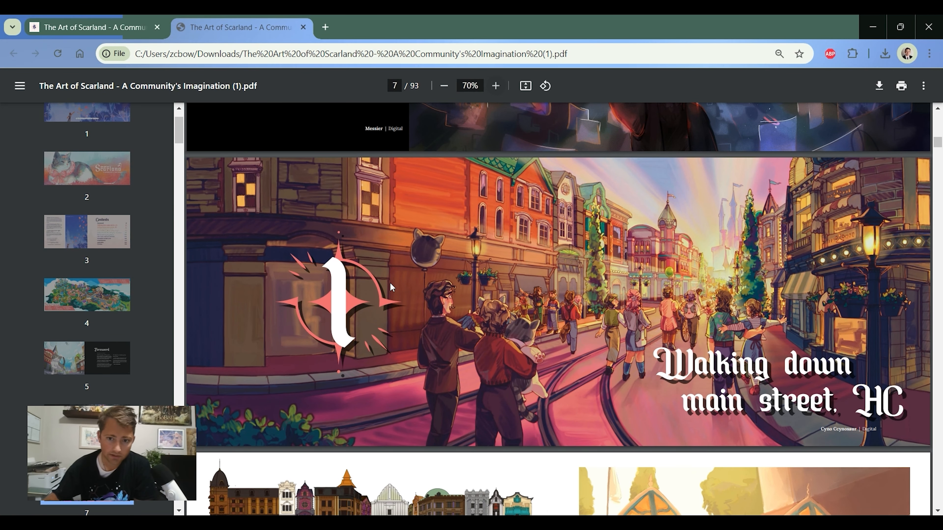
pyautogui.moveTo(752, 278)
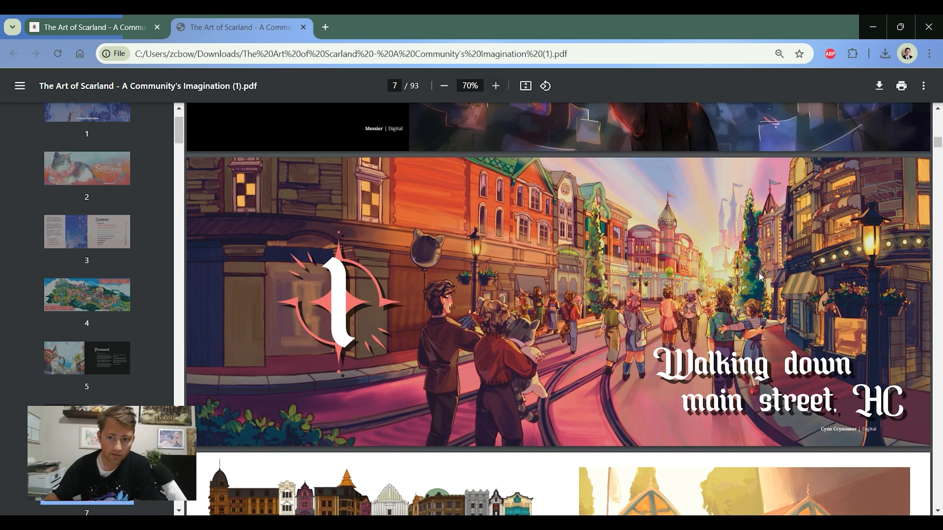
pyautogui.scroll(-3)
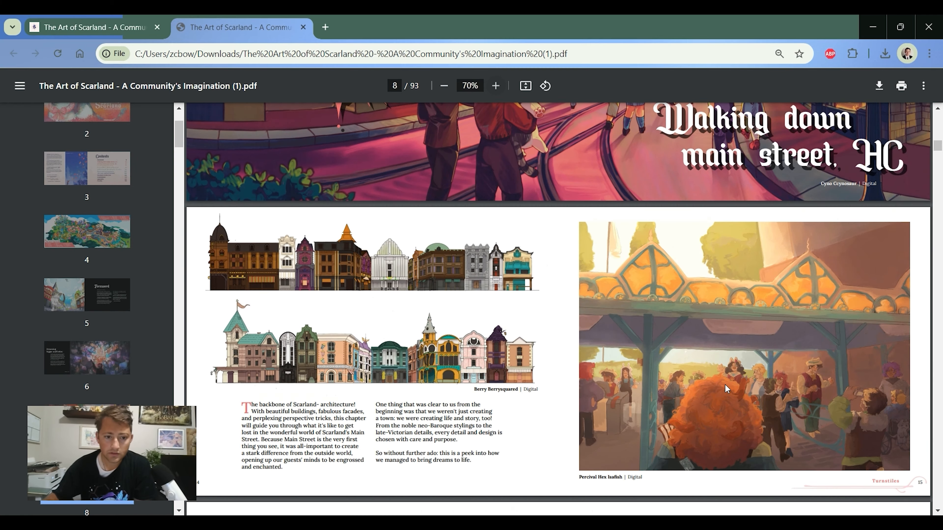
pyautogui.scroll(-3)
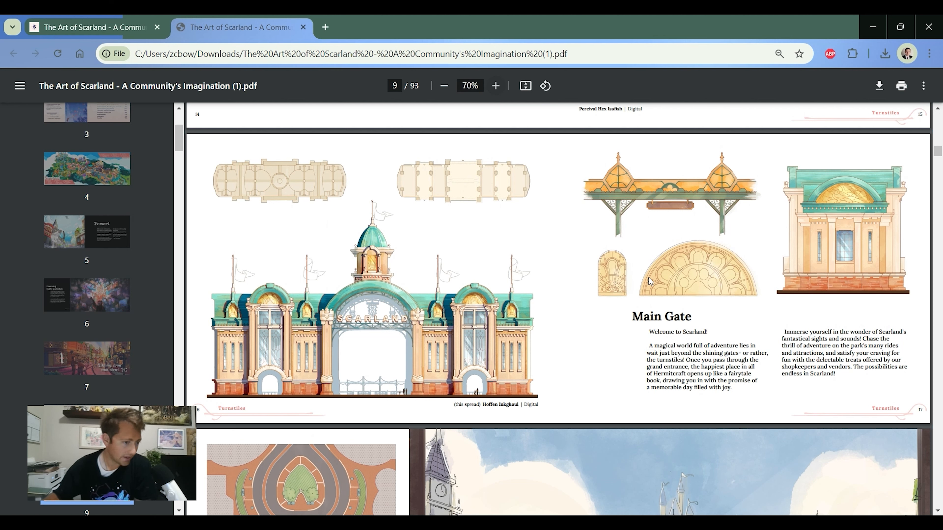
pyautogui.moveTo(632, 409)
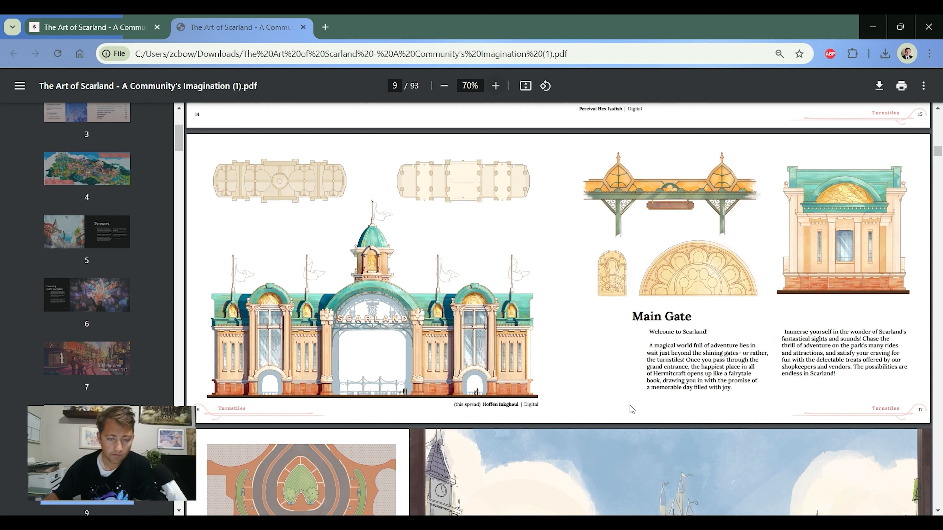
pyautogui.moveTo(594, 338)
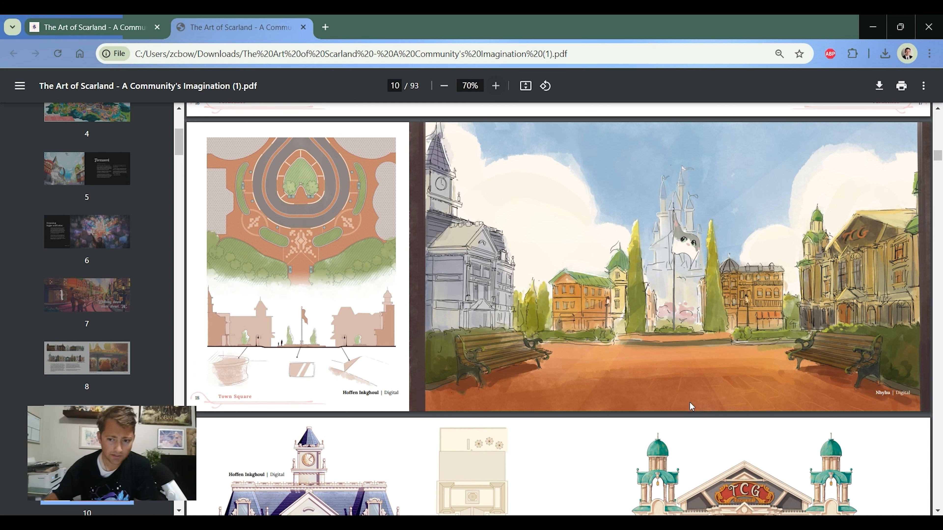
pyautogui.moveTo(320, 308)
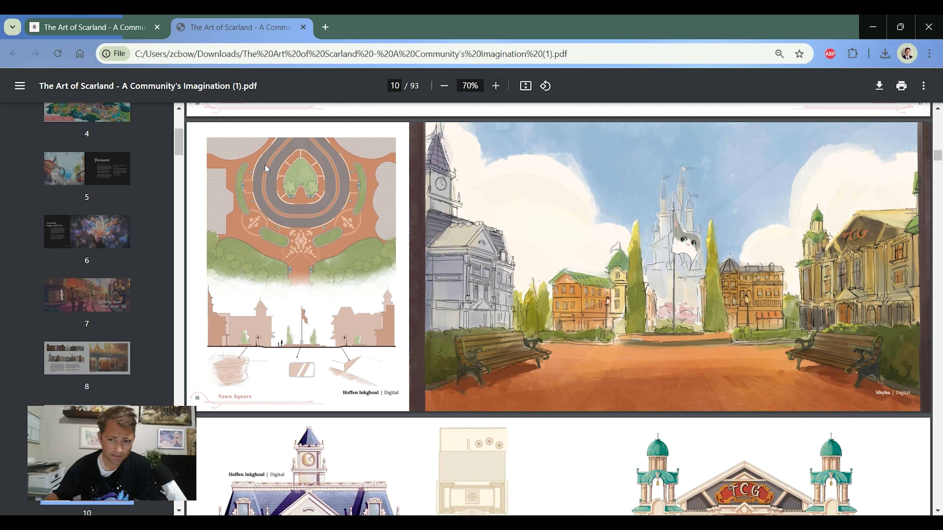
pyautogui.moveTo(269, 129)
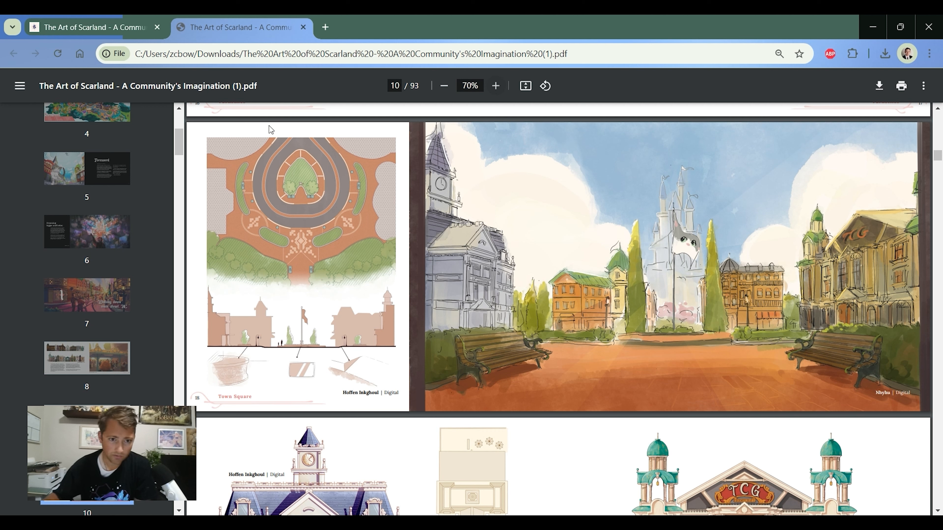
pyautogui.moveTo(261, 157)
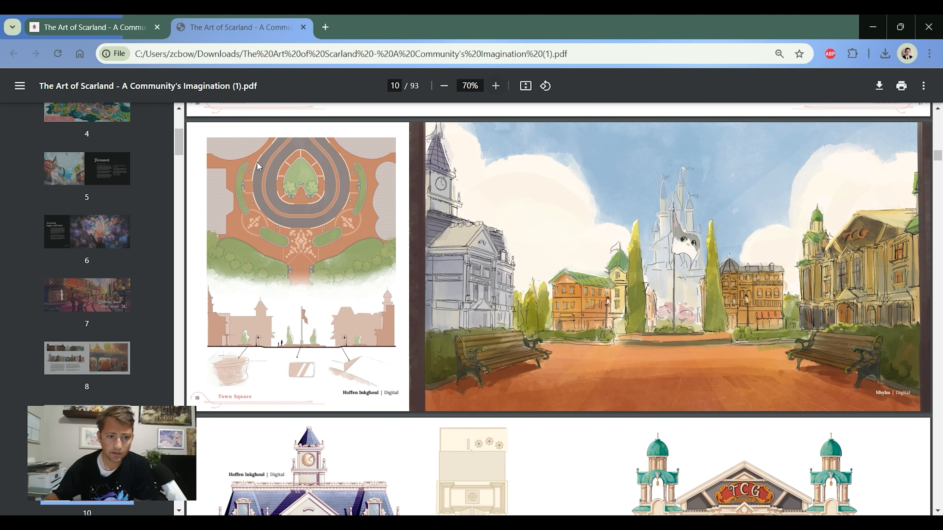
pyautogui.moveTo(365, 132)
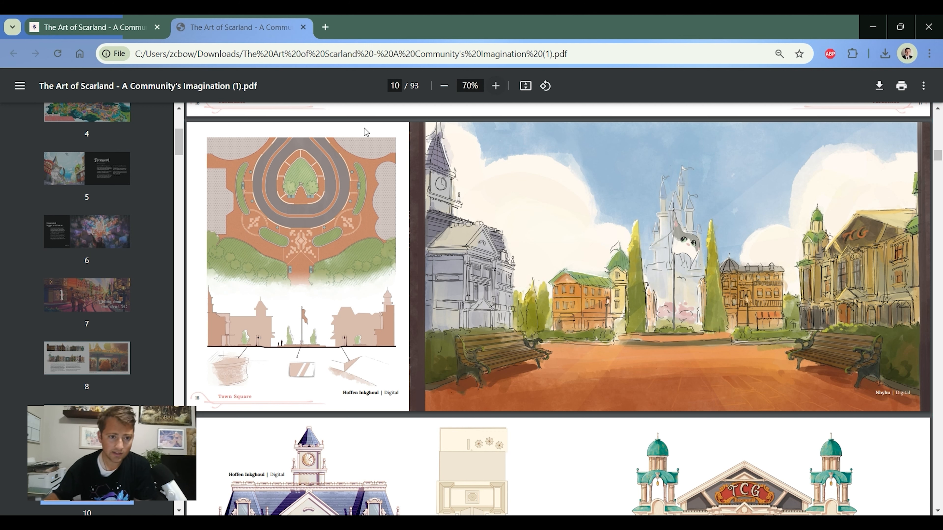
pyautogui.moveTo(303, 227)
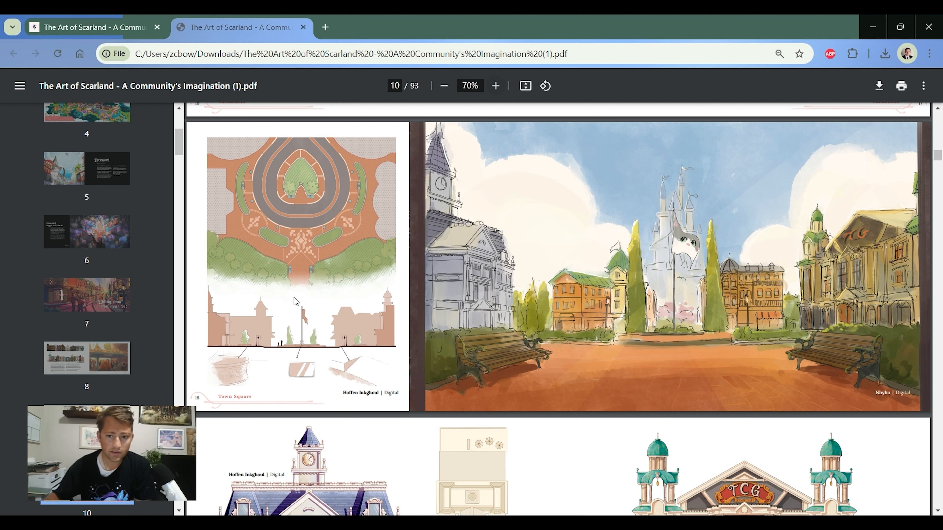
pyautogui.moveTo(514, 364)
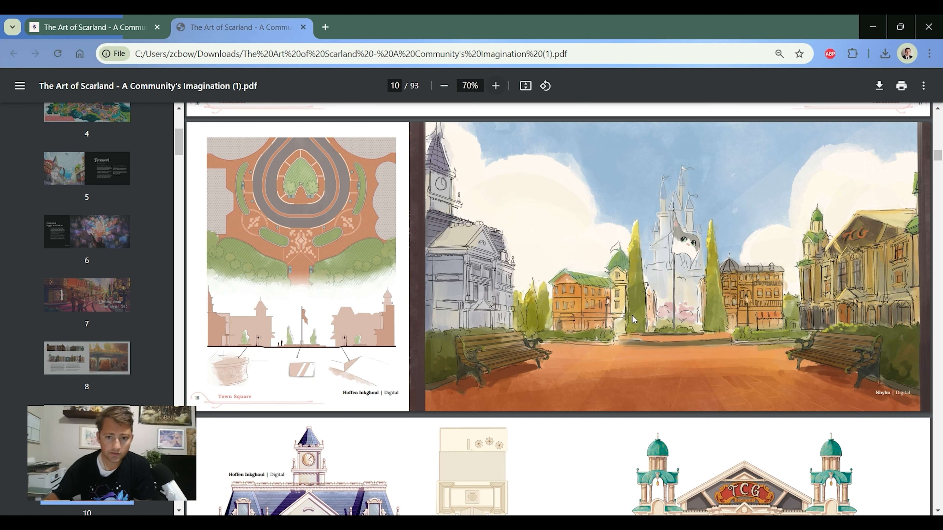
pyautogui.moveTo(867, 300)
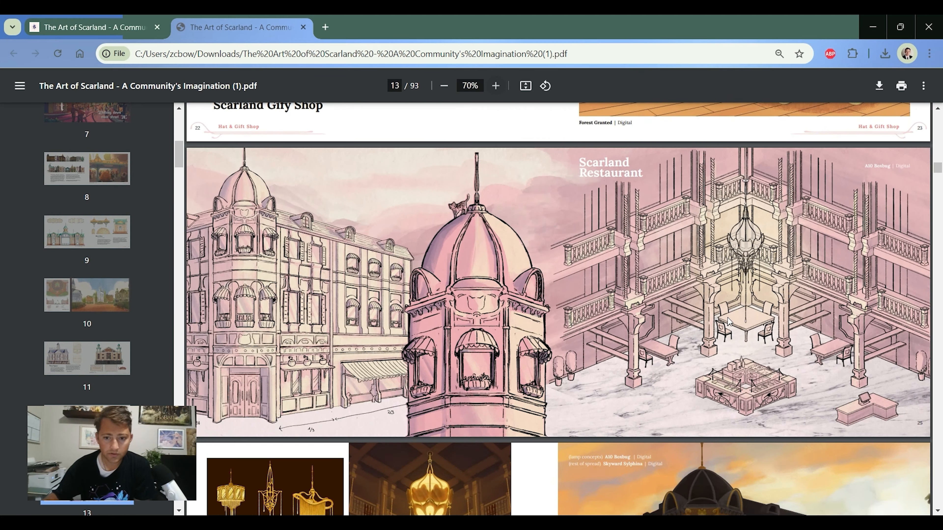
# - Scroll through page 19 to page 21 showing the Clothing Shop and Hotel spreads
pyautogui.scroll(-3)
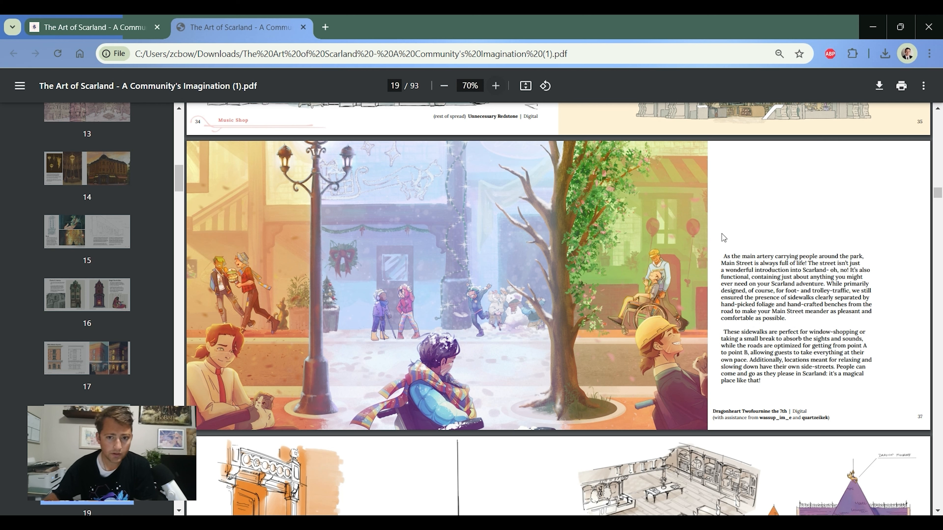
pyautogui.moveTo(335, 152)
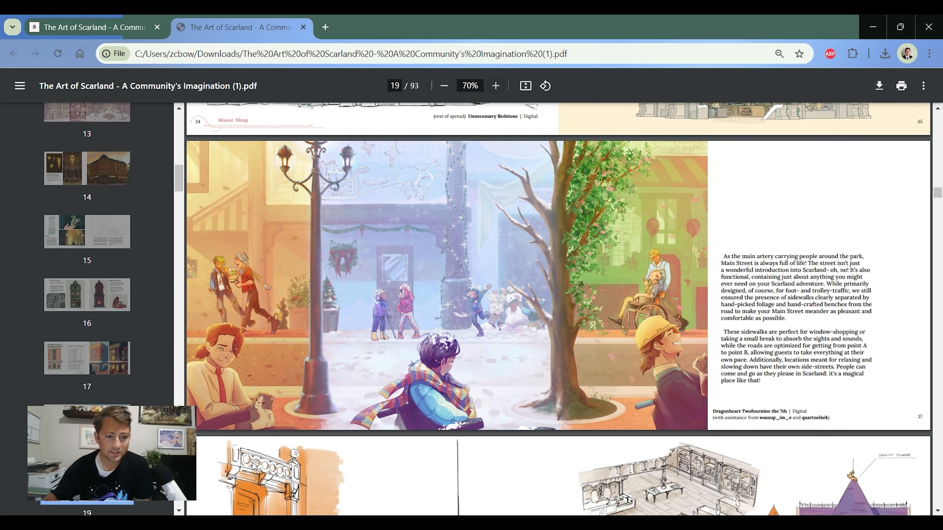
pyautogui.moveTo(590, 175)
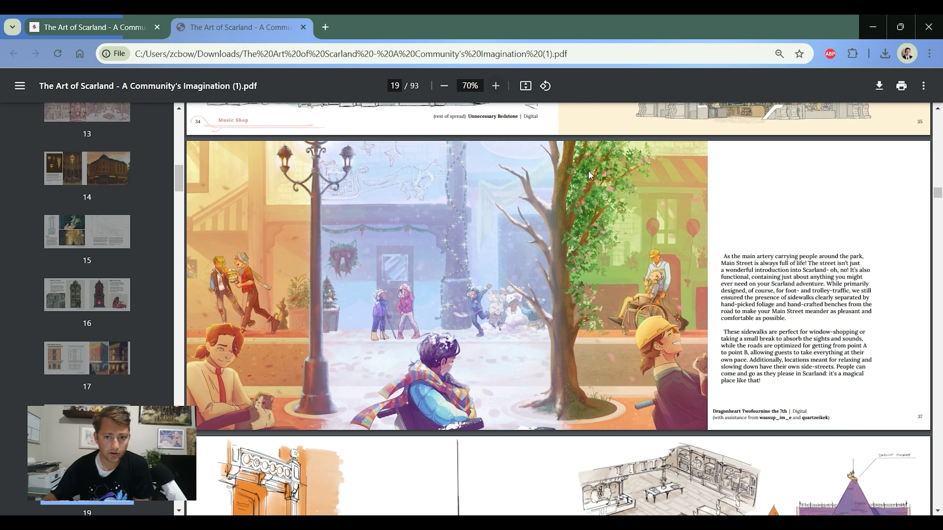
pyautogui.scroll(-3)
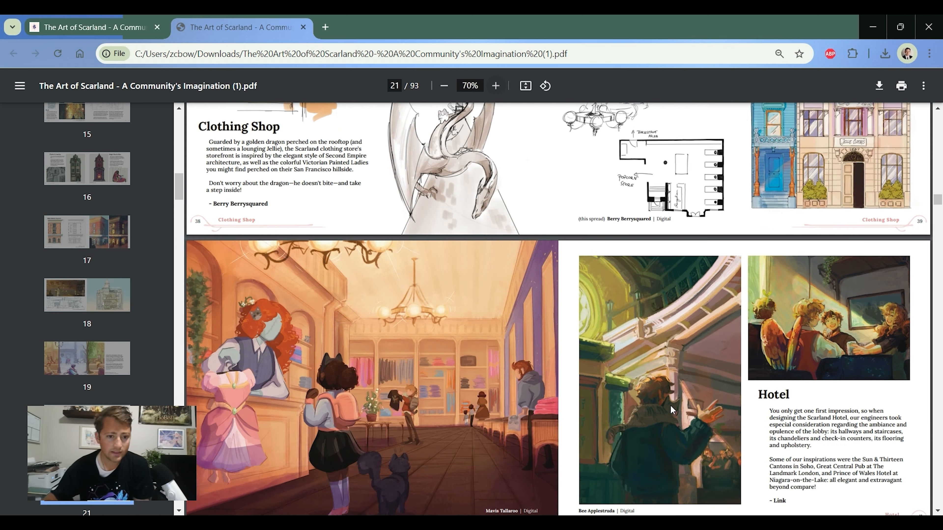
# - Scroll past the restrooms and green cafe interior through the Cafe & Book Shop floor plans and signs
pyautogui.scroll(-3)
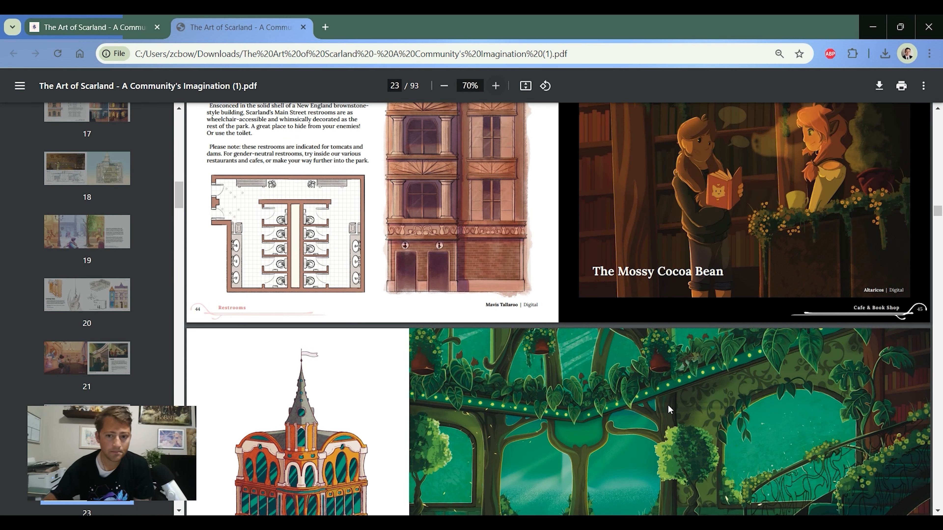
pyautogui.scroll(-3)
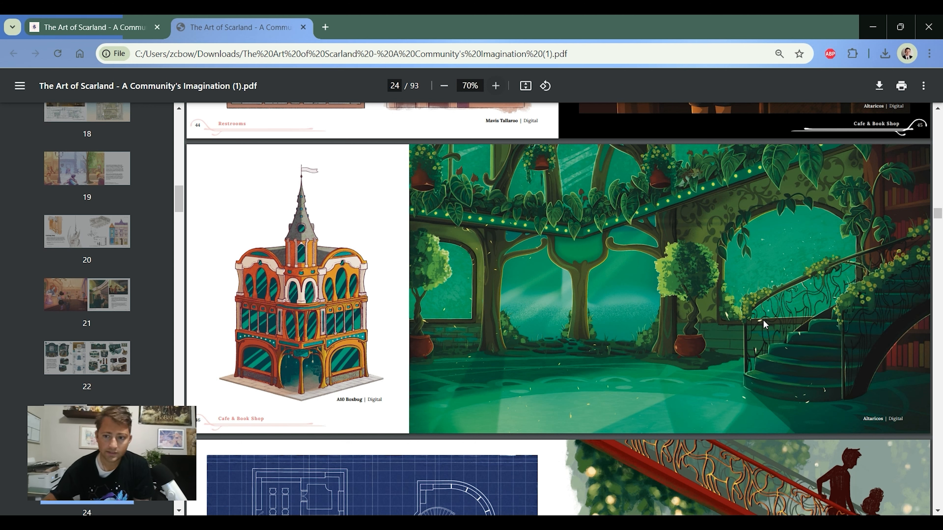
pyautogui.moveTo(656, 215)
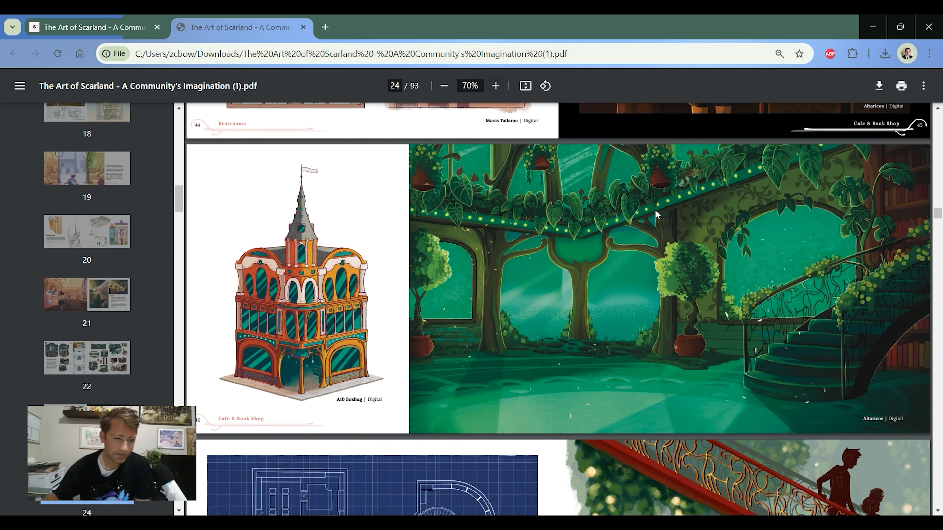
pyautogui.moveTo(481, 208)
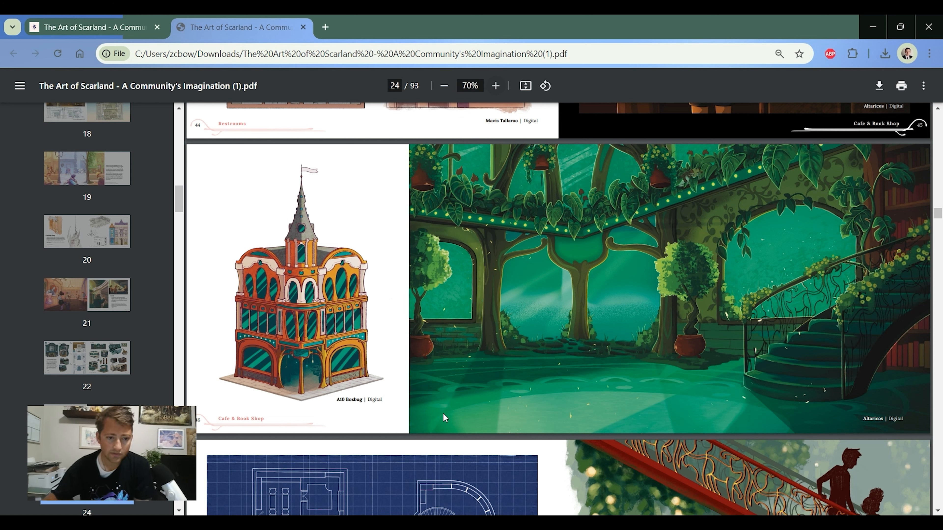
pyautogui.moveTo(939, 203)
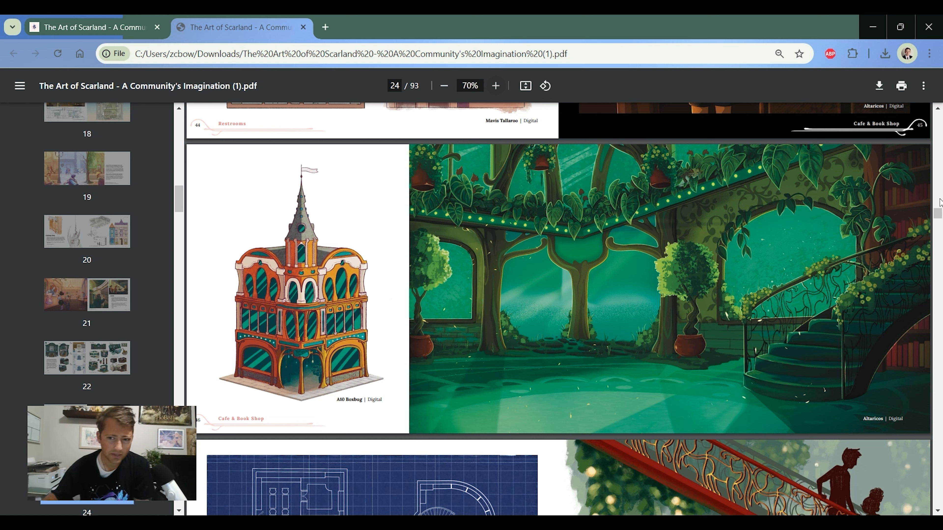
pyautogui.moveTo(409, 197)
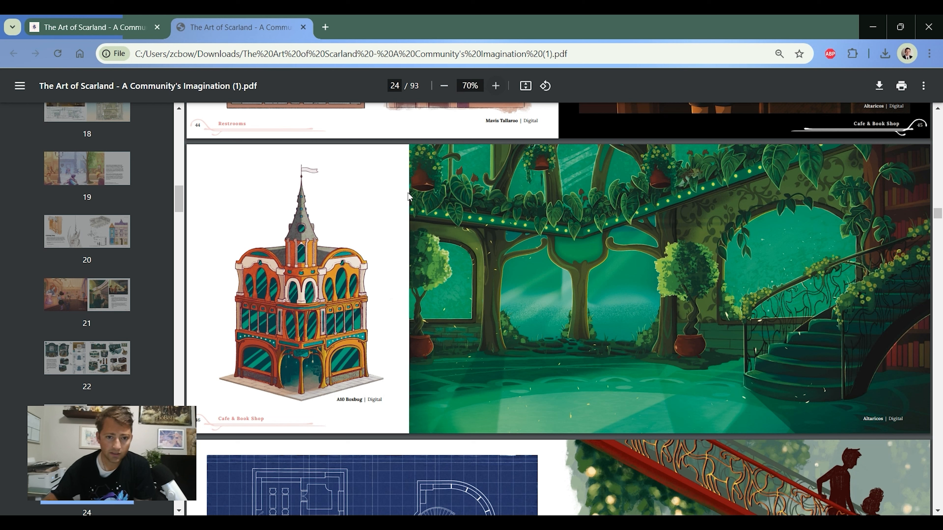
pyautogui.moveTo(796, 295)
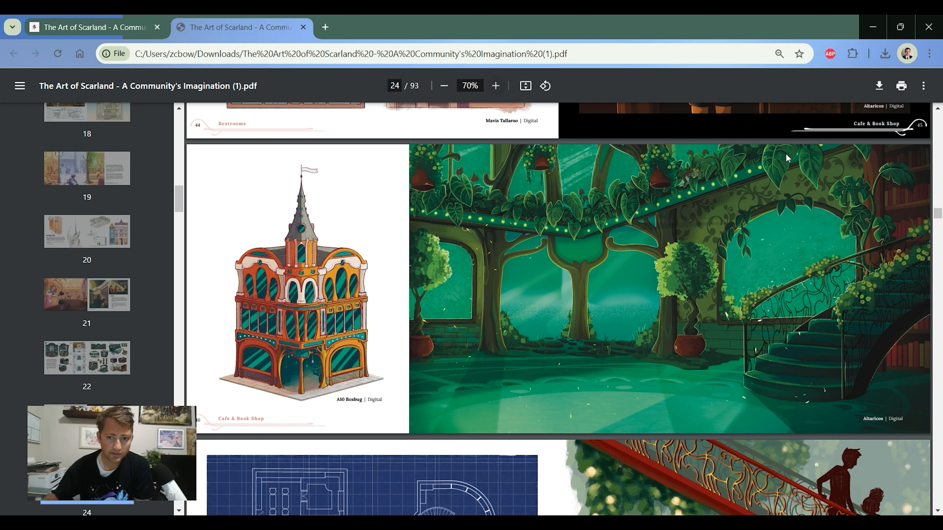
pyautogui.moveTo(691, 186)
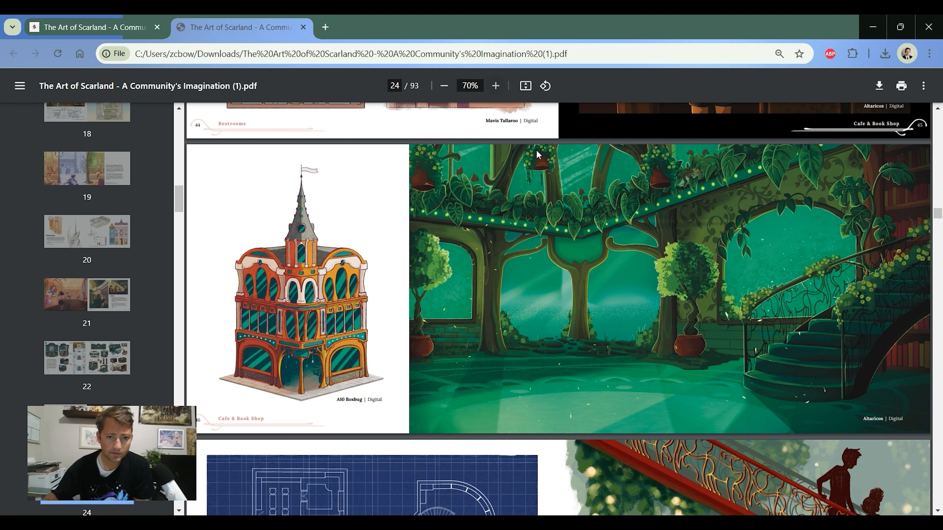
pyautogui.moveTo(458, 155)
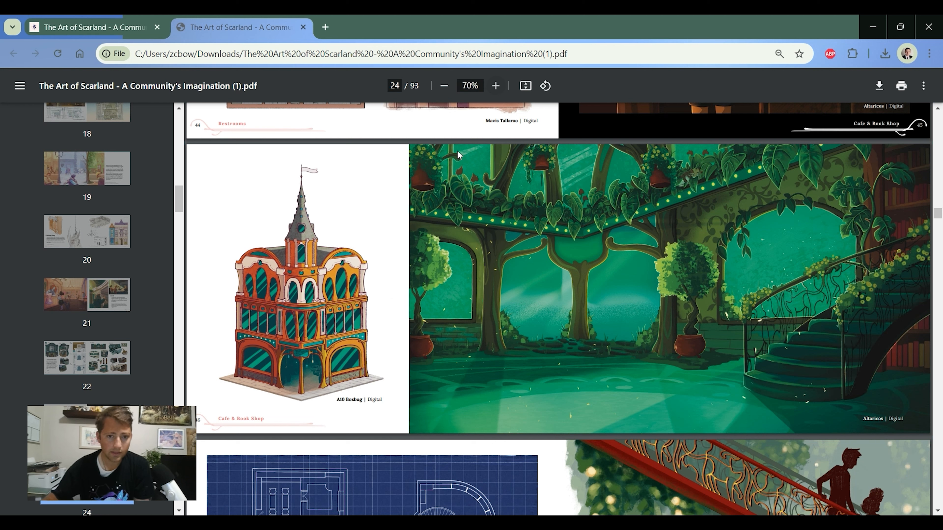
pyautogui.moveTo(793, 300)
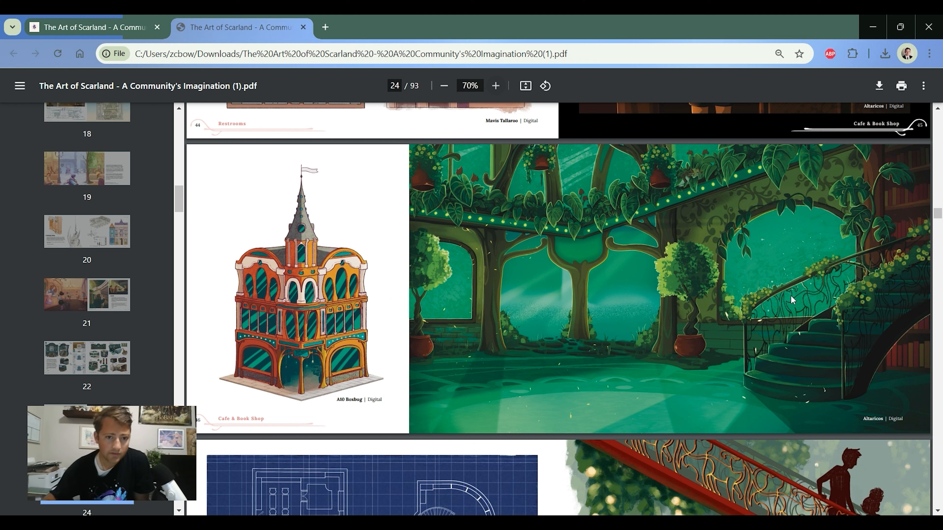
pyautogui.scroll(-3)
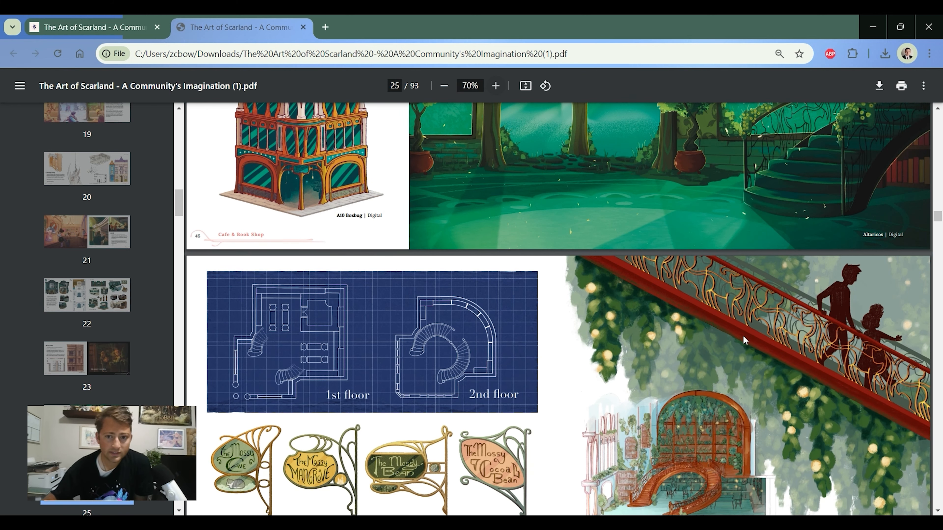
pyautogui.scroll(-3)
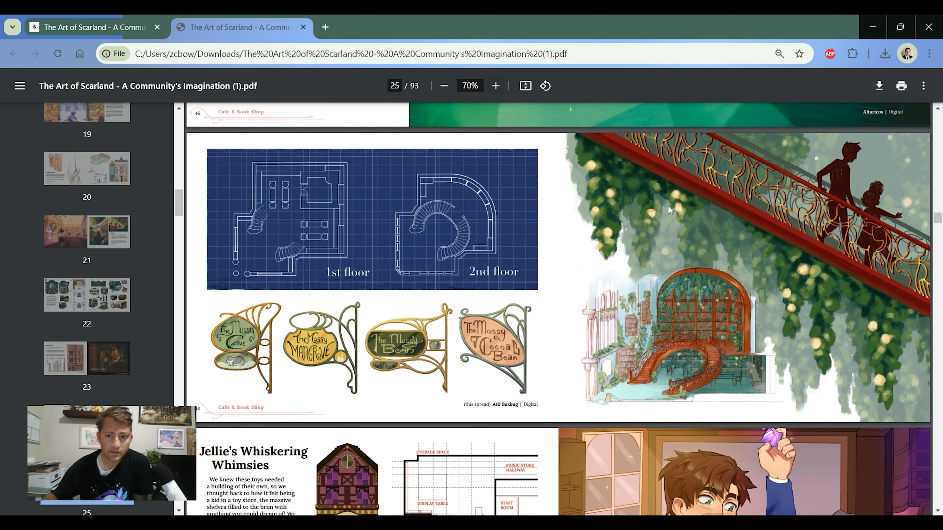
pyautogui.scroll(-3)
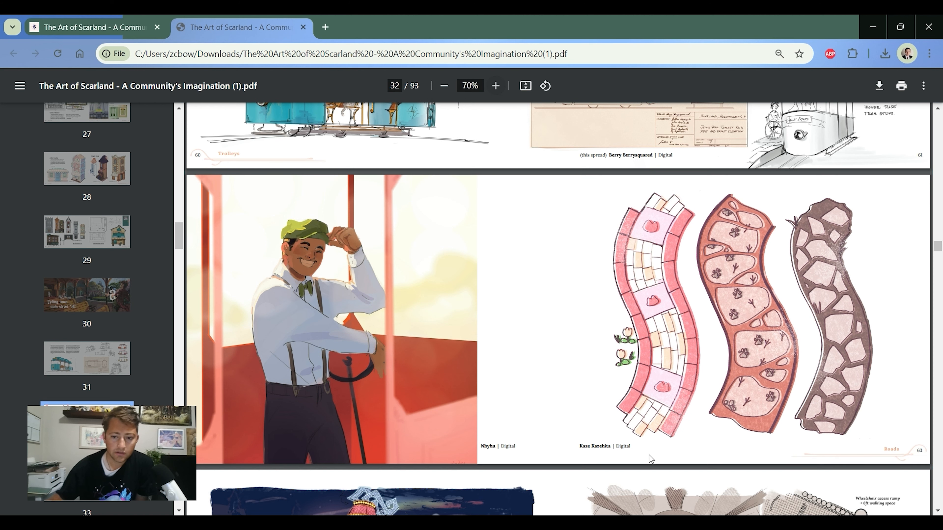
pyautogui.moveTo(788, 414)
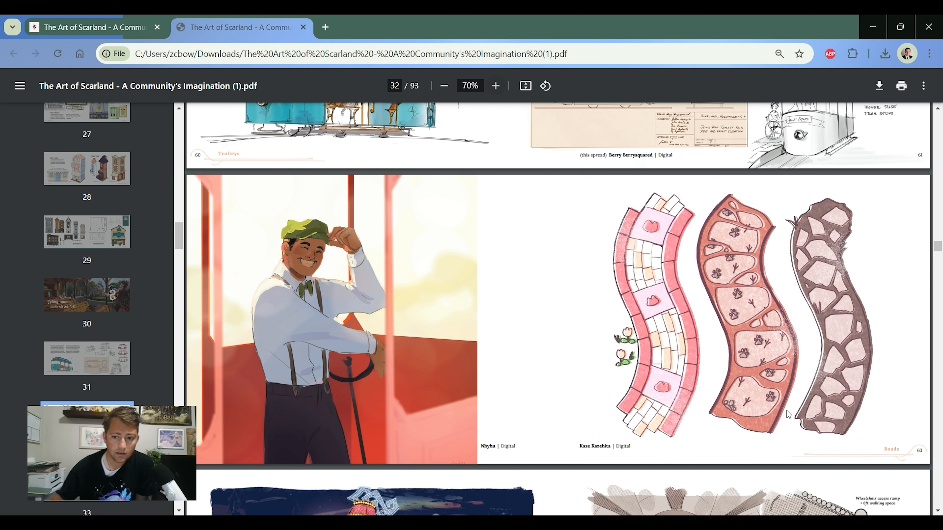
pyautogui.moveTo(868, 163)
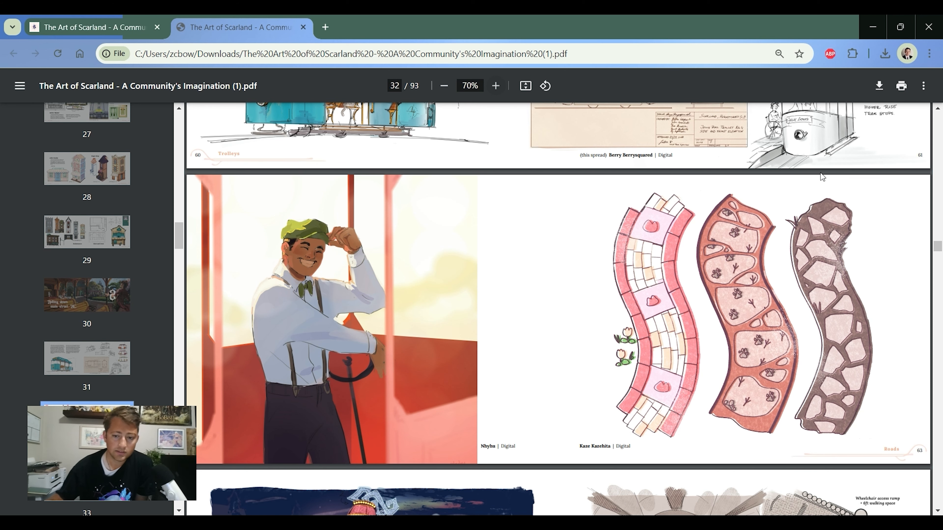
pyautogui.moveTo(675, 236)
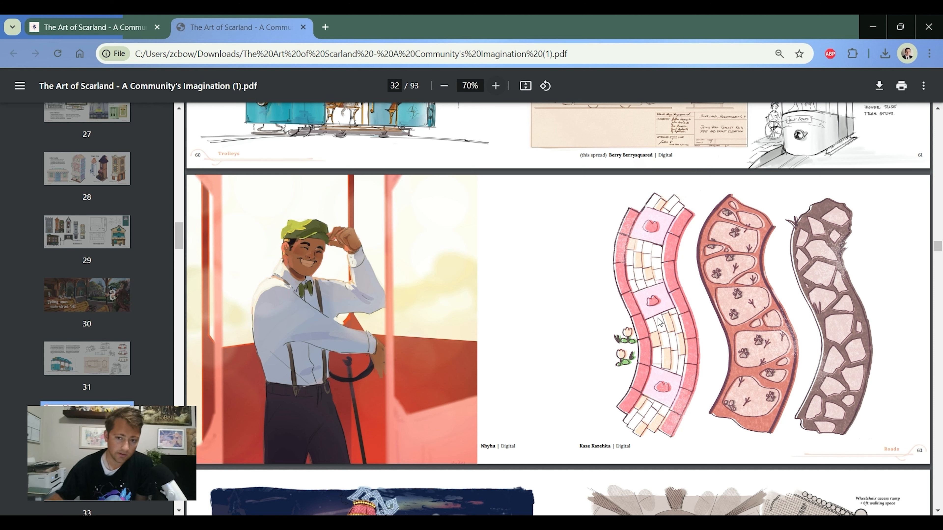
pyautogui.moveTo(637, 273)
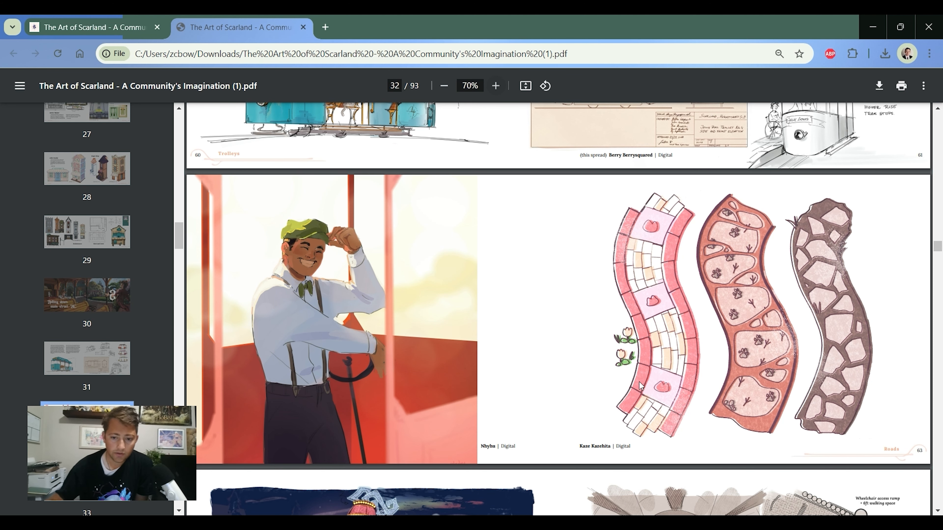
pyautogui.moveTo(677, 424)
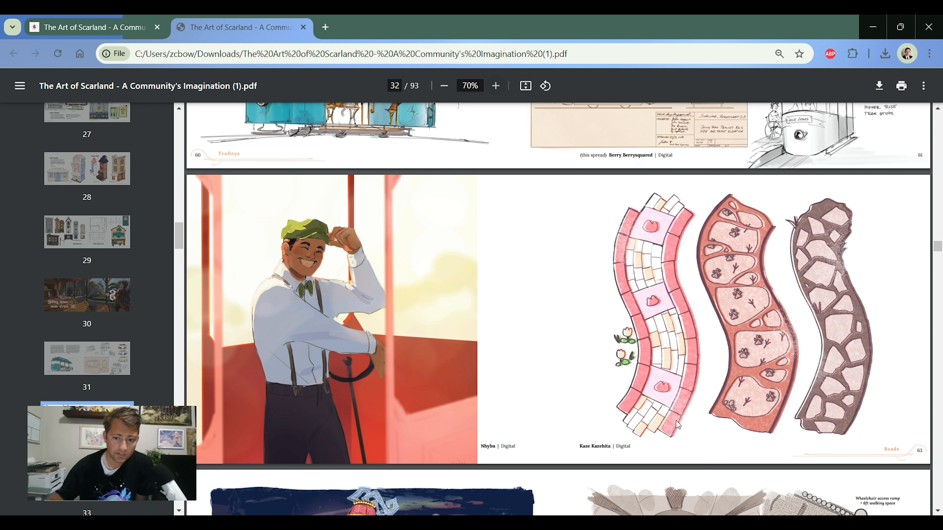
pyautogui.moveTo(641, 272)
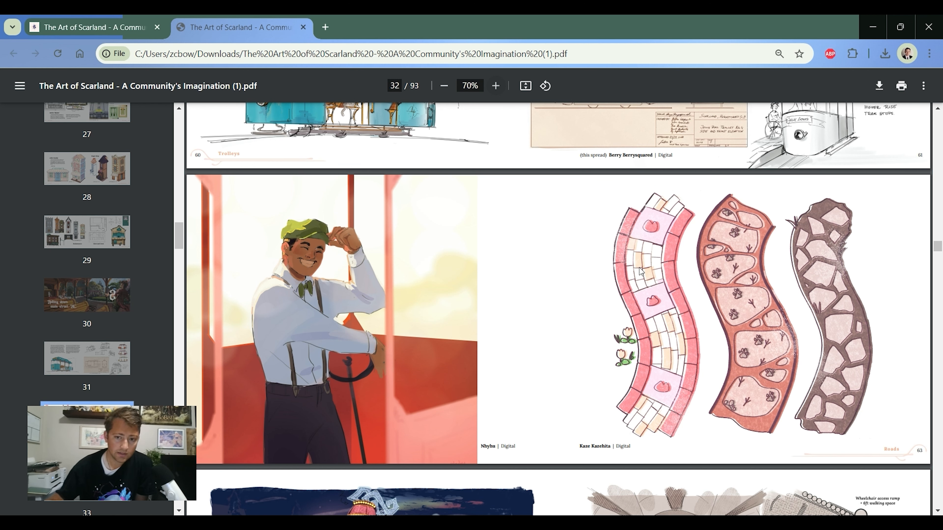
pyautogui.moveTo(667, 405)
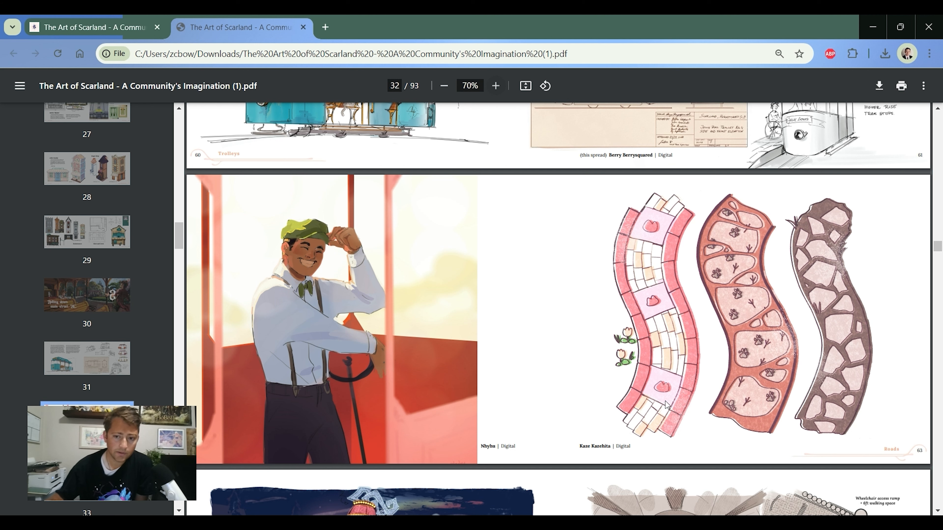
pyautogui.moveTo(803, 244)
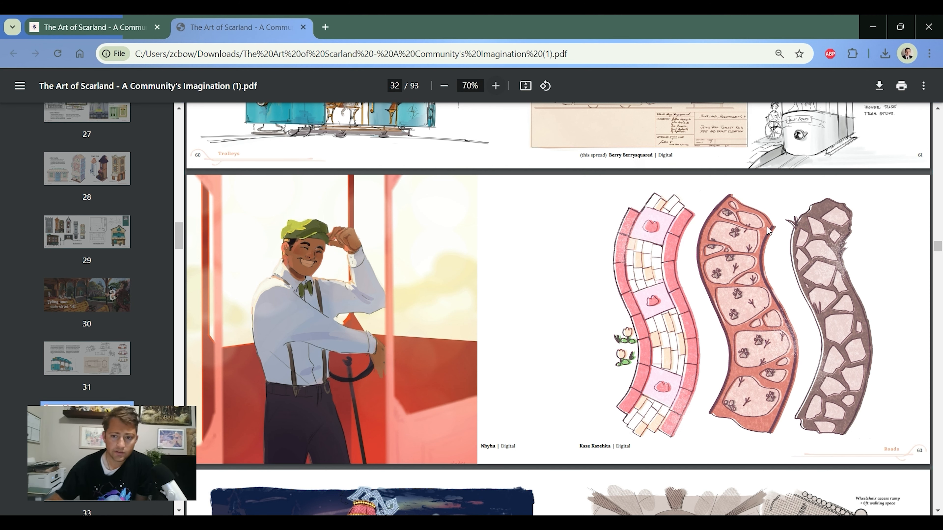
pyautogui.moveTo(848, 381)
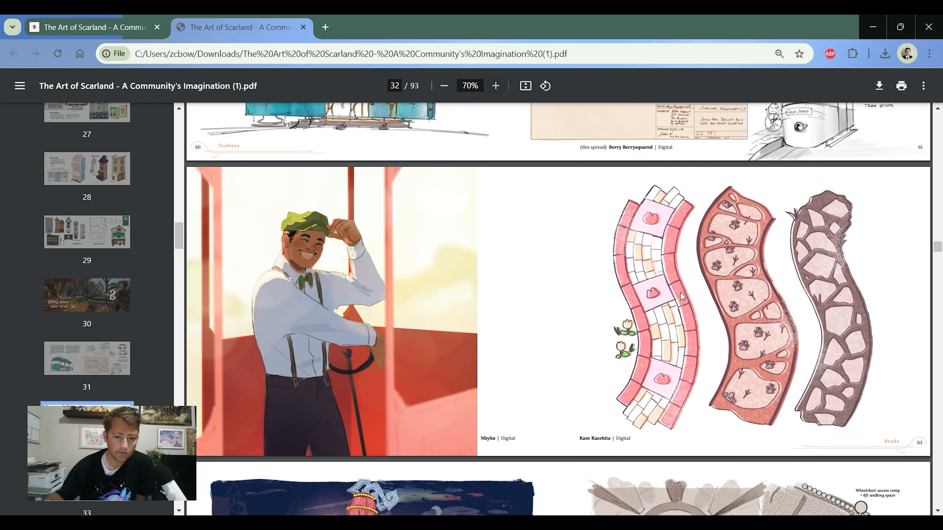
pyautogui.scroll(-3)
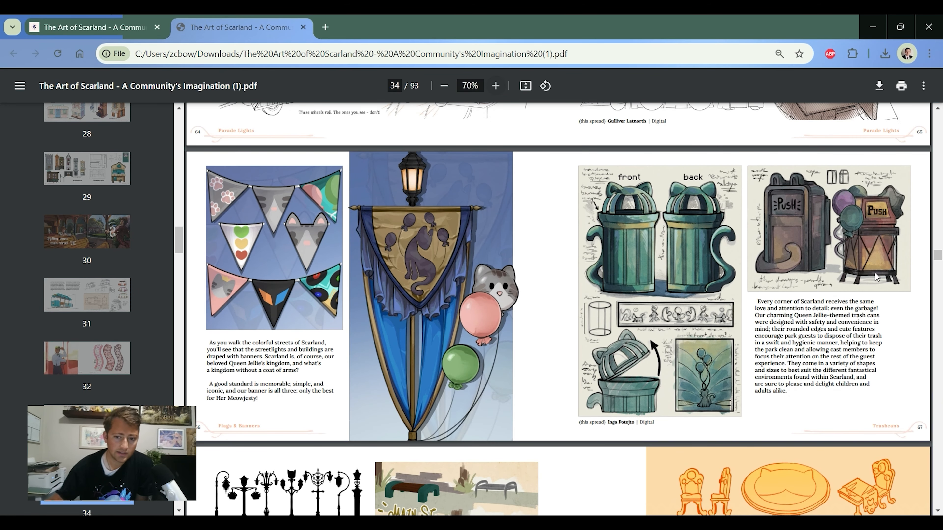
pyautogui.scroll(-3)
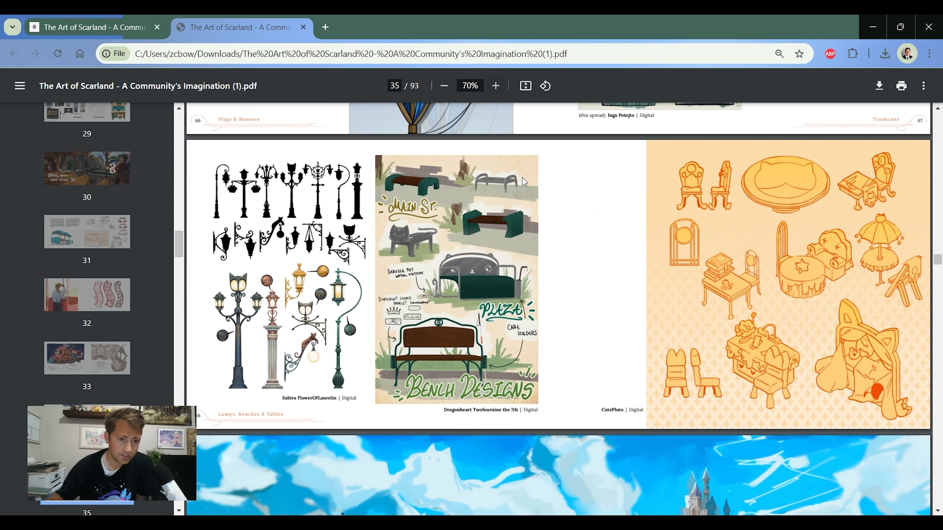
pyautogui.moveTo(335, 298)
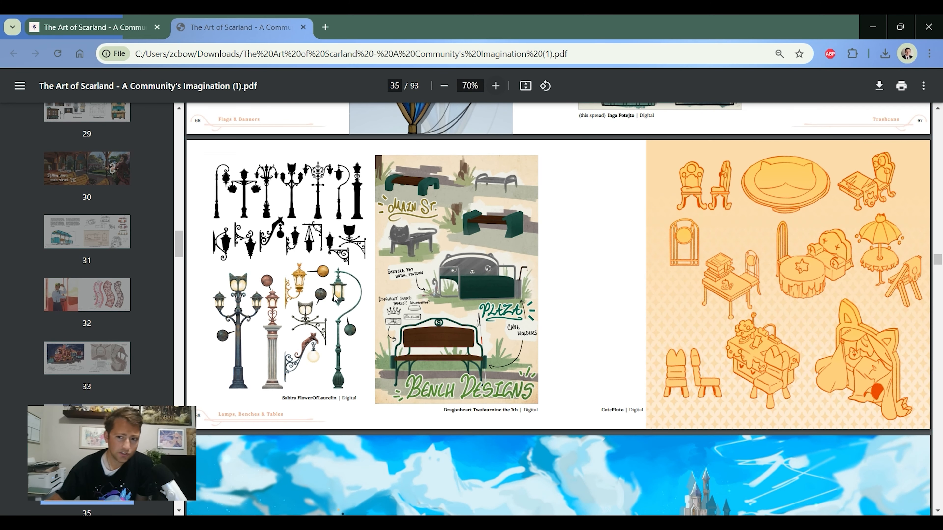
pyautogui.moveTo(597, 286)
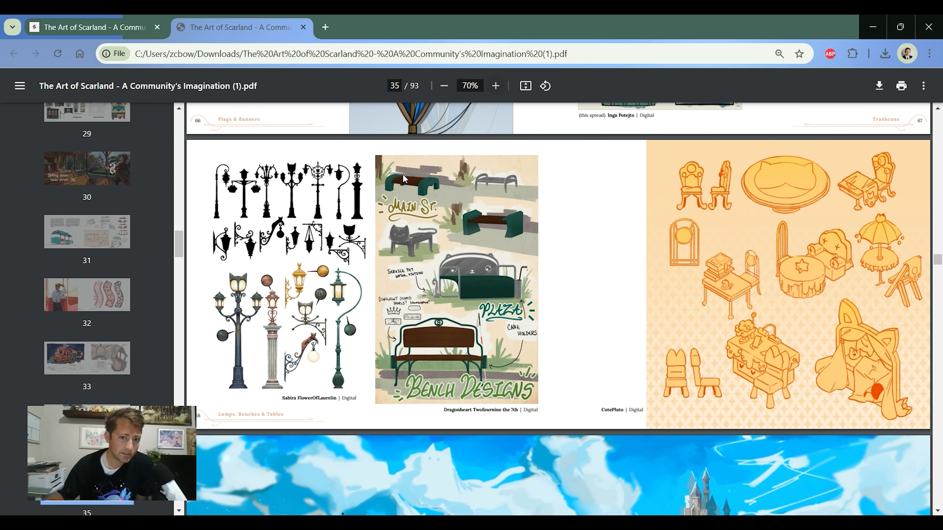
pyautogui.moveTo(810, 243)
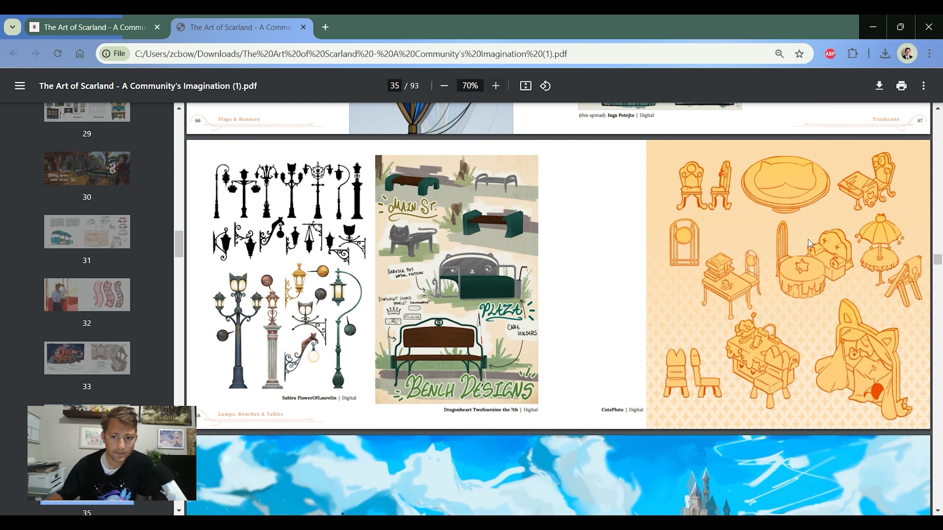
pyautogui.moveTo(399, 172)
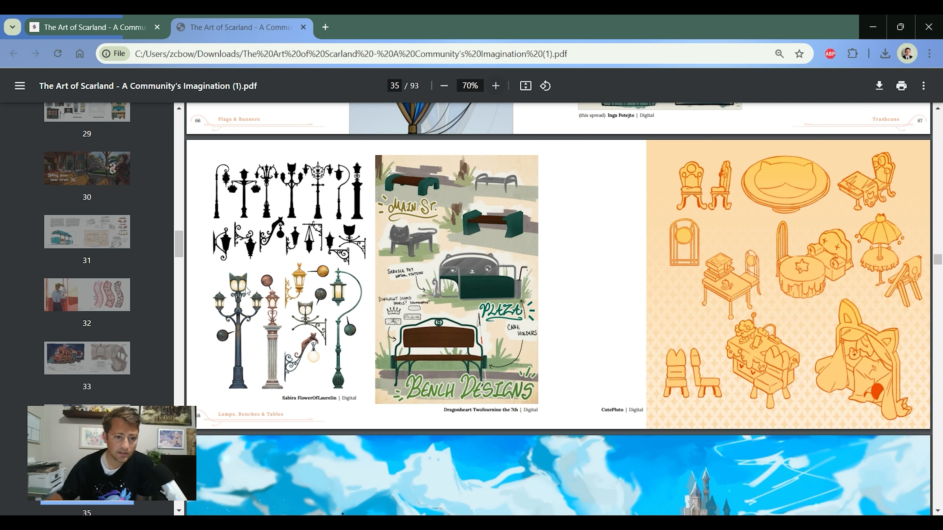
pyautogui.moveTo(509, 219)
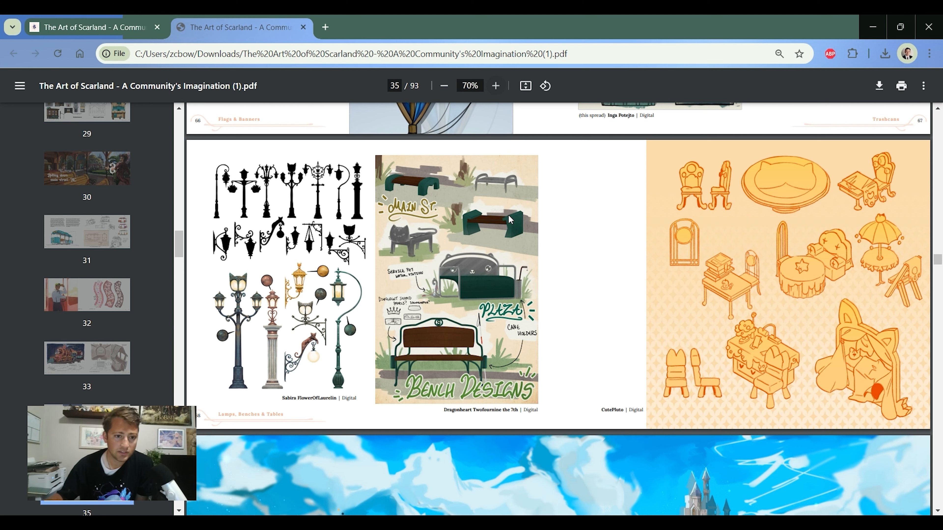
# - Scroll from page 35 through the Topiary spread to page 39's flowerpots and indoor plants
pyautogui.scroll(-3)
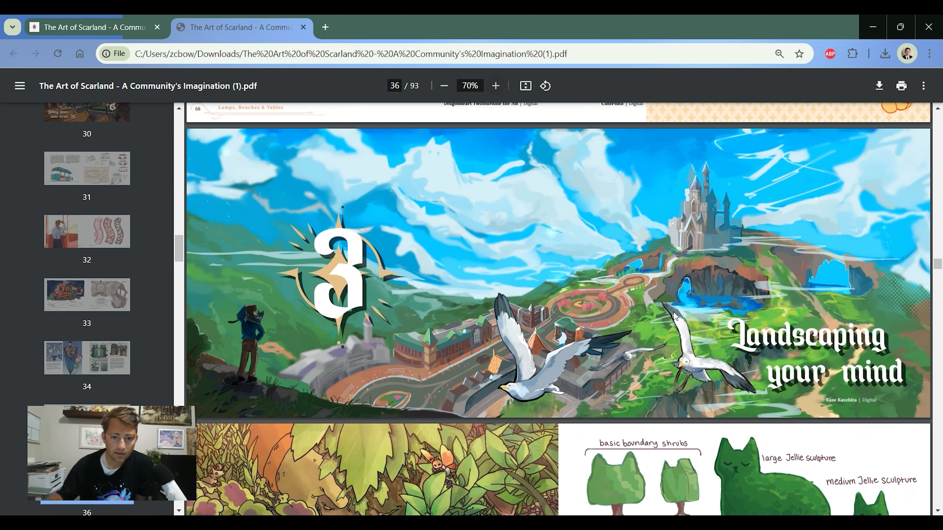
pyautogui.scroll(-3)
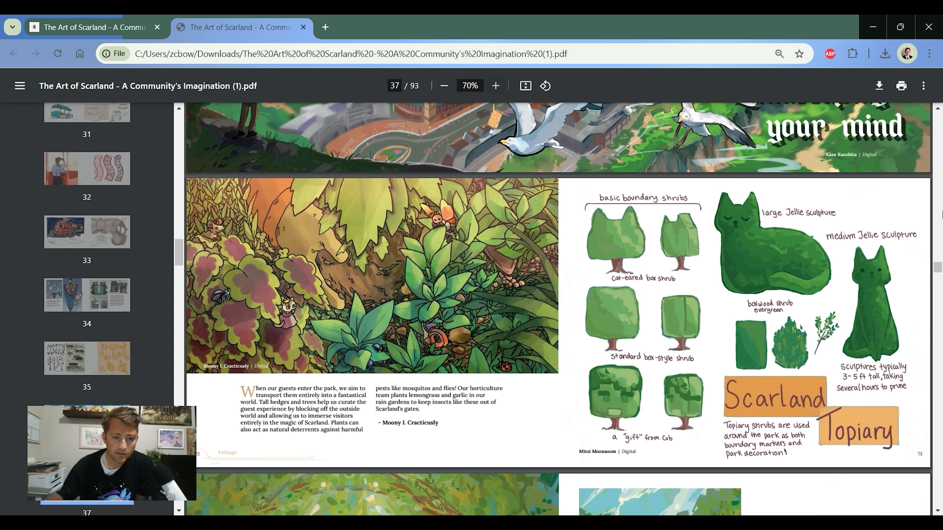
pyautogui.scroll(-3)
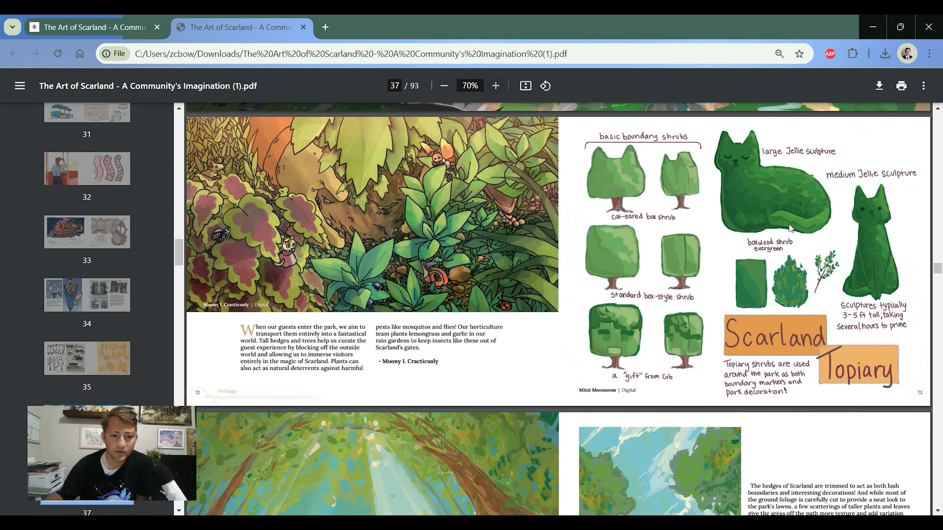
pyautogui.scroll(-3)
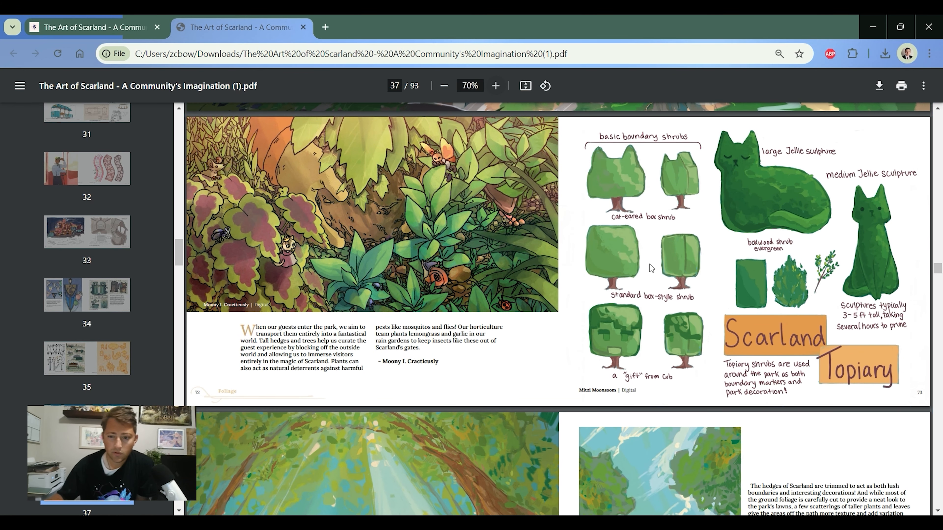
pyautogui.moveTo(857, 288)
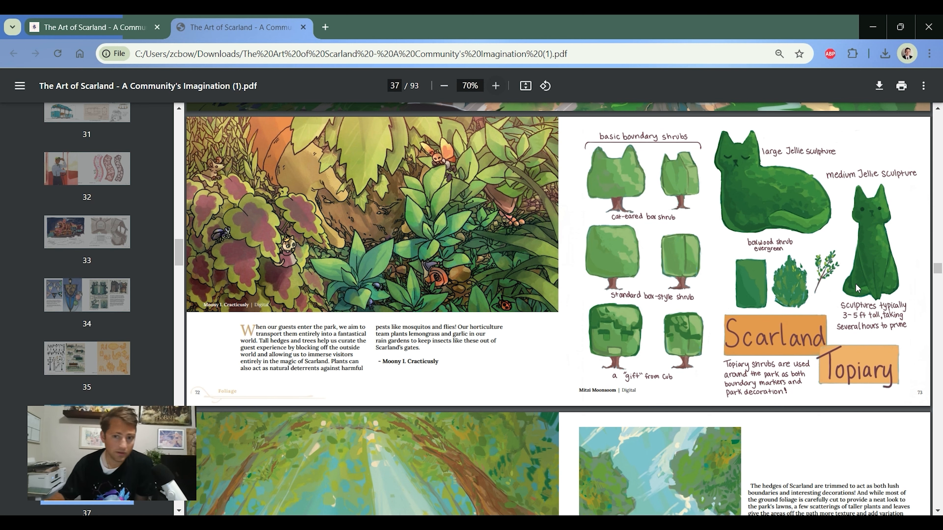
pyautogui.moveTo(724, 185)
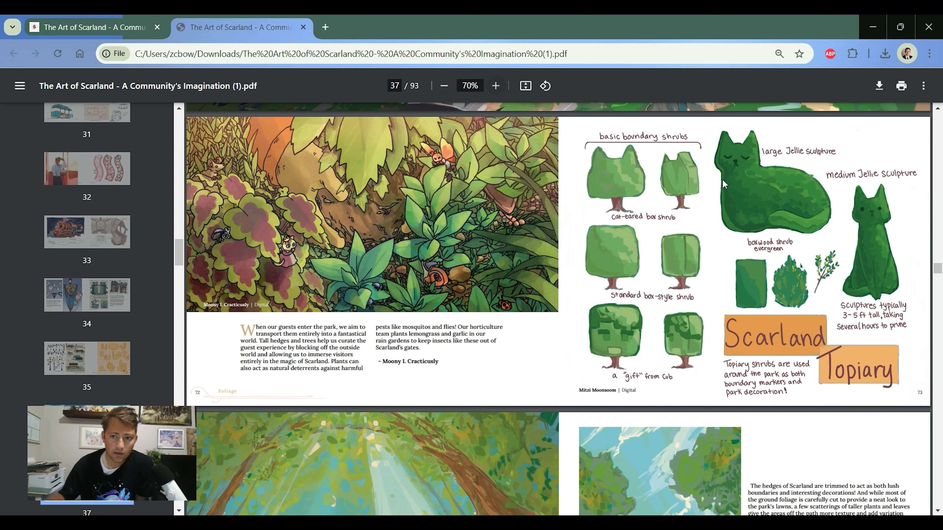
pyautogui.moveTo(886, 253)
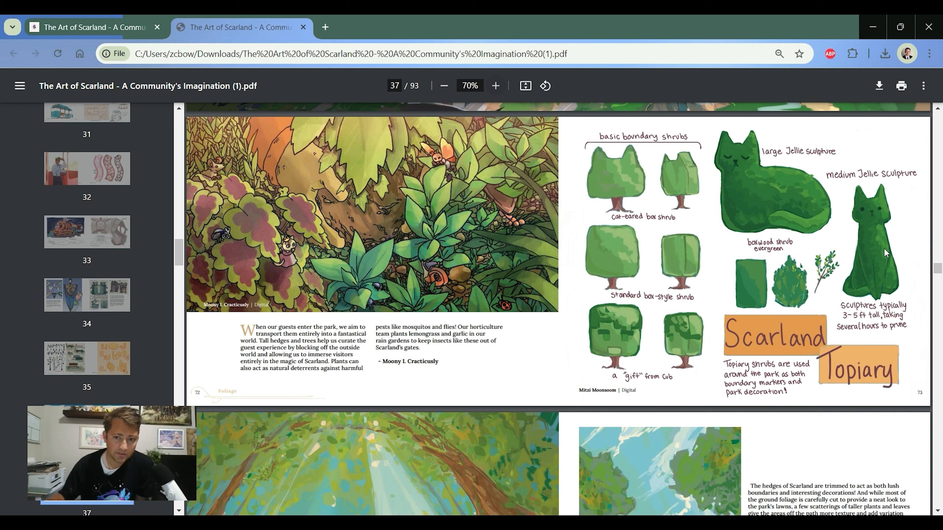
pyautogui.moveTo(609, 159)
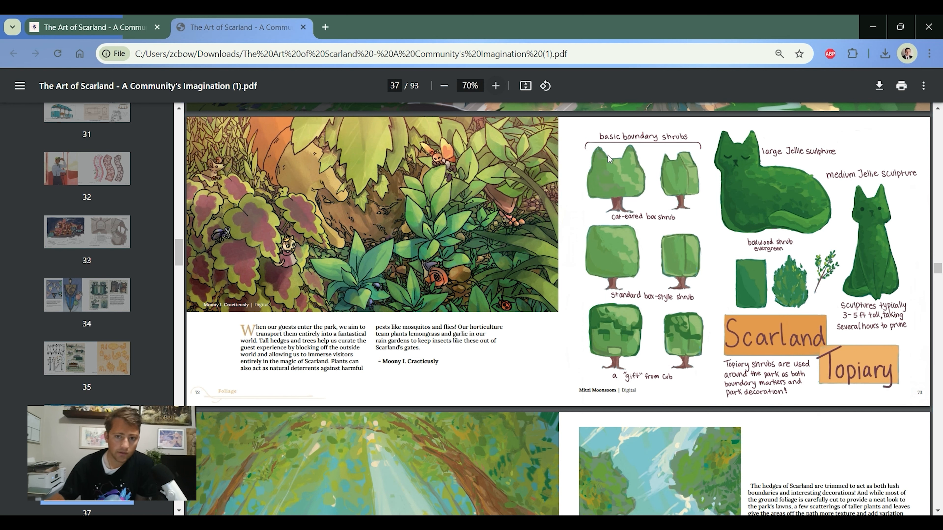
pyautogui.moveTo(710, 261)
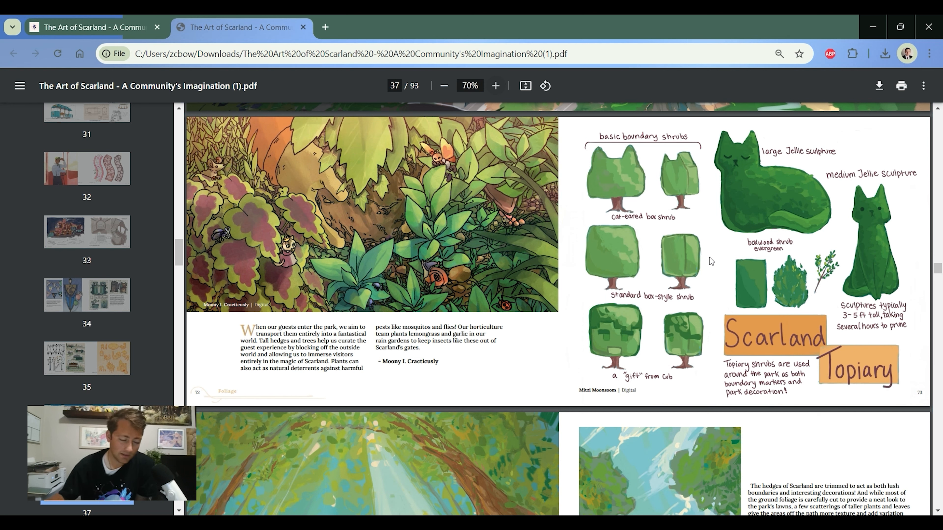
pyautogui.moveTo(730, 331)
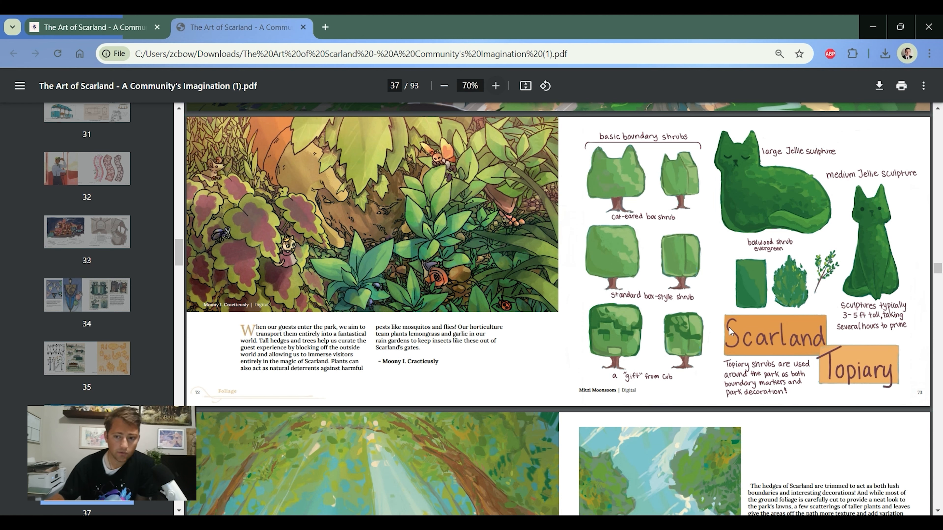
pyautogui.moveTo(595, 311)
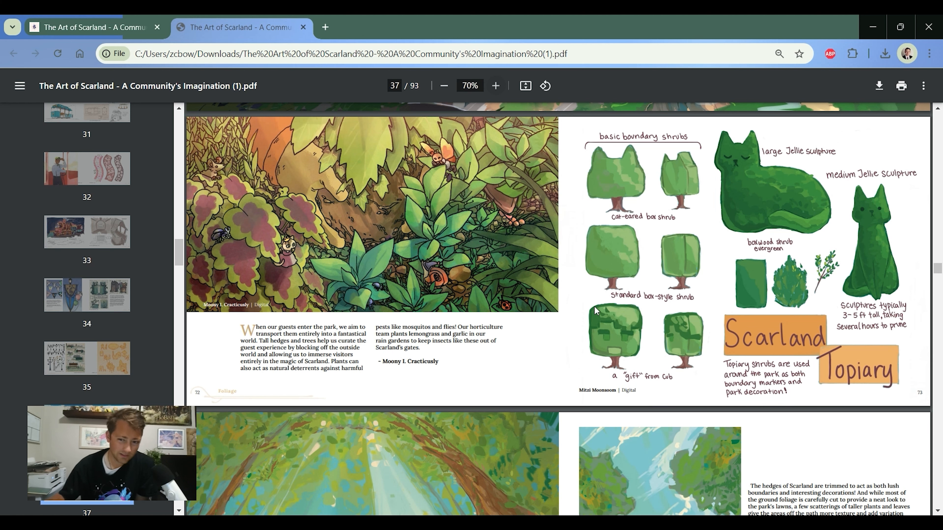
pyautogui.moveTo(753, 142)
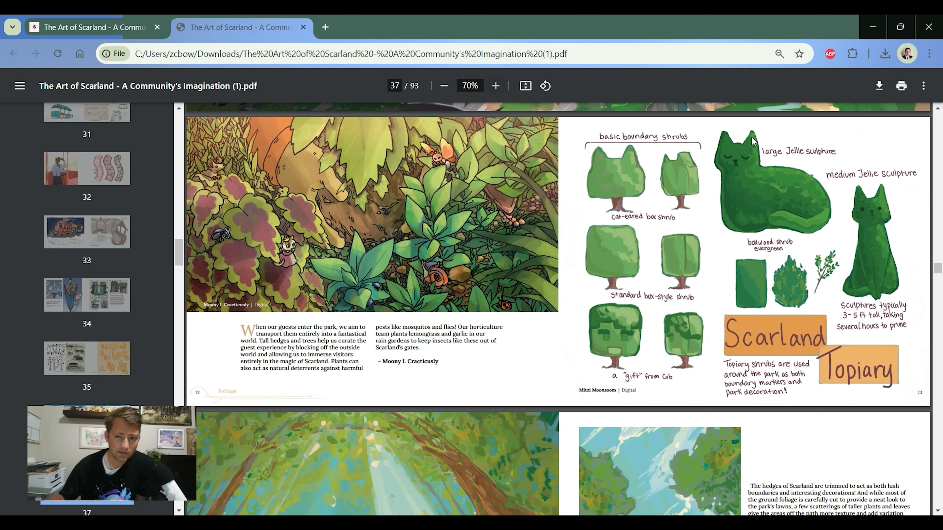
pyautogui.moveTo(797, 351)
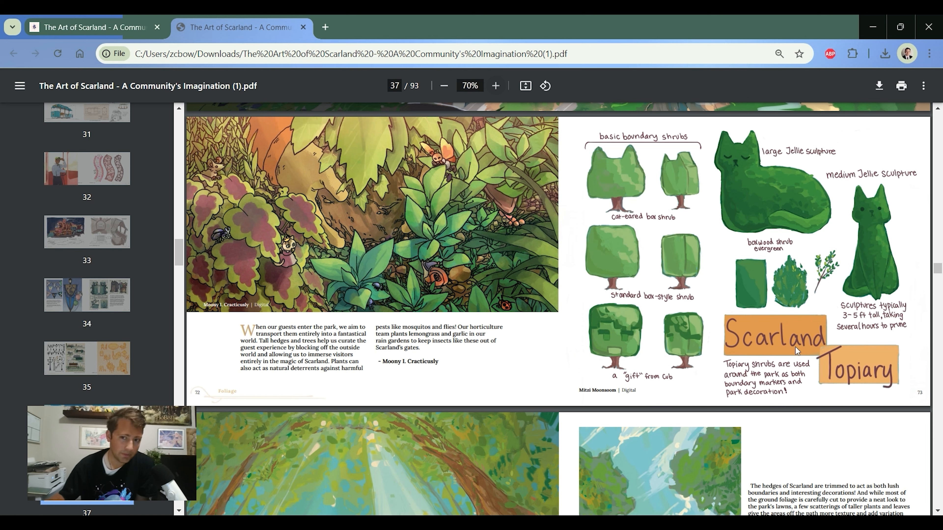
pyautogui.moveTo(769, 261)
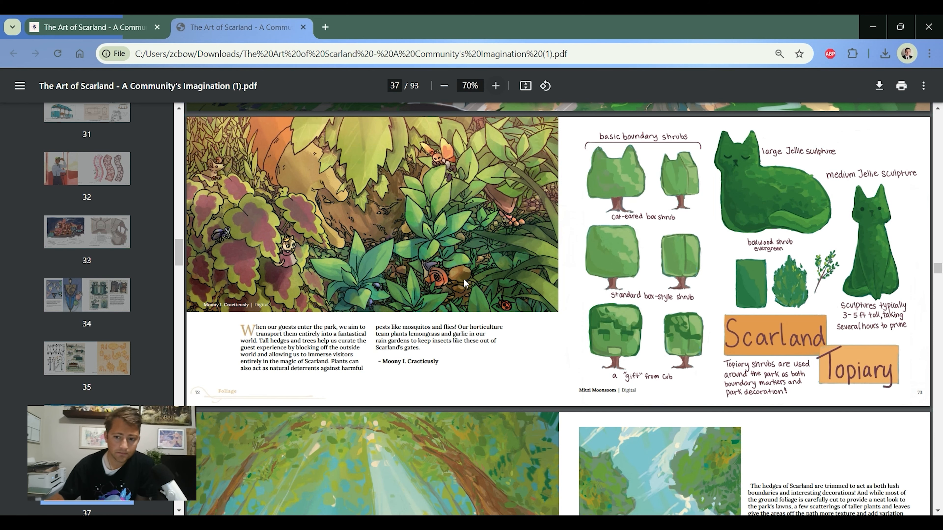
pyautogui.scroll(-3)
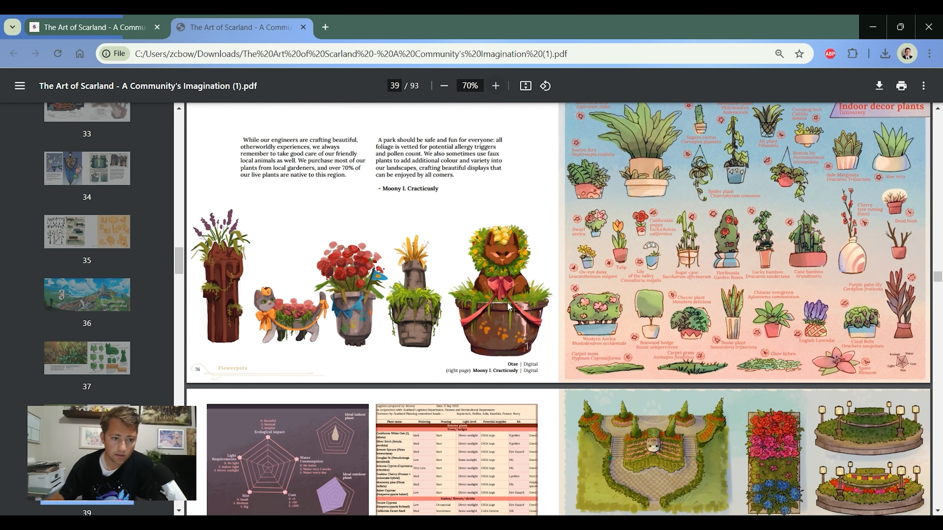
pyautogui.moveTo(509, 351)
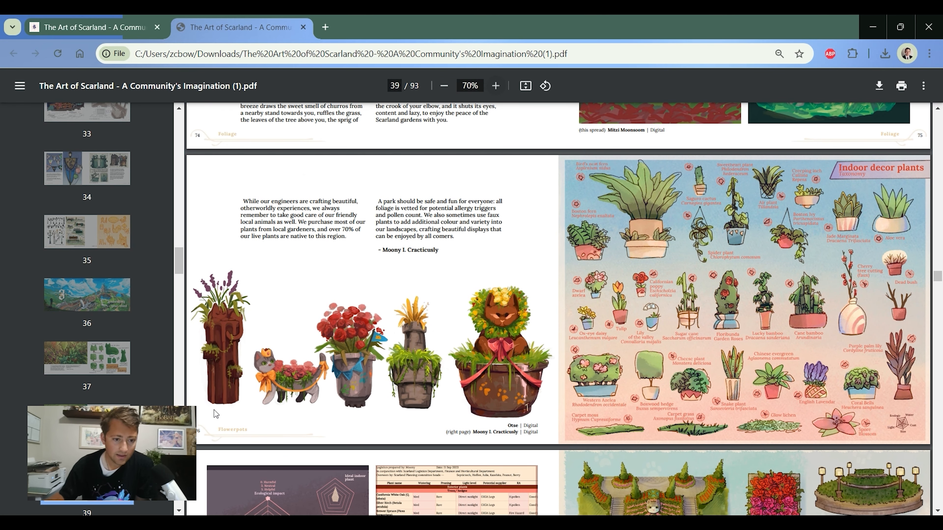
pyautogui.moveTo(206, 324)
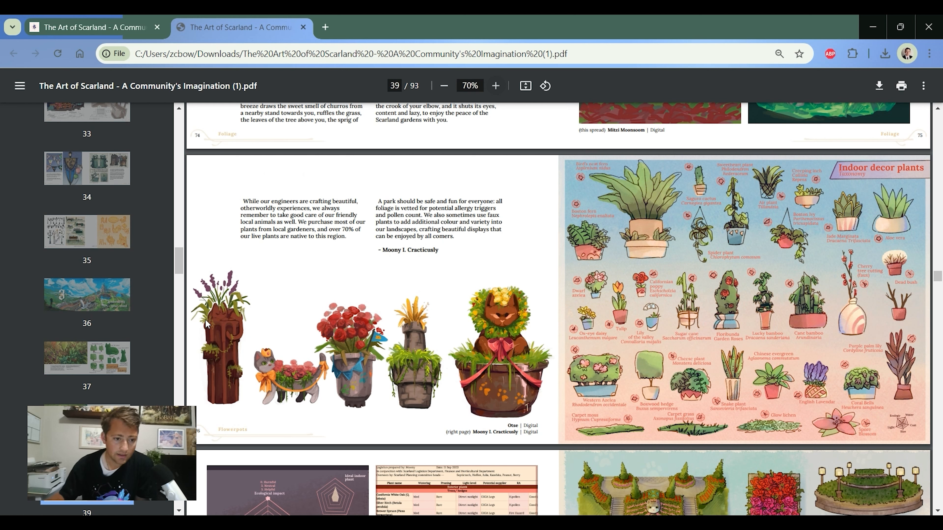
pyautogui.moveTo(329, 364)
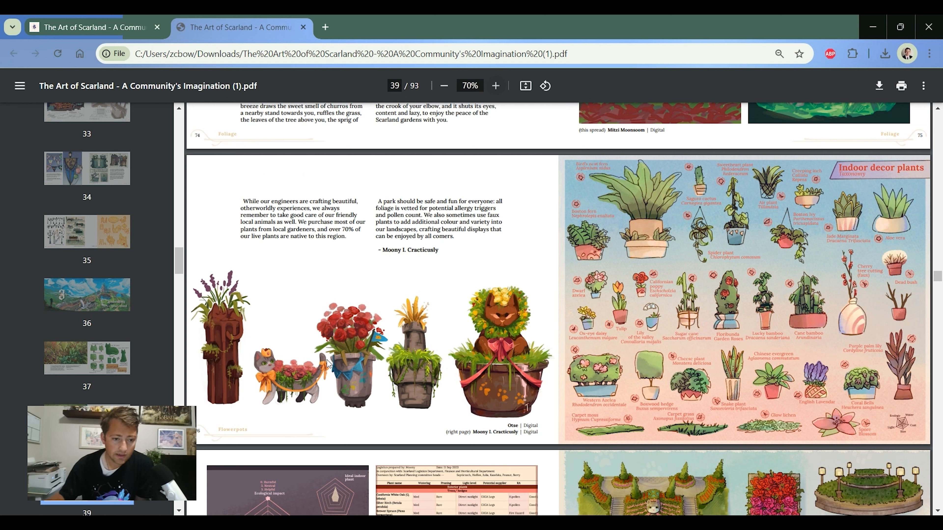
pyautogui.moveTo(482, 386)
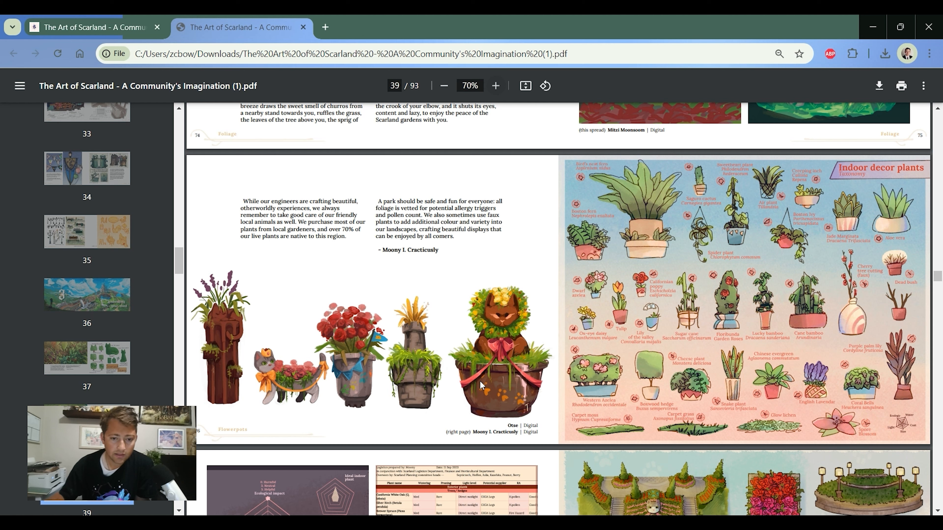
pyautogui.moveTo(525, 372)
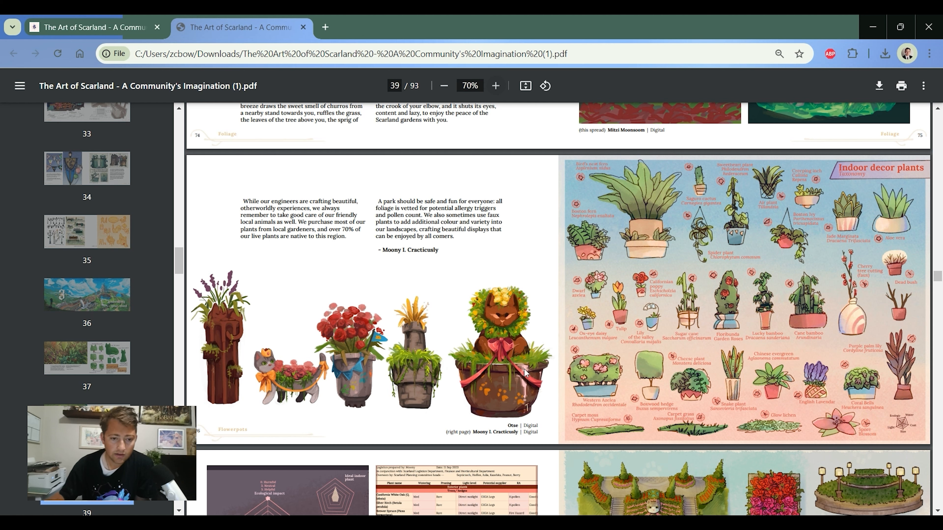
pyautogui.moveTo(230, 270)
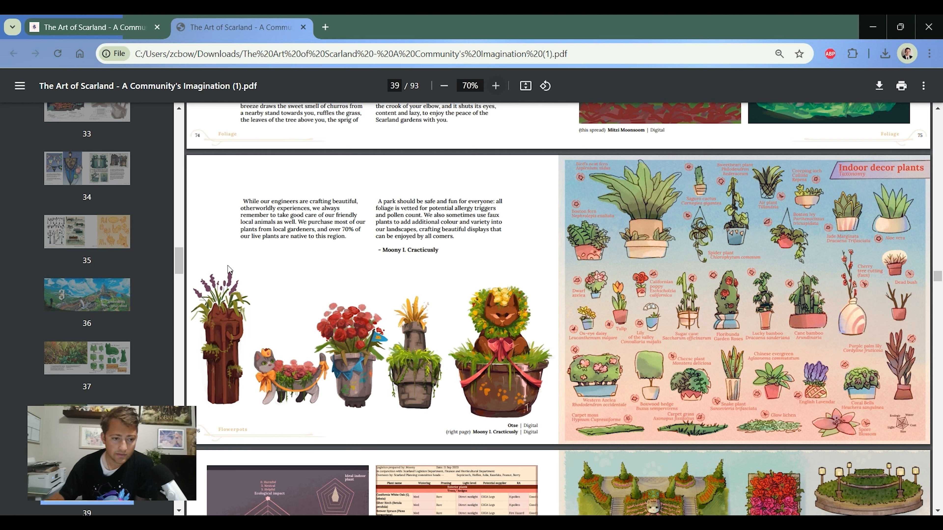
pyautogui.moveTo(215, 465)
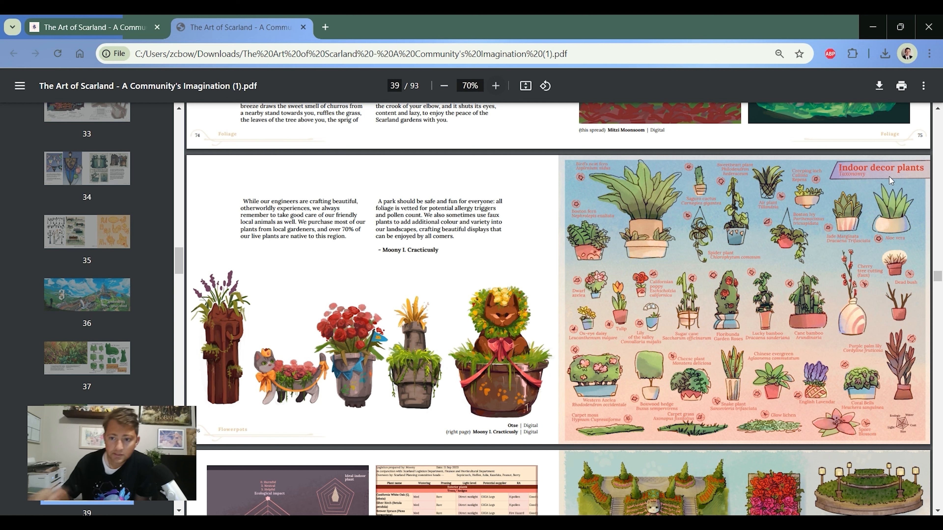
pyautogui.moveTo(878, 312)
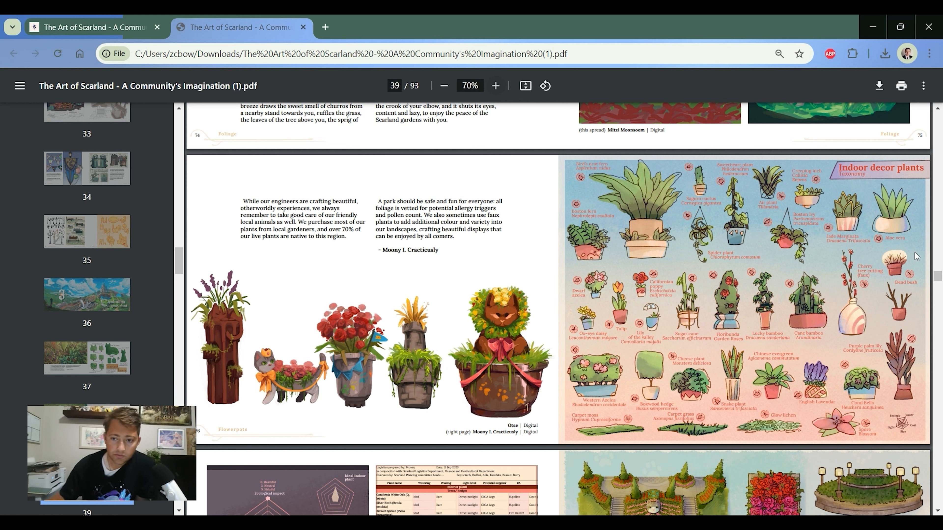
pyautogui.moveTo(879, 260)
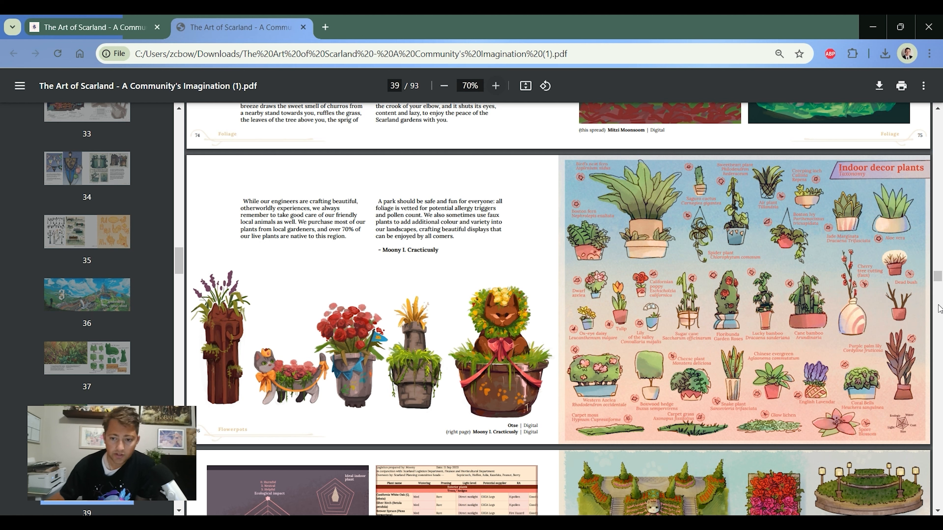
pyautogui.moveTo(911, 371)
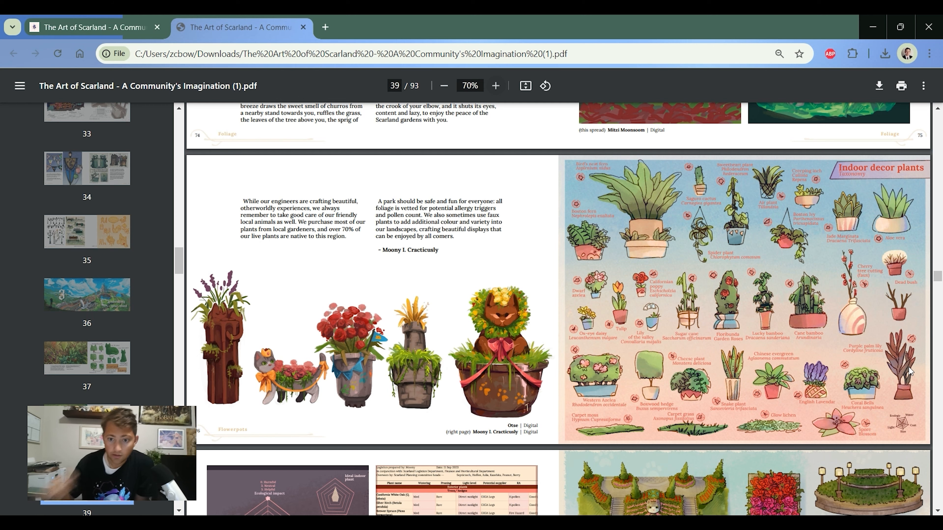
pyautogui.scroll(-3)
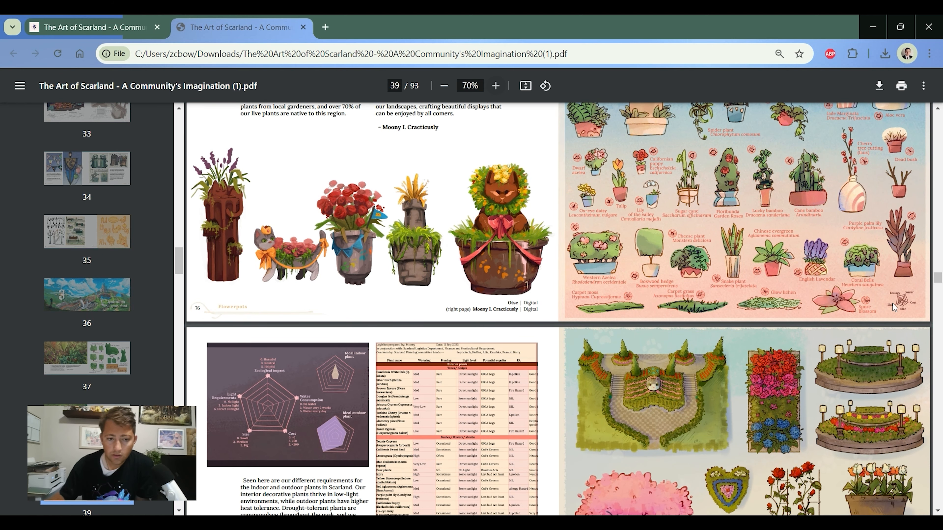
# - Scroll from the page 40 plant requirements spread toward page 41's garden scene
pyautogui.scroll(-3)
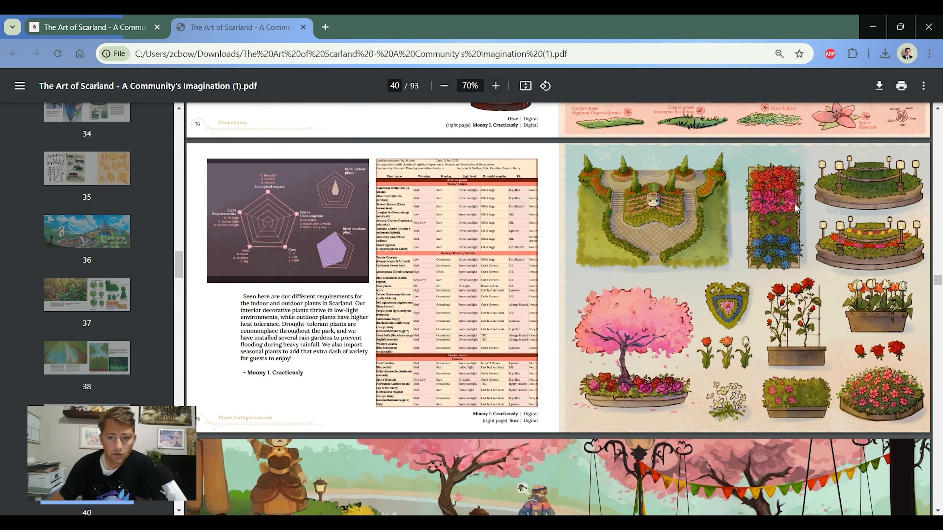
pyautogui.moveTo(804, 257)
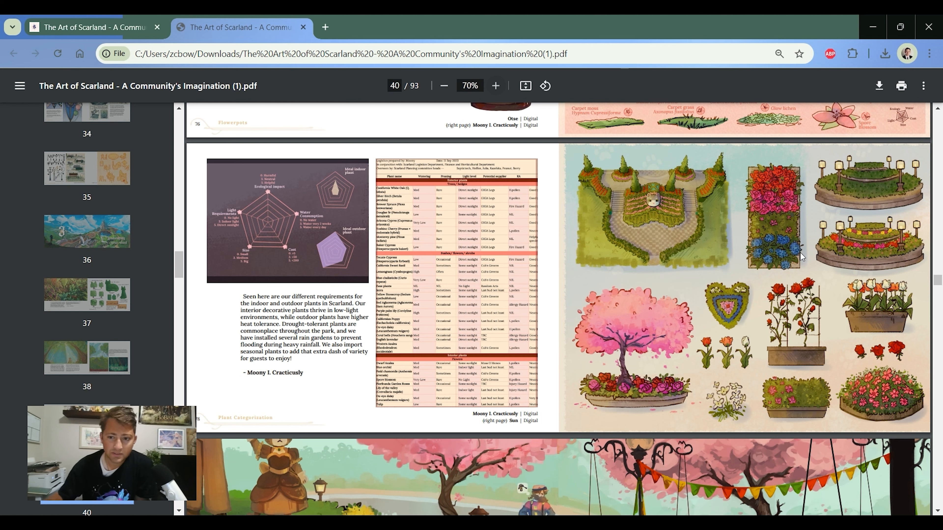
pyautogui.moveTo(697, 278)
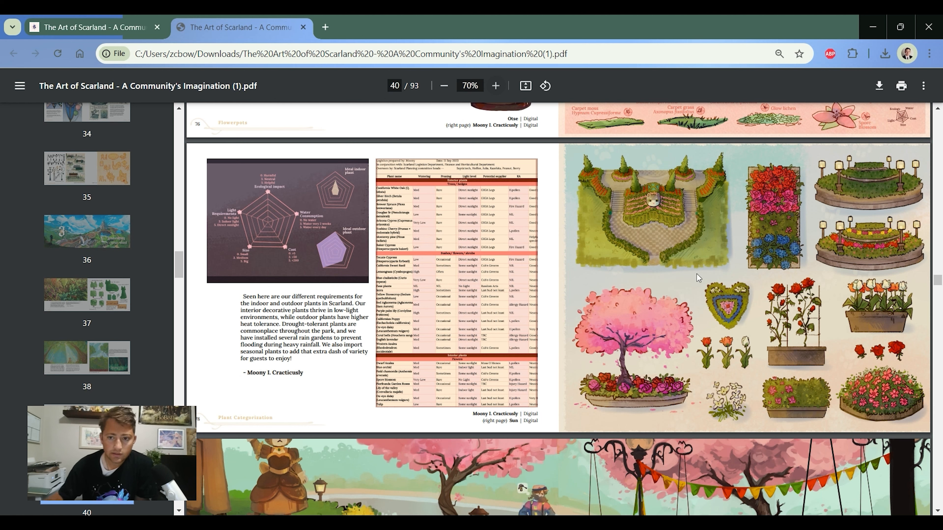
pyautogui.moveTo(610, 227)
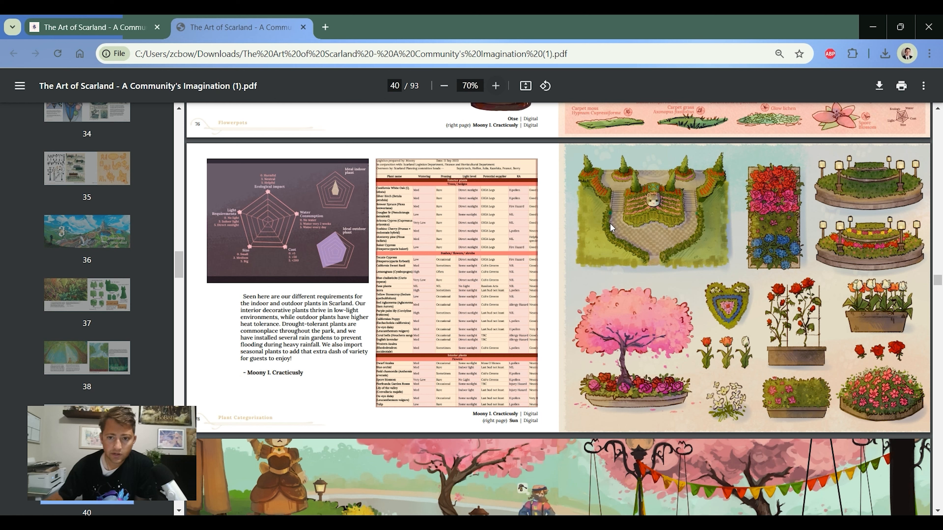
pyautogui.moveTo(689, 255)
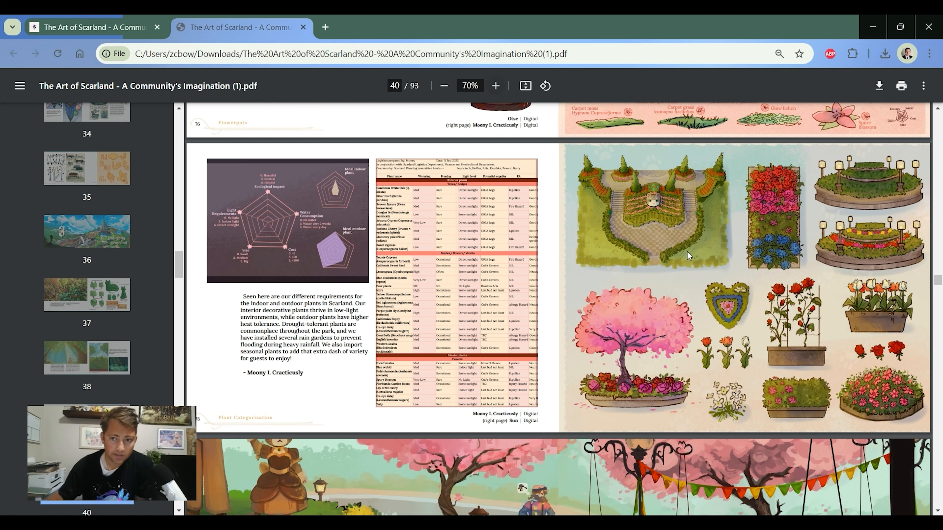
pyautogui.moveTo(871, 244)
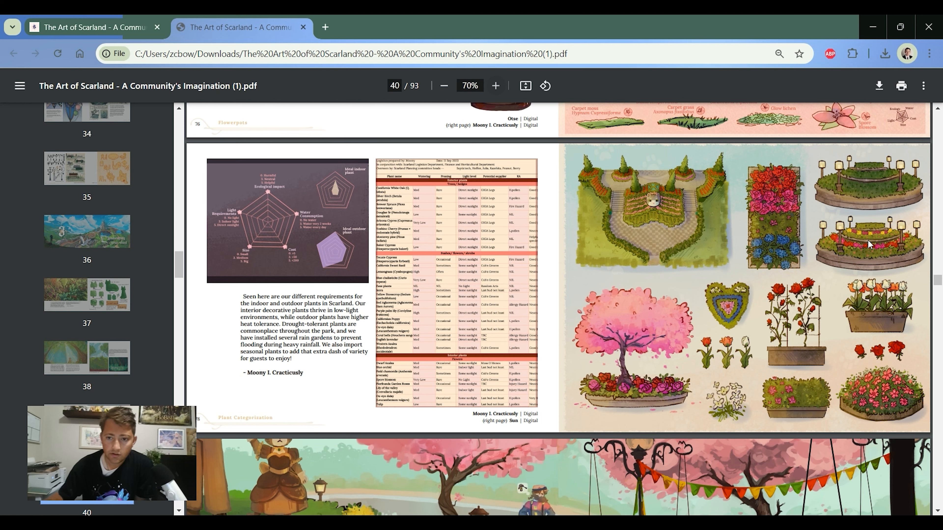
pyautogui.moveTo(872, 174)
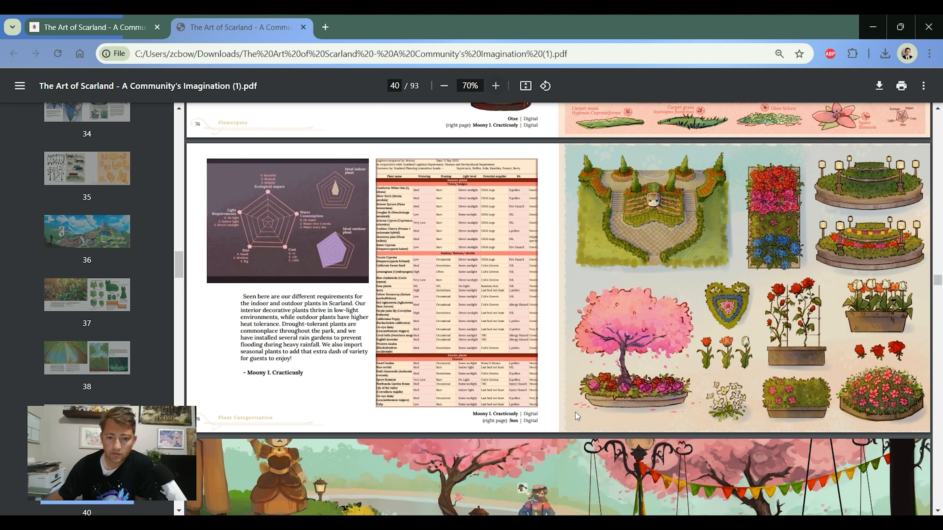
pyautogui.moveTo(621, 406)
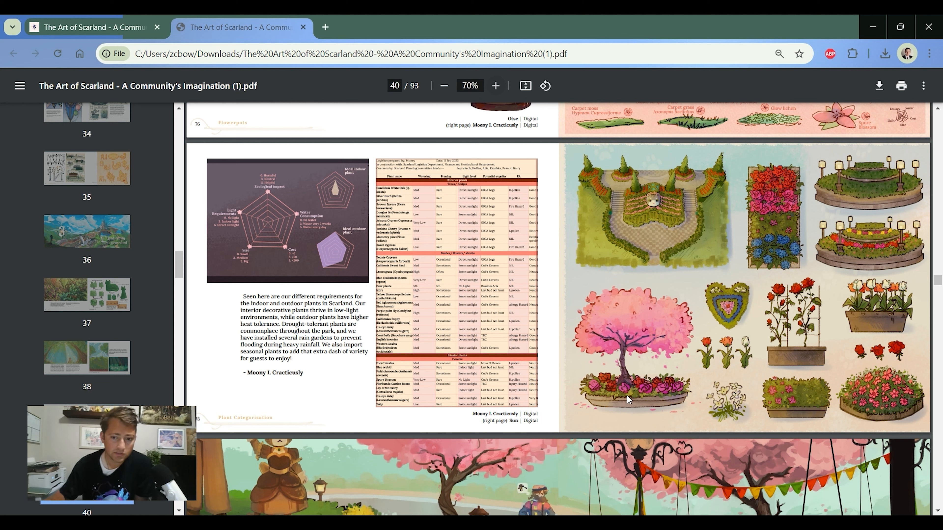
pyautogui.moveTo(876, 342)
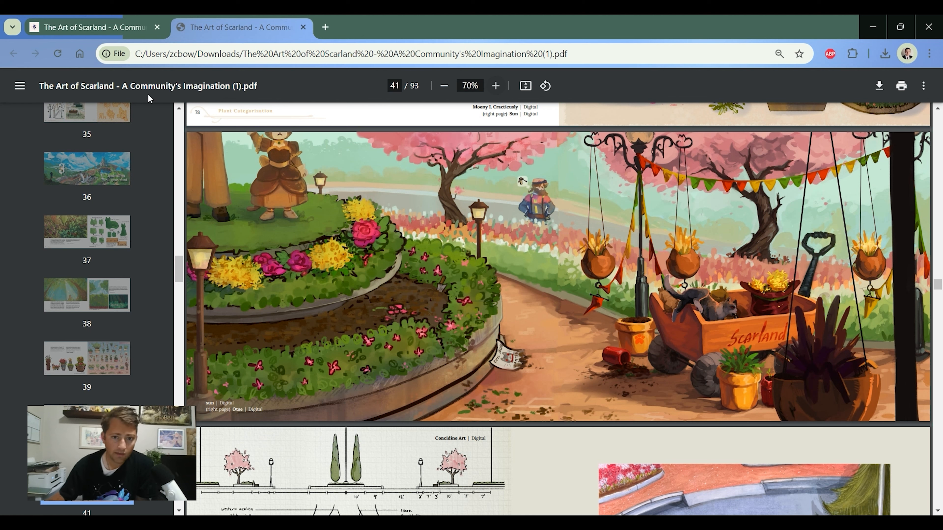
pyautogui.moveTo(393, 176)
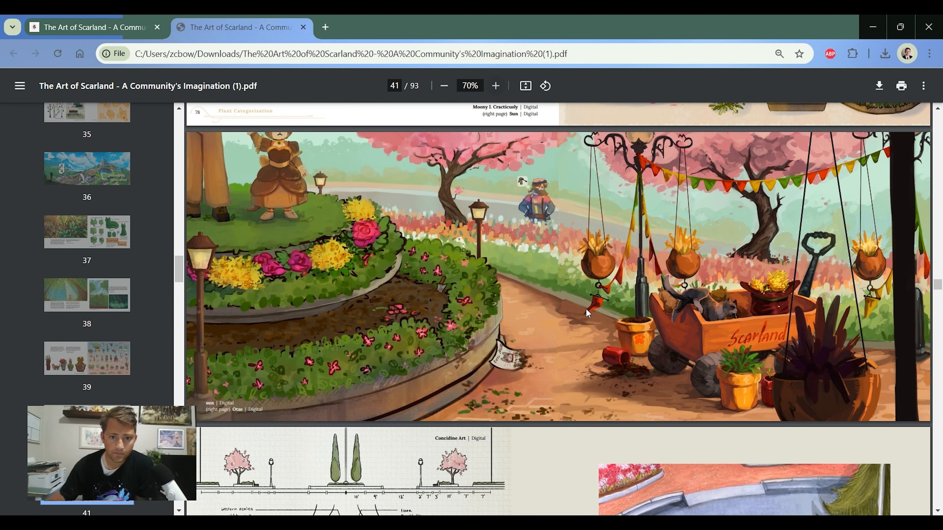
pyautogui.moveTo(697, 271)
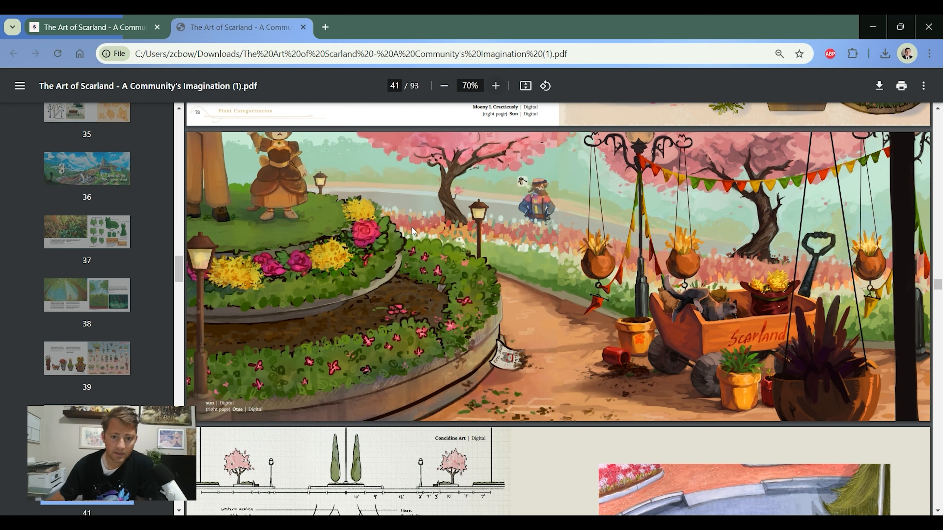
pyautogui.moveTo(769, 303)
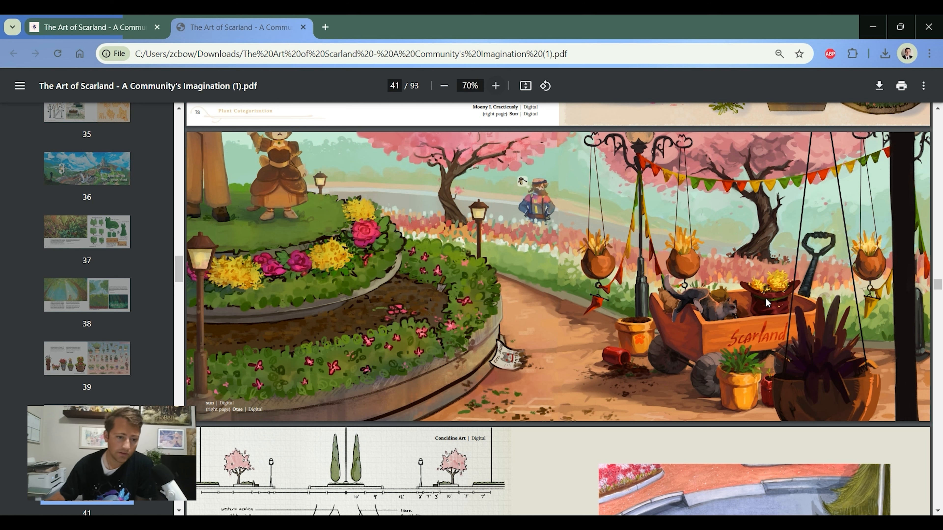
pyautogui.moveTo(830, 278)
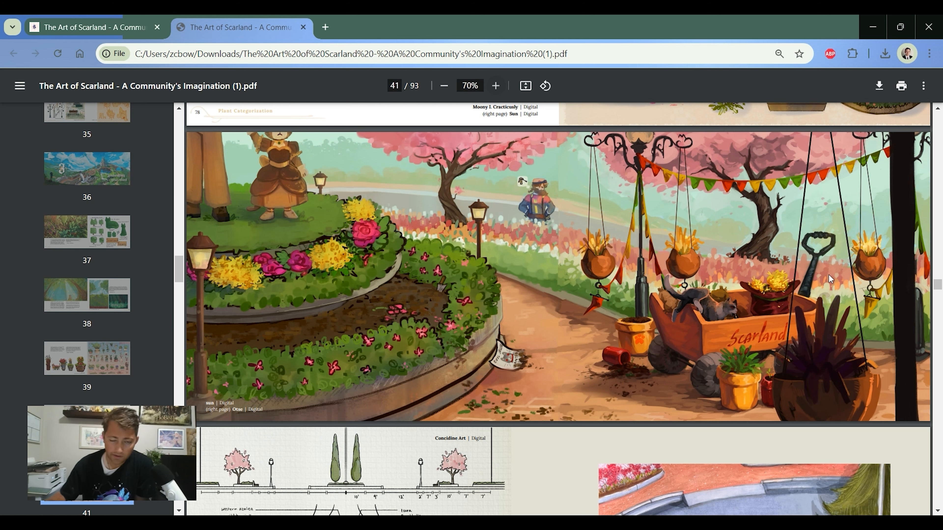
pyautogui.moveTo(263, 173)
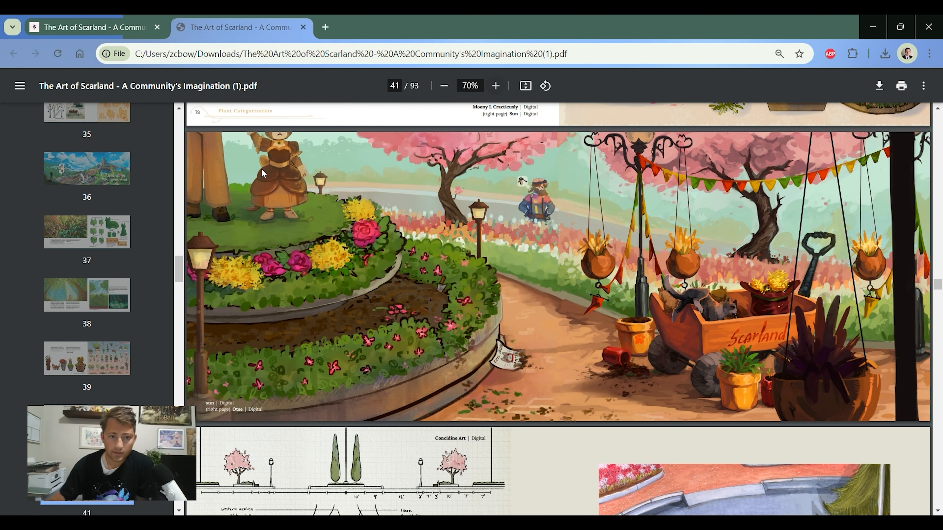
# - Scroll to page 42, the Town Square Garden planting plan and aerial painting
pyautogui.scroll(-3)
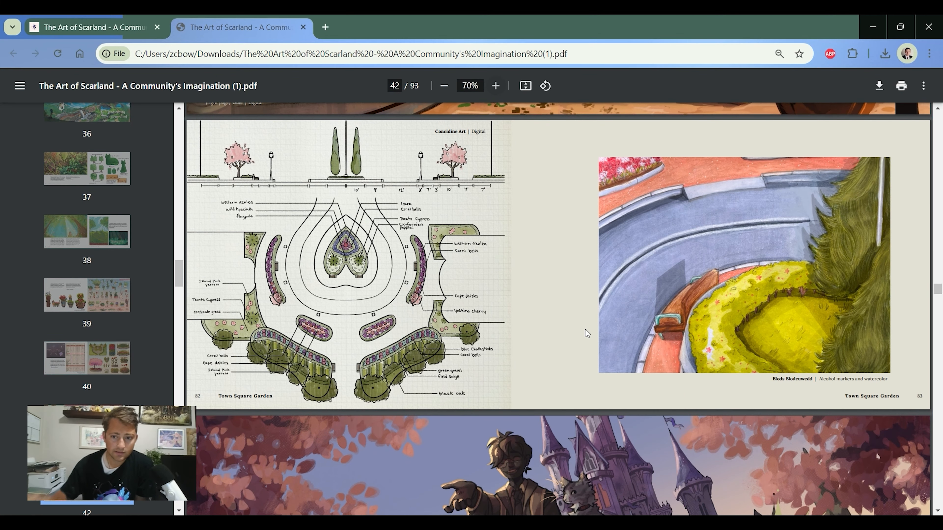
# - Zoom the Town Square Garden plan to 110% and scroll through its plant labels, ending on a new tab
pyautogui.scroll(-3)
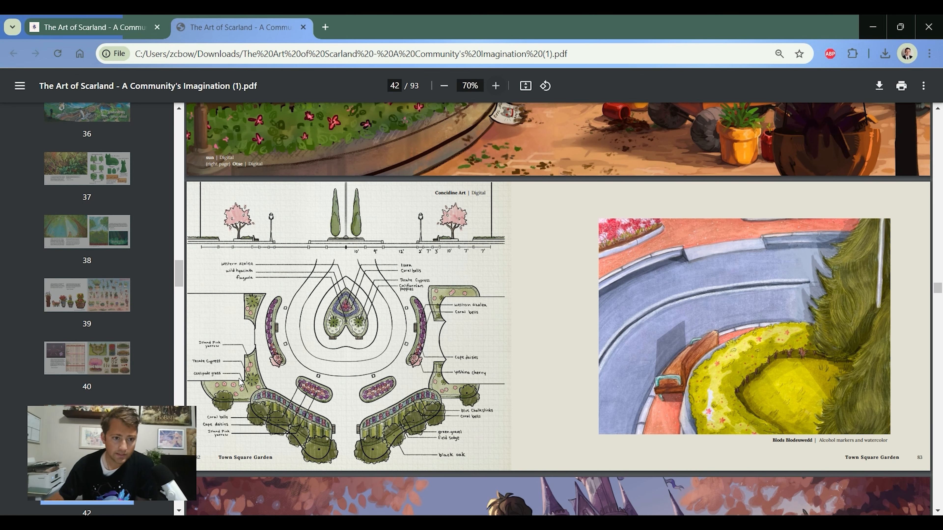
pyautogui.click(495, 85)
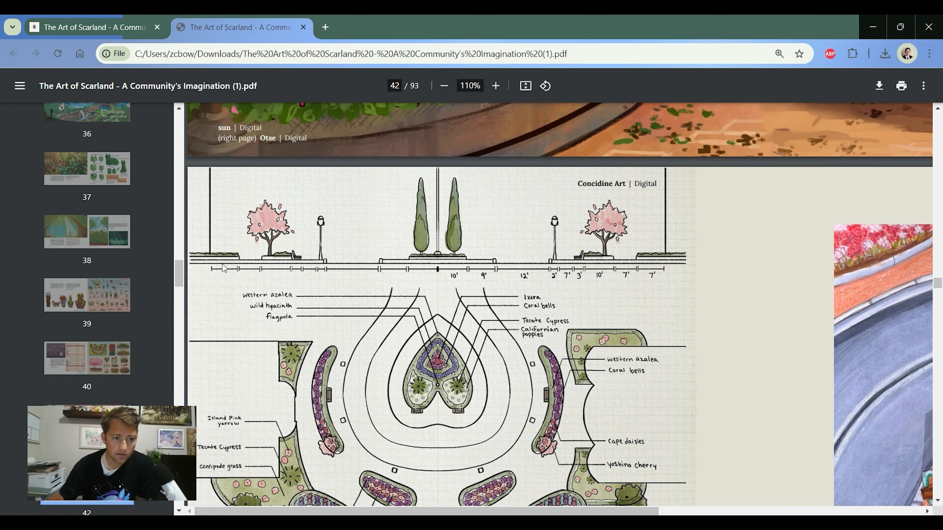
pyautogui.moveTo(554, 276)
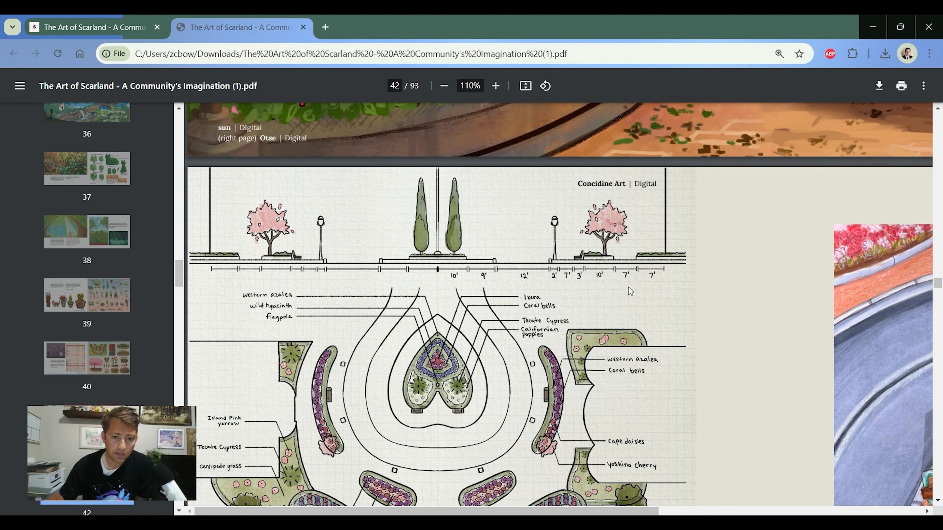
pyautogui.moveTo(605, 272)
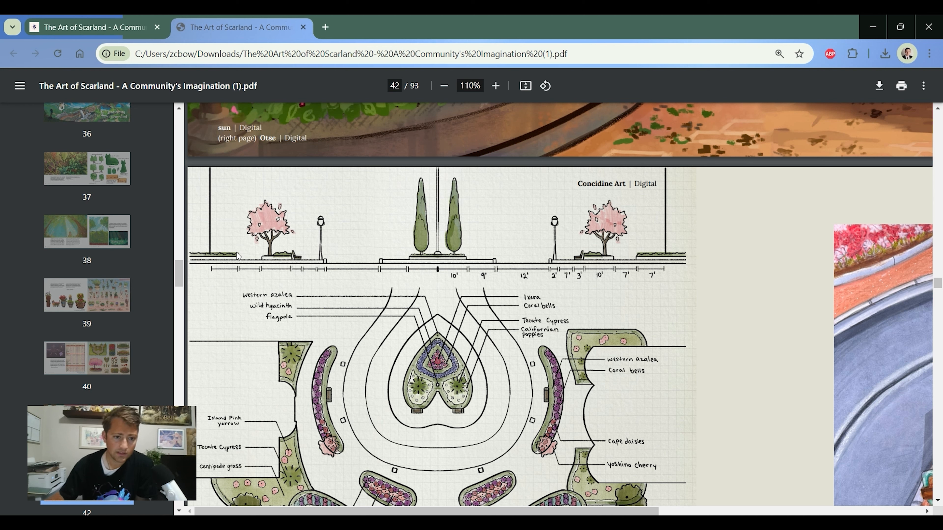
pyautogui.moveTo(572, 230)
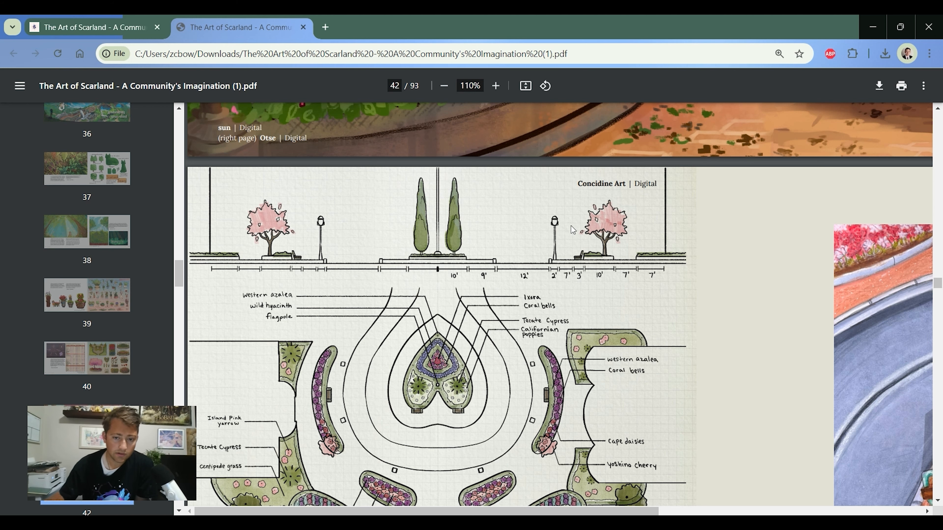
pyautogui.moveTo(666, 264)
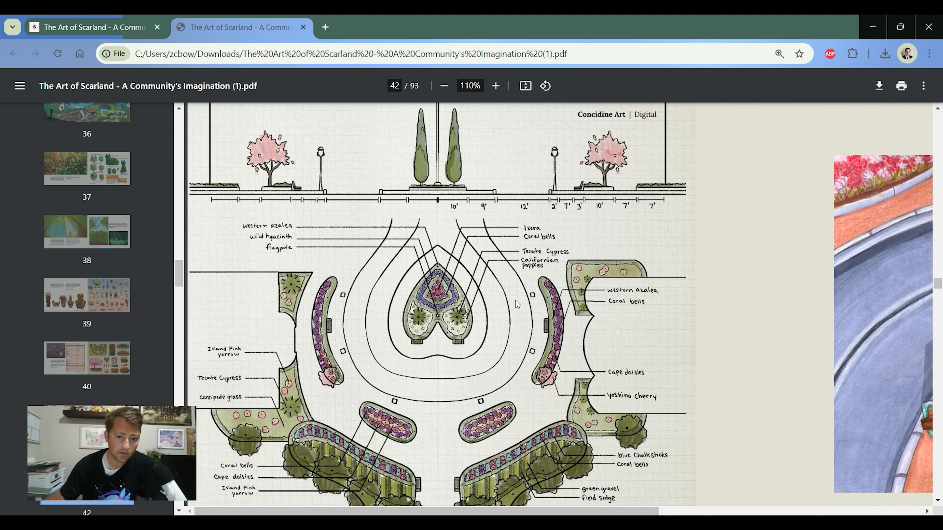
pyautogui.scroll(-3)
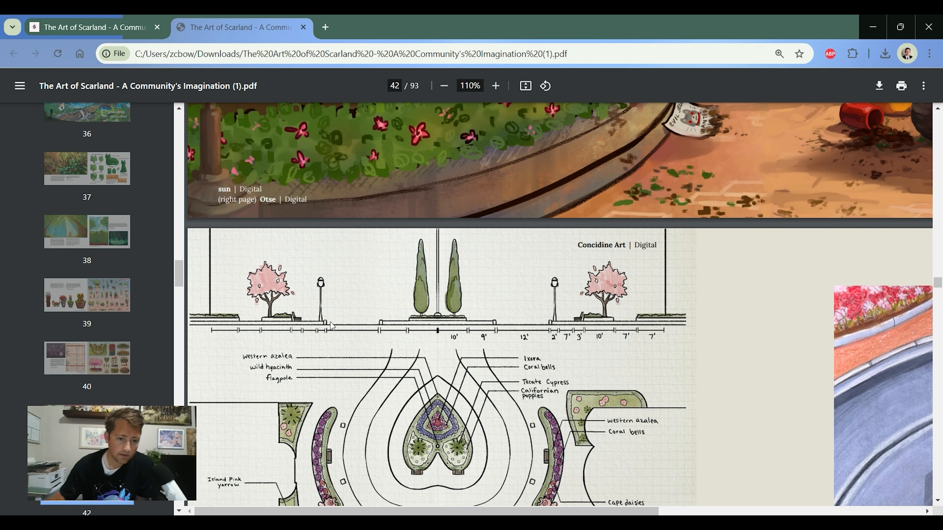
pyautogui.moveTo(311, 327)
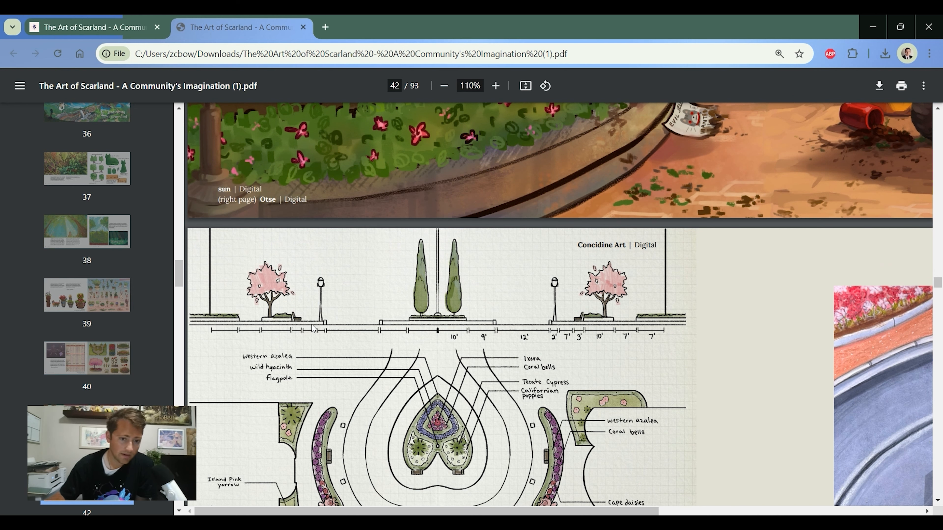
pyautogui.scroll(-3)
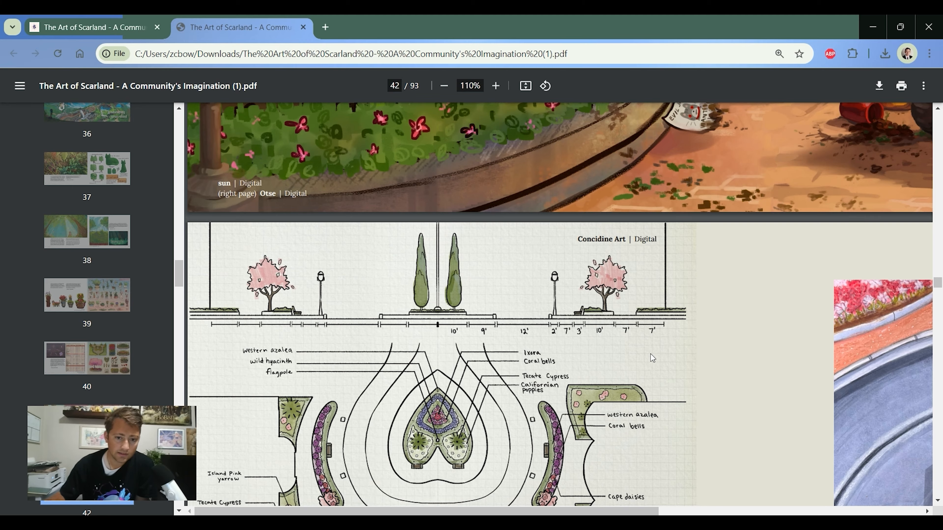
pyautogui.scroll(-3)
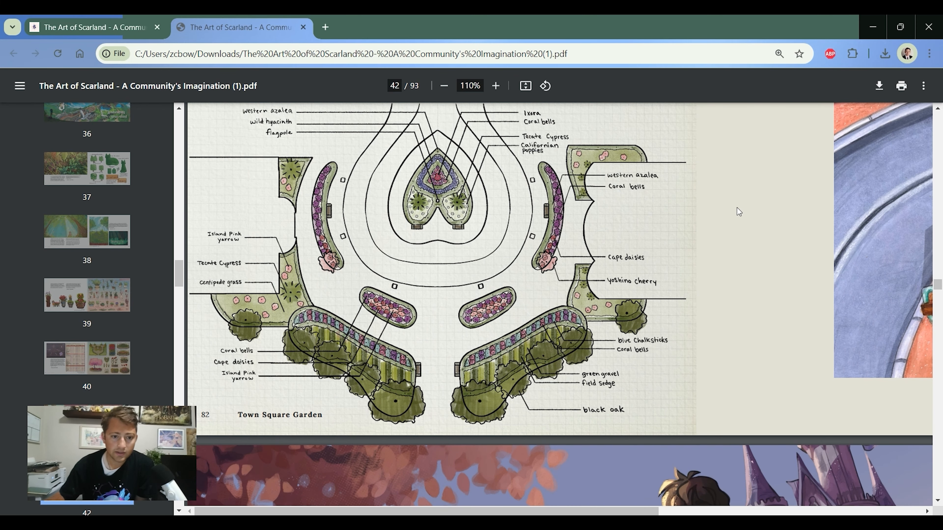
pyautogui.moveTo(148, 278)
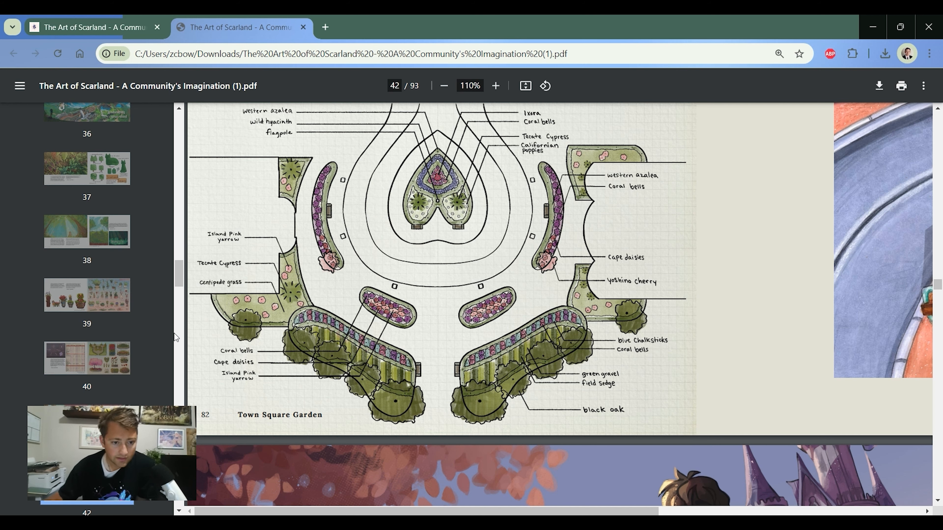
pyautogui.moveTo(465, 385)
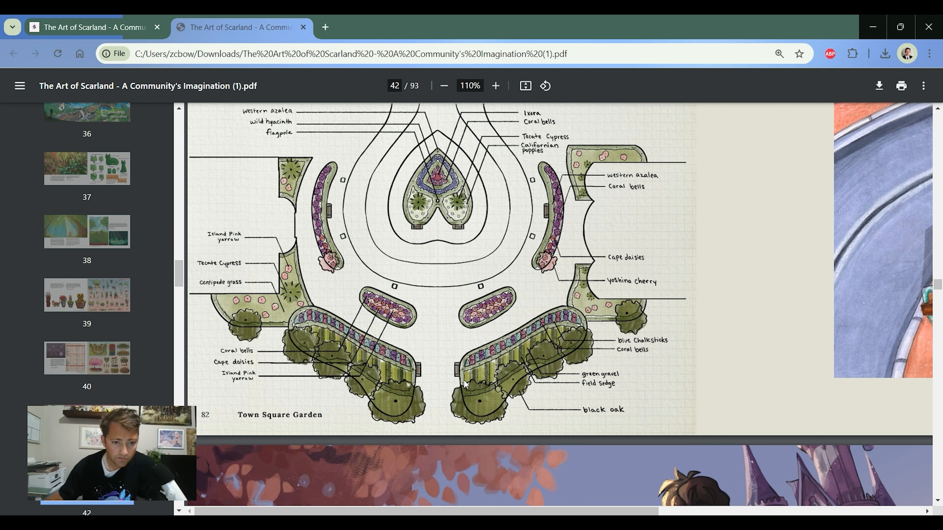
pyautogui.moveTo(426, 394)
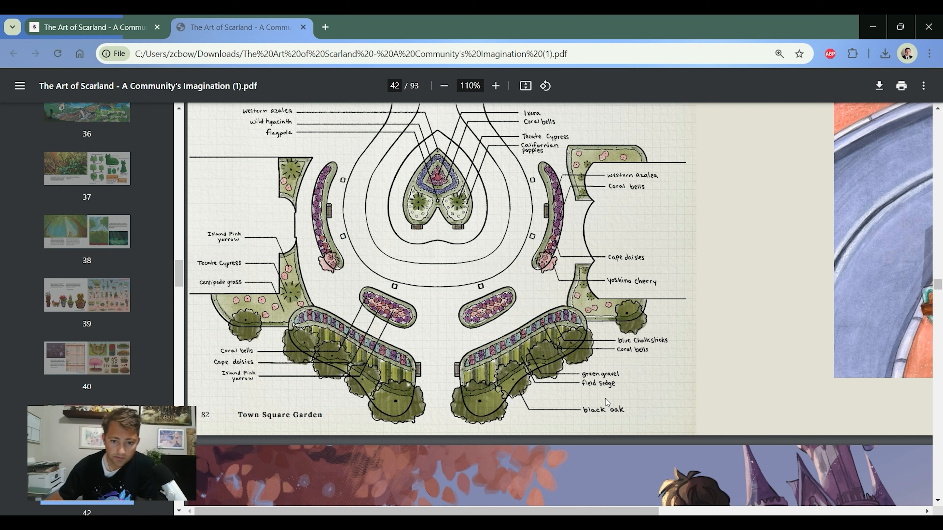
pyautogui.moveTo(469, 385)
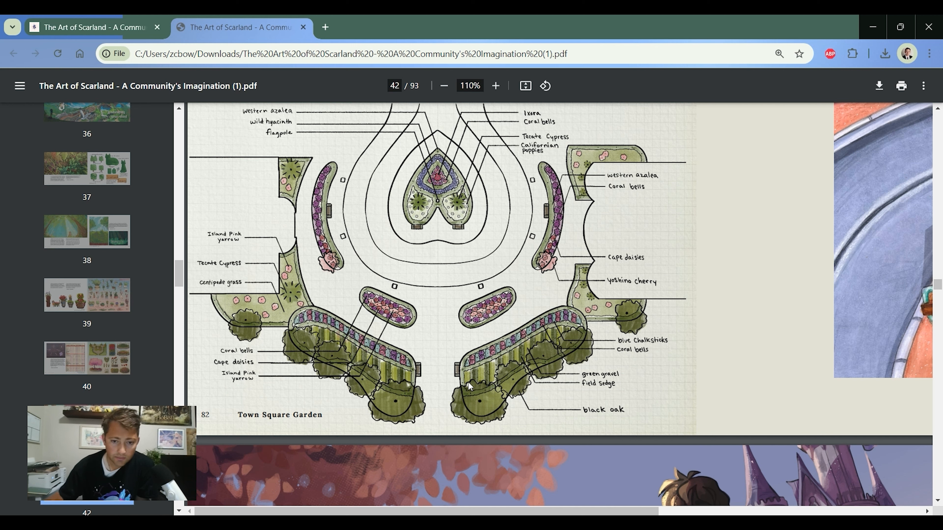
pyautogui.moveTo(657, 354)
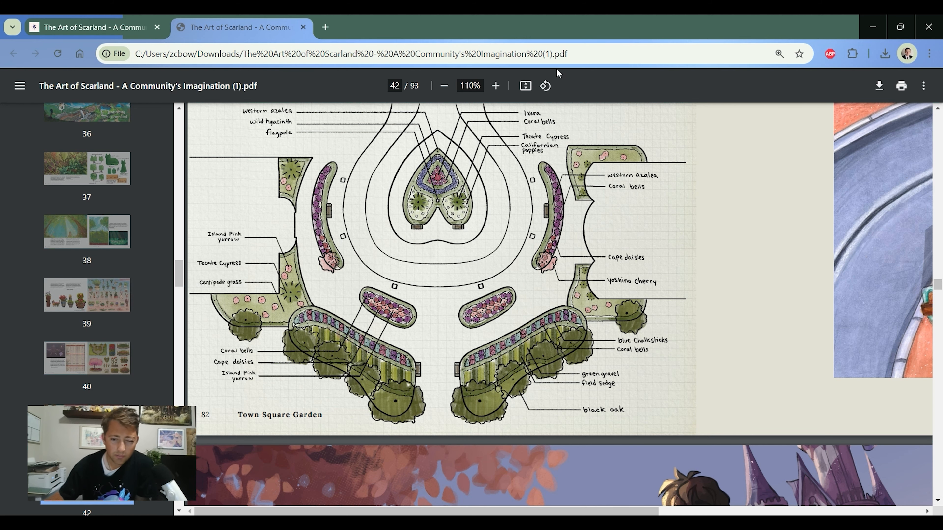
pyautogui.click(325, 27)
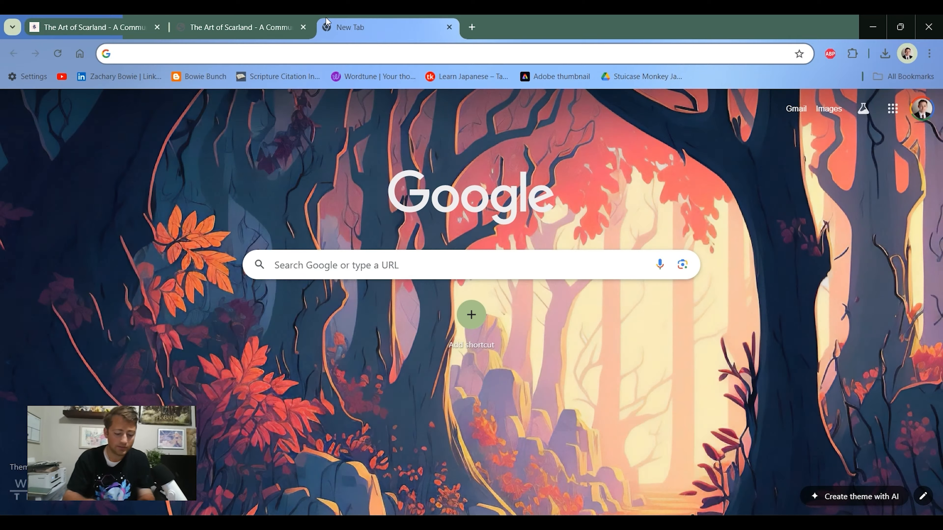
# - Search Google for 'blue chalksticks' and 'coral bells' and preview the coral bells photos
pyautogui.write('blue chalksticks')
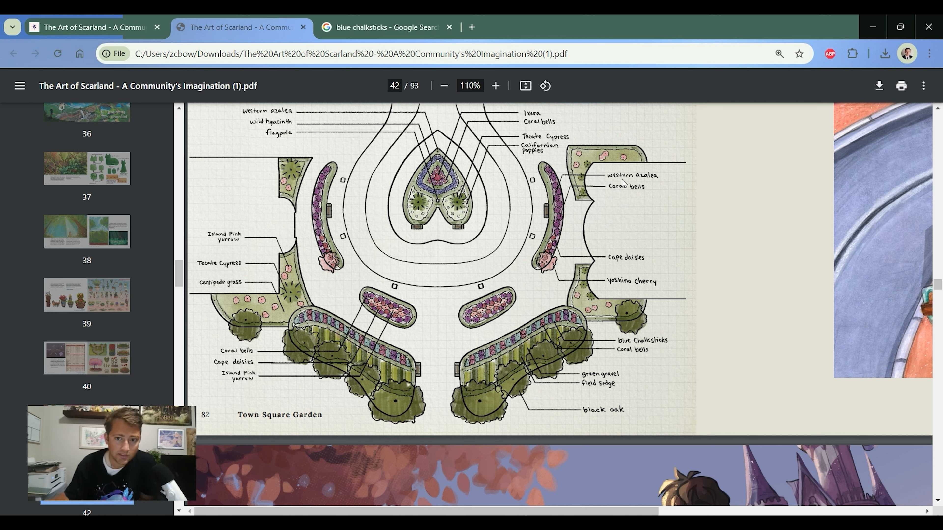
pyautogui.moveTo(338, 228)
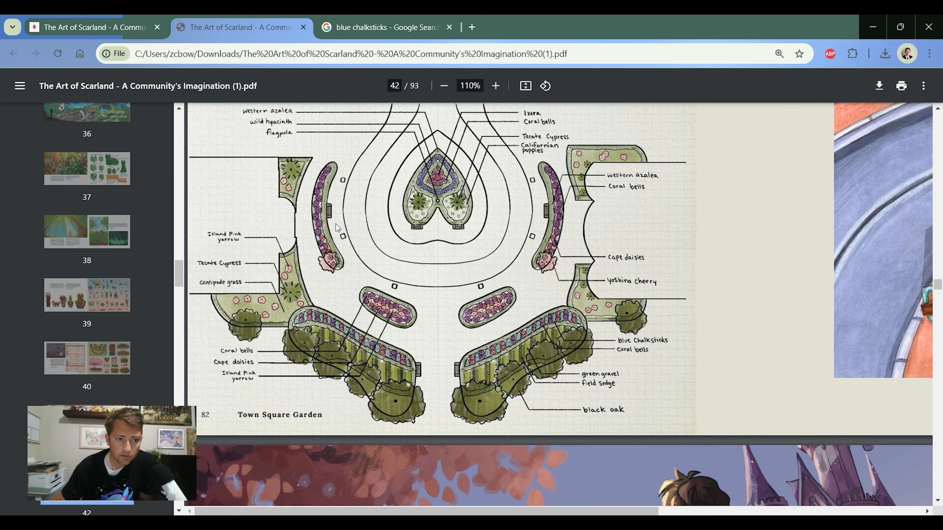
pyautogui.moveTo(429, 191)
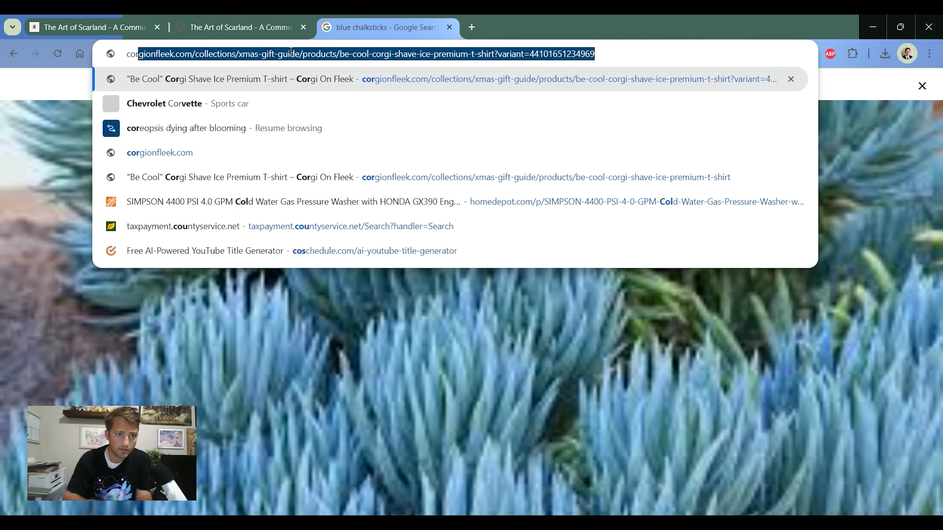
pyautogui.write('coral bel')
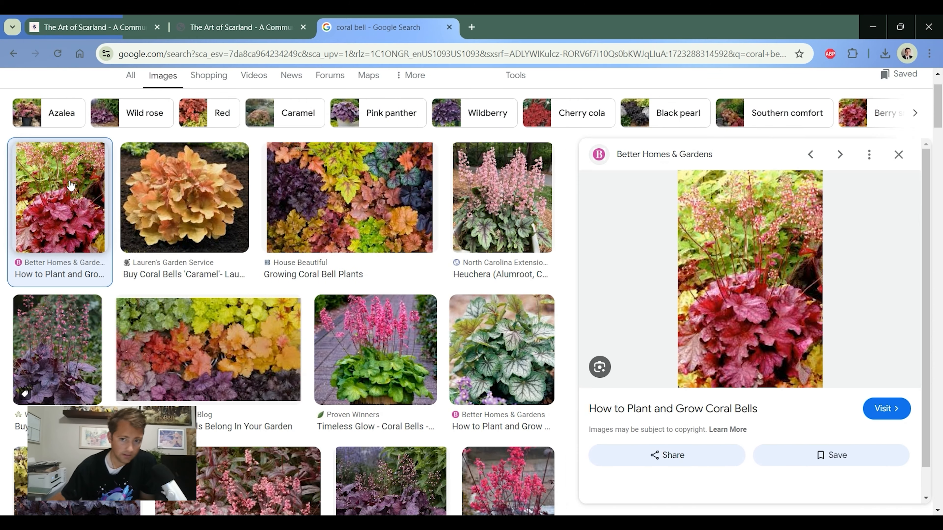
pyautogui.click(501, 197)
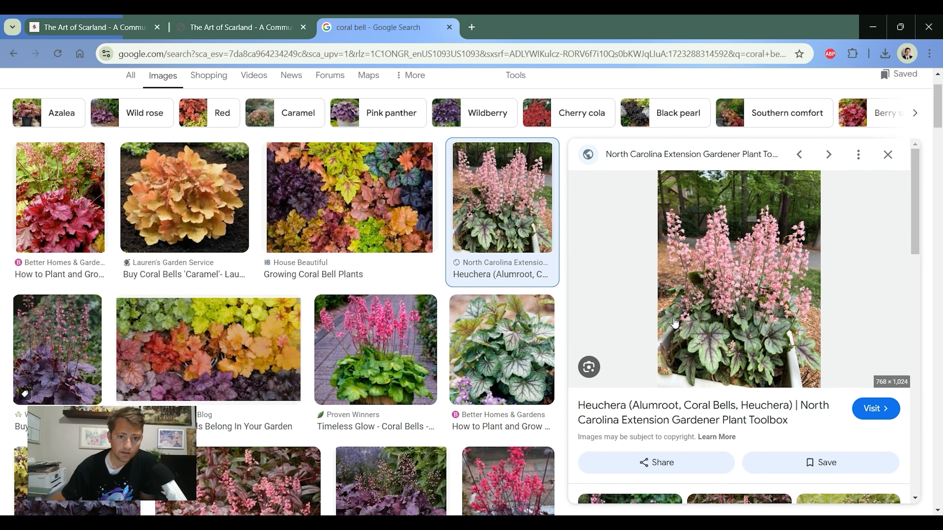
pyautogui.click(207, 349)
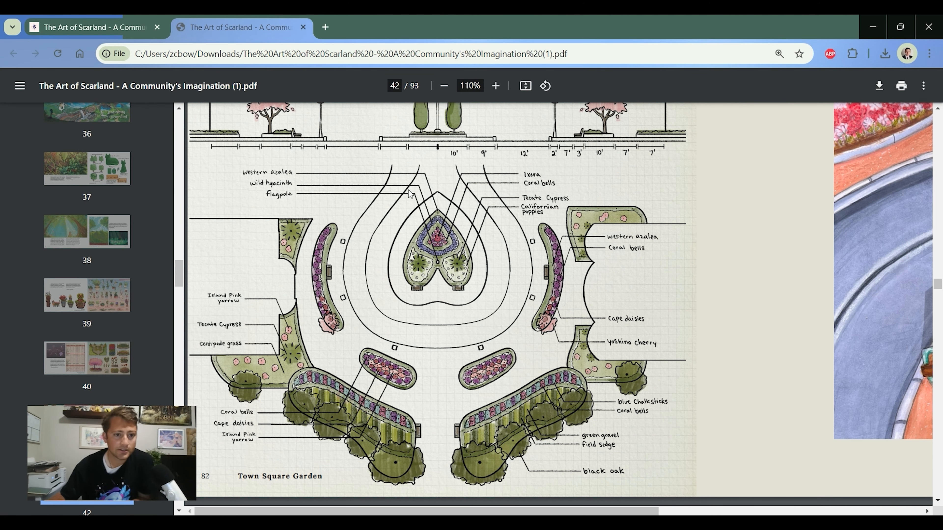
# - Page down past the Central Plaza title illustration and reduce the zoom to view whole spreads
pyautogui.scroll(-3)
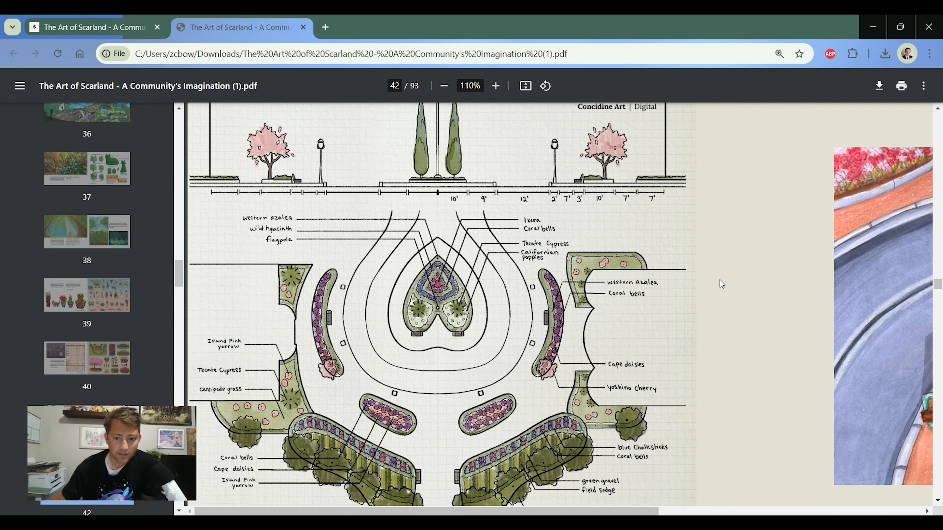
pyautogui.scroll(-3)
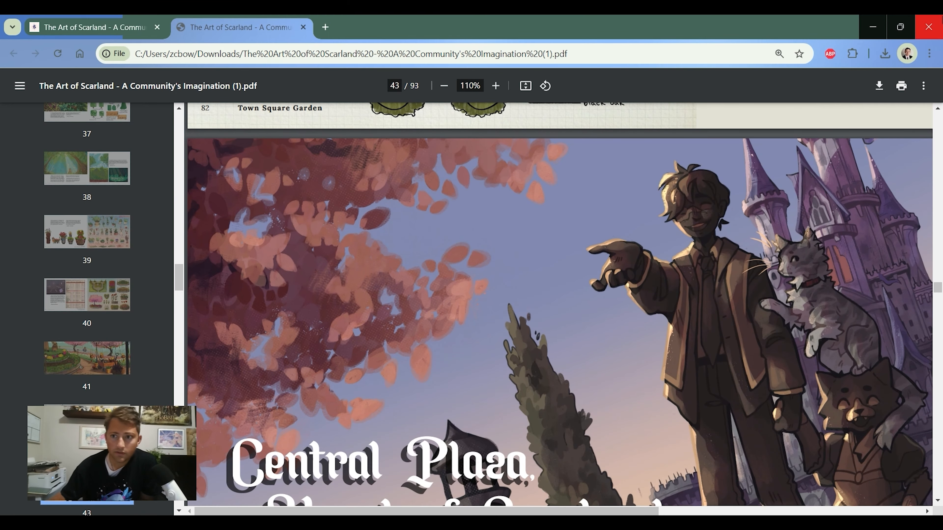
pyautogui.click(444, 86)
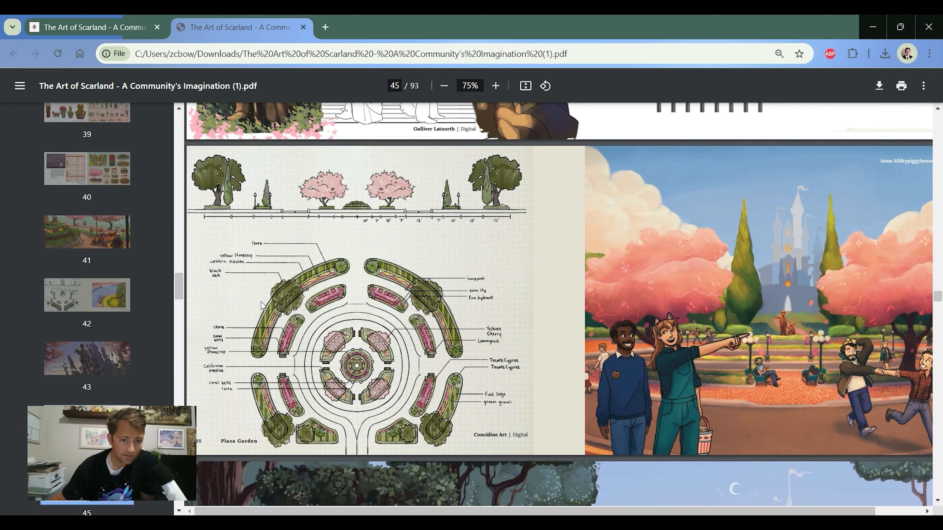
# - Zoom the Plaza Garden plan in to 110% and move down over its planting layout
pyautogui.click(495, 85)
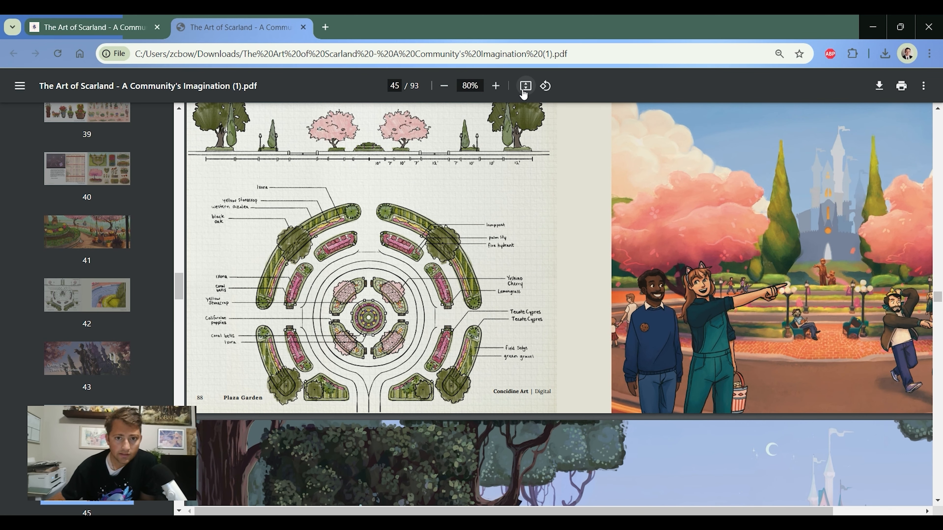
pyautogui.click(495, 85)
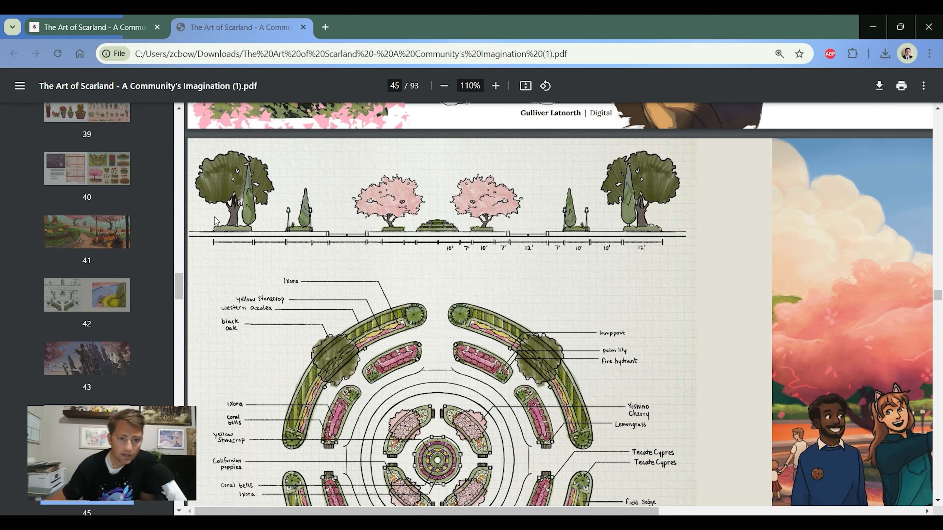
pyautogui.moveTo(608, 180)
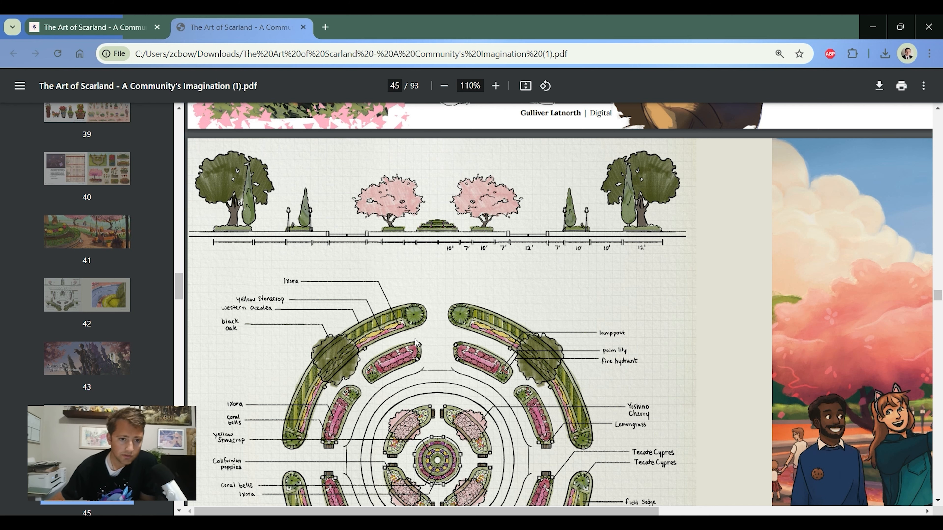
pyautogui.scroll(-3)
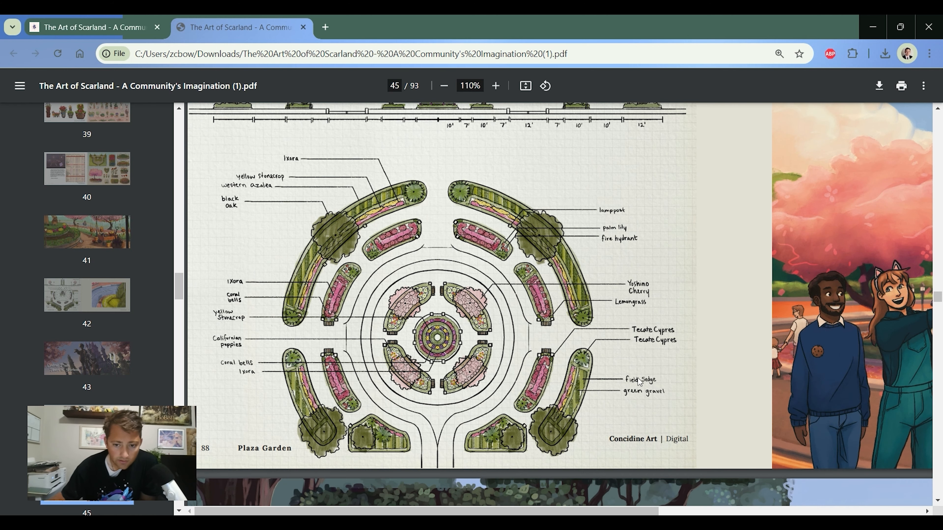
pyautogui.scroll(-3)
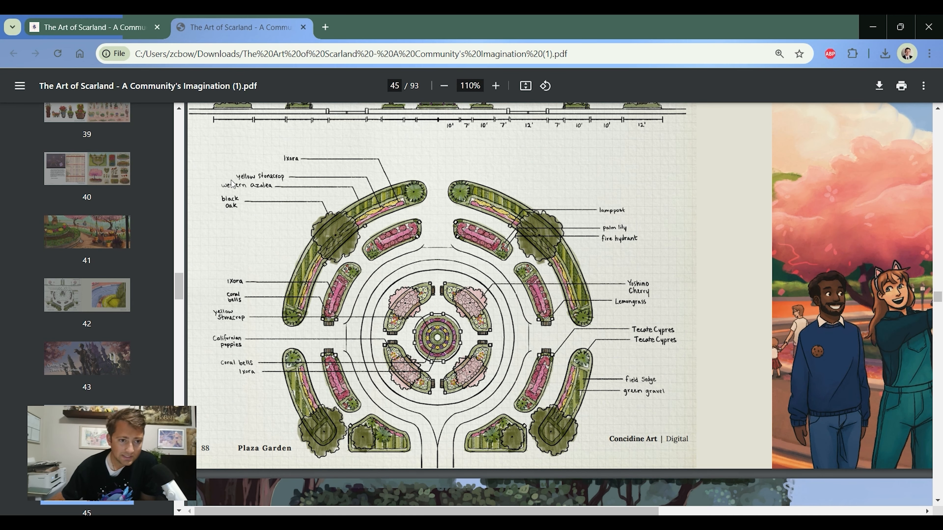
# - Work through the plan's plant labels and return to the full page 45 spread at 75%
pyautogui.scroll(-3)
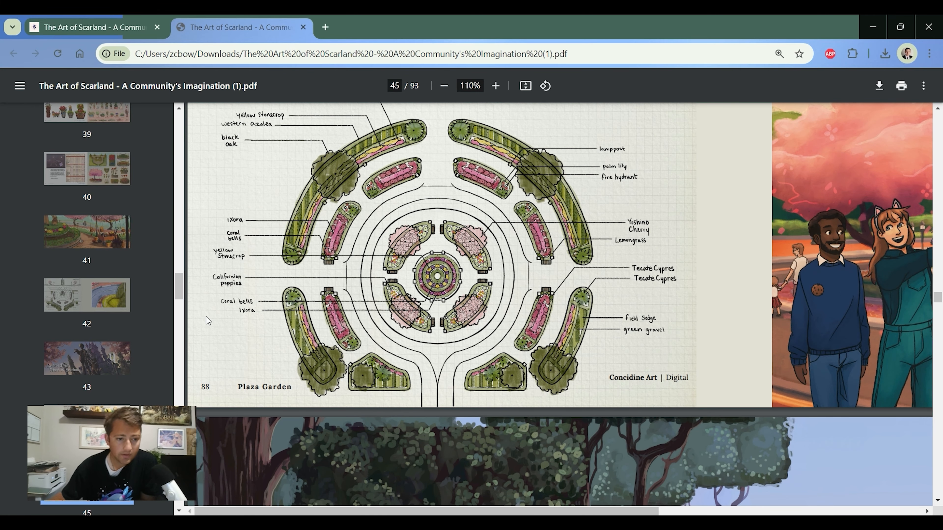
pyautogui.scroll(-3)
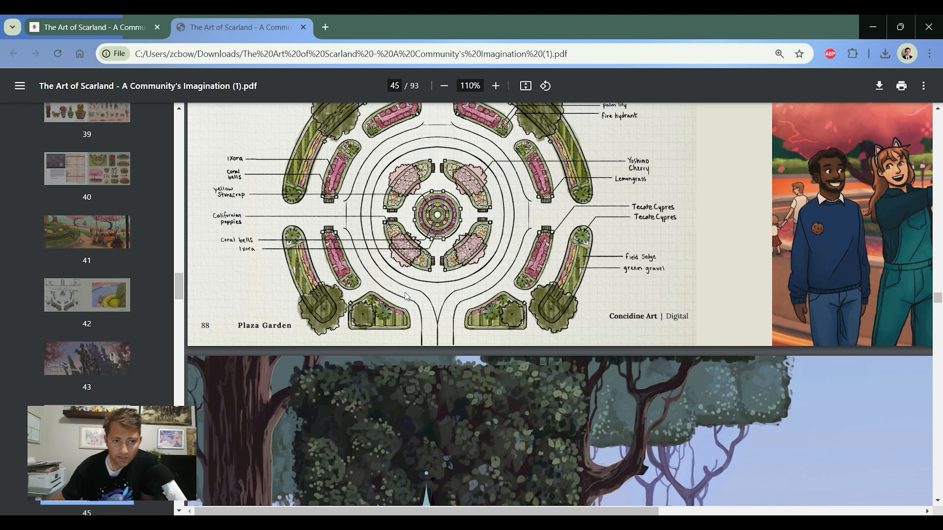
pyautogui.moveTo(724, 206)
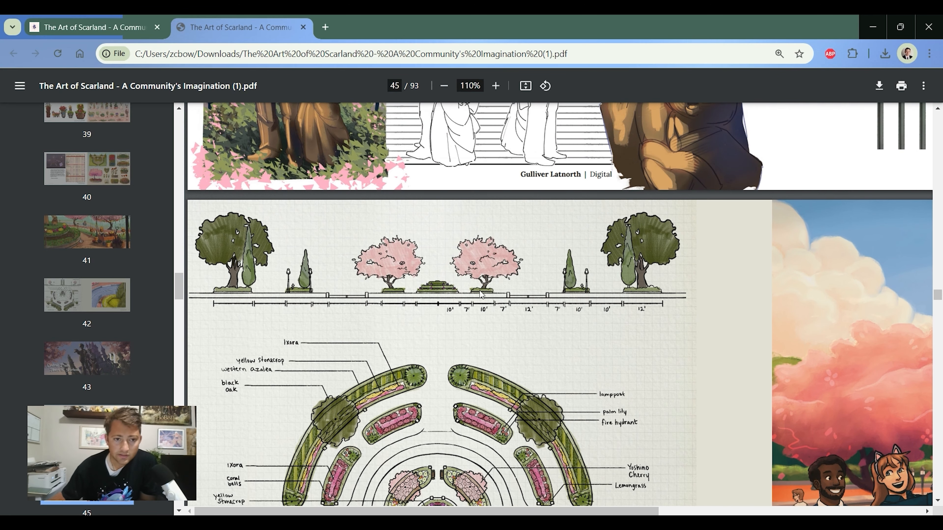
pyautogui.scroll(-3)
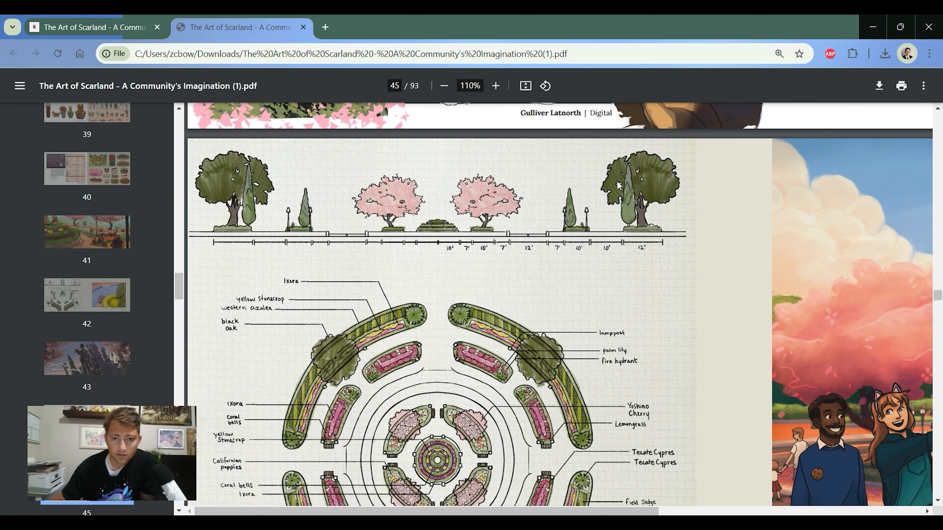
pyautogui.moveTo(514, 184)
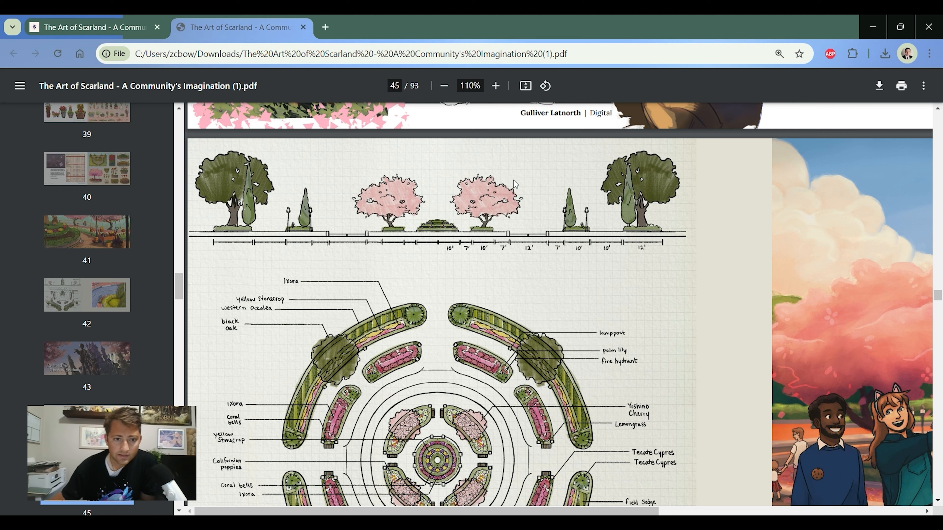
pyautogui.moveTo(345, 198)
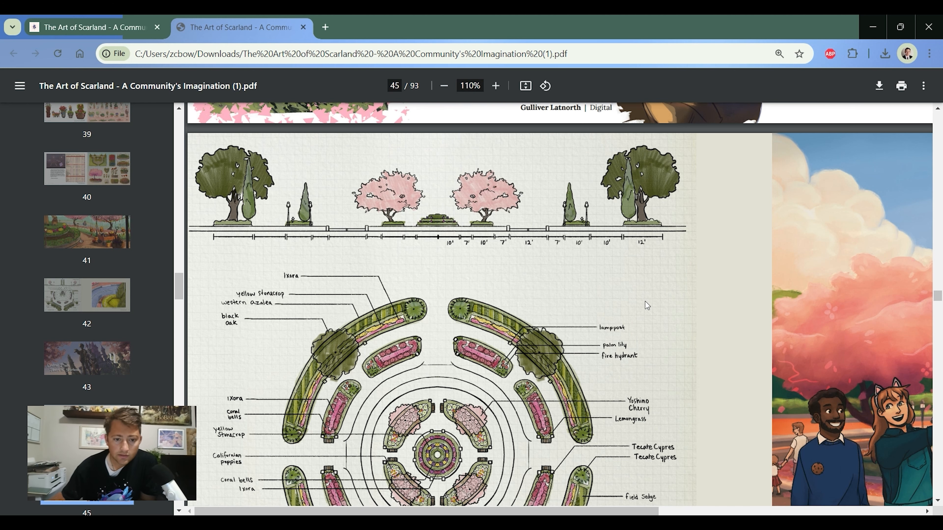
pyautogui.scroll(-3)
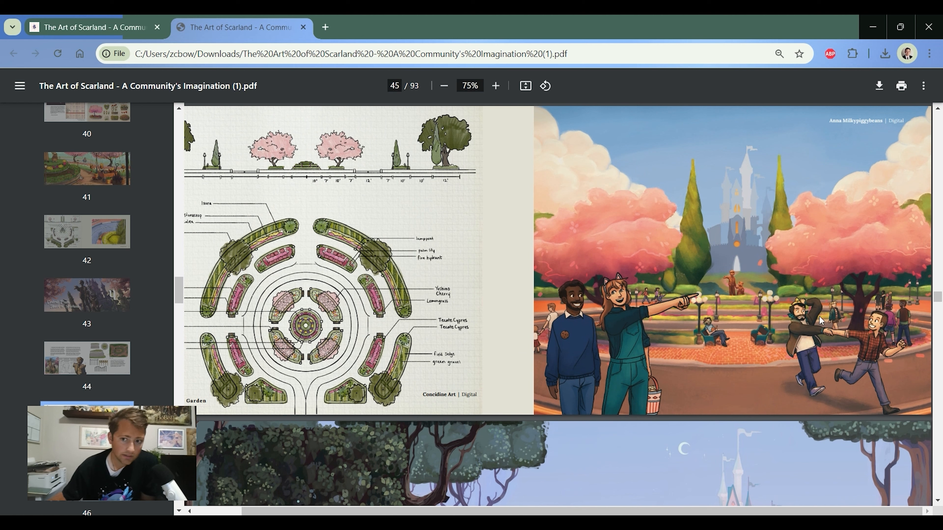
pyautogui.moveTo(671, 343)
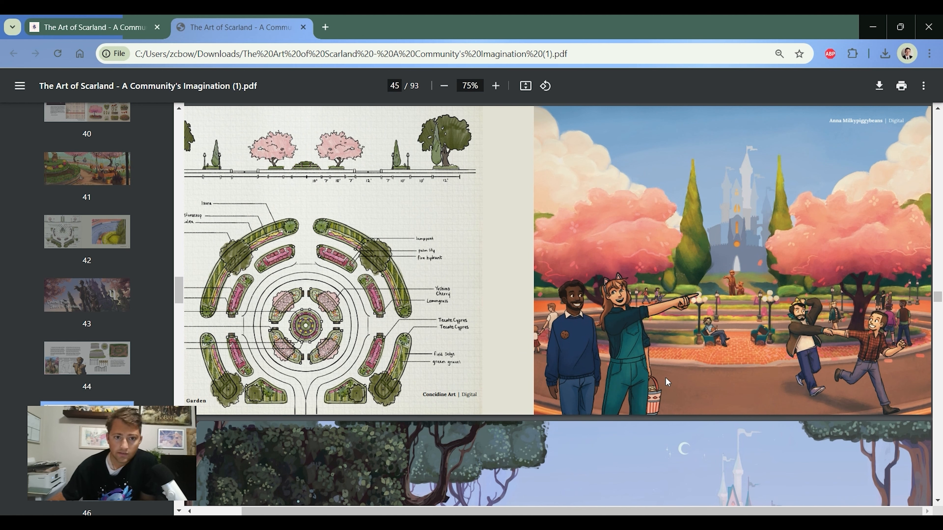
pyautogui.moveTo(689, 189)
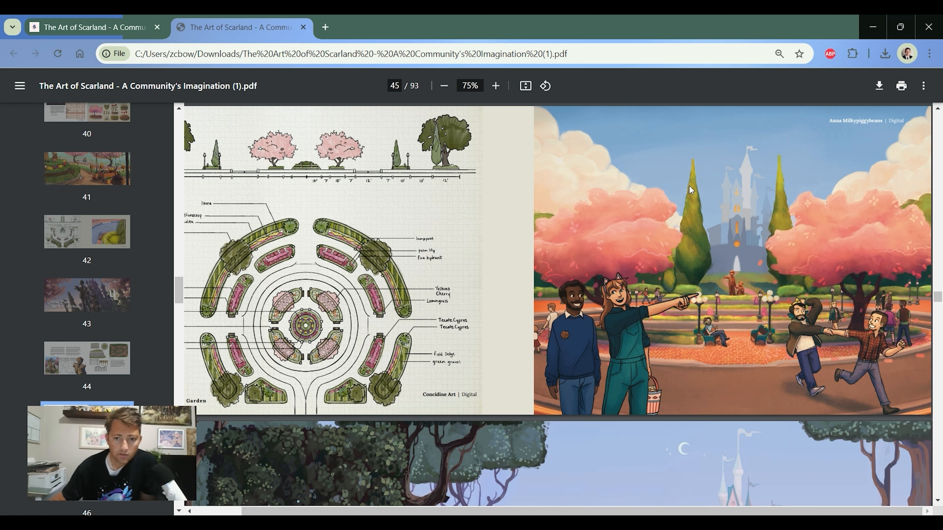
pyautogui.moveTo(760, 287)
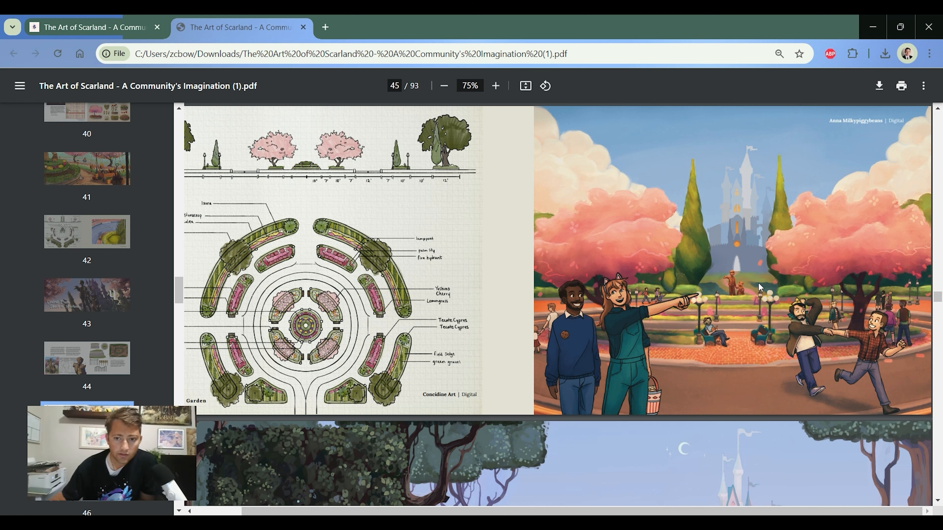
pyautogui.moveTo(504, 169)
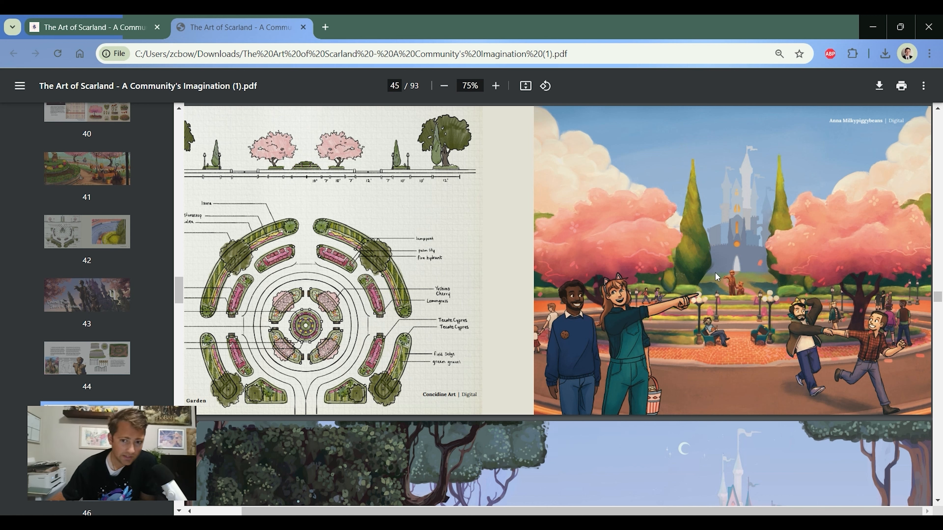
pyautogui.moveTo(868, 373)
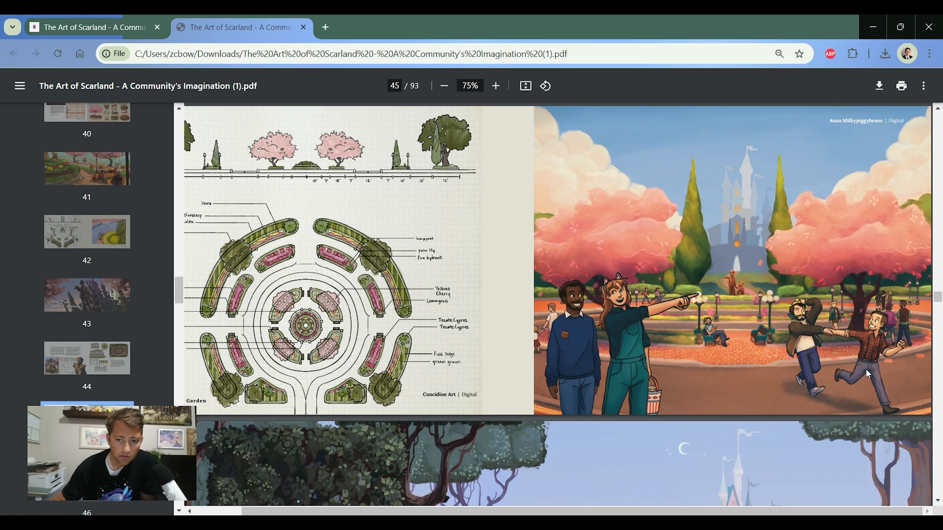
pyautogui.moveTo(850, 239)
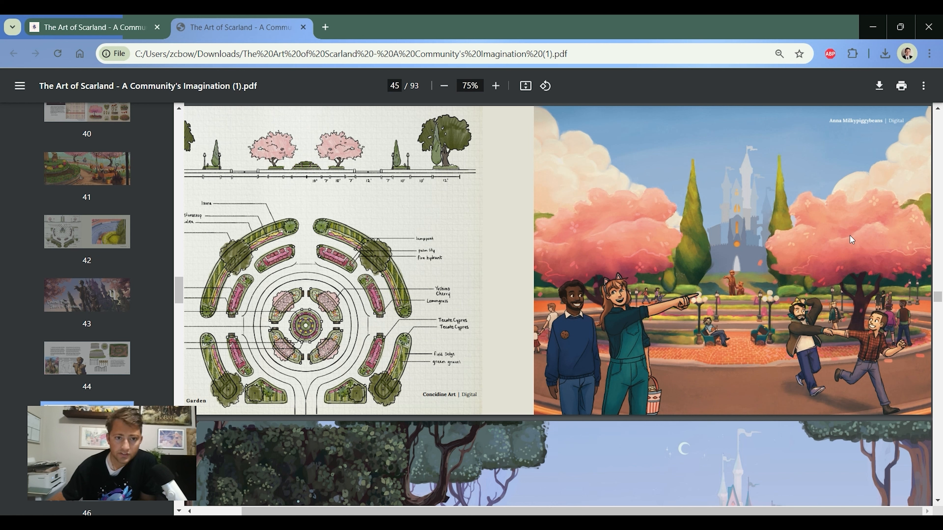
pyautogui.moveTo(241, 193)
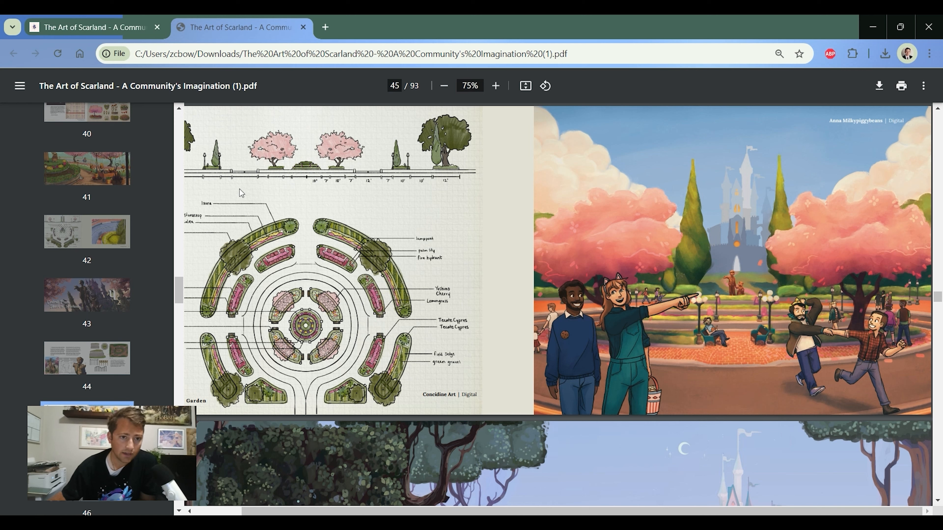
pyautogui.moveTo(334, 123)
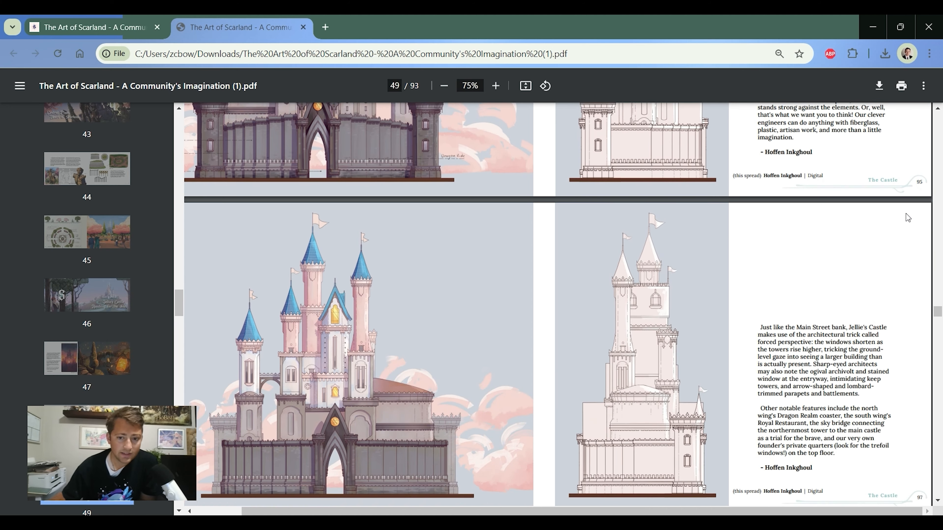
# - Page through the ice cream, candy and churro artwork to page 71, The Cast spread
pyautogui.scroll(-3)
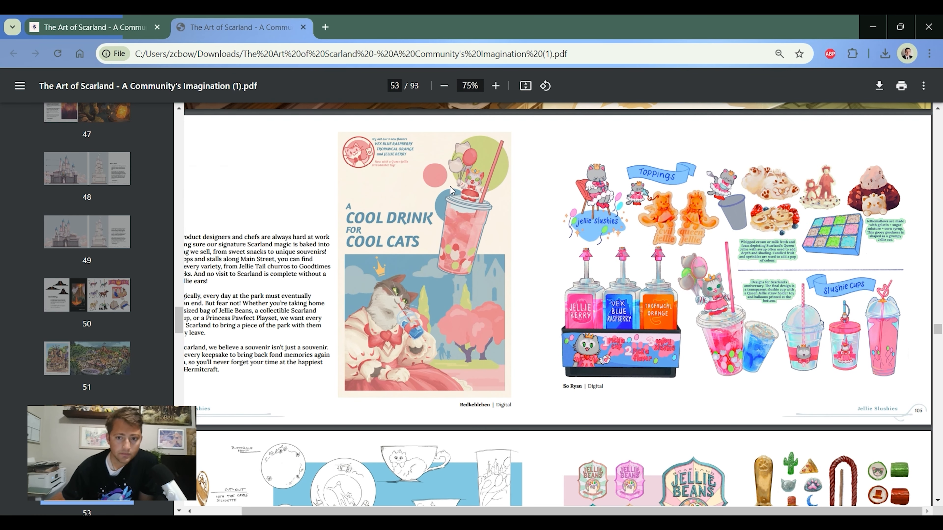
pyautogui.moveTo(857, 340)
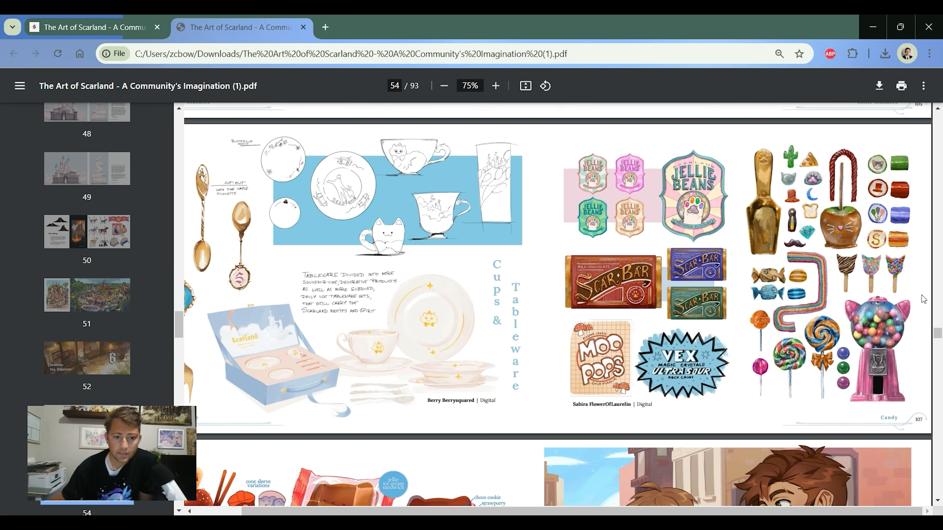
pyautogui.scroll(-3)
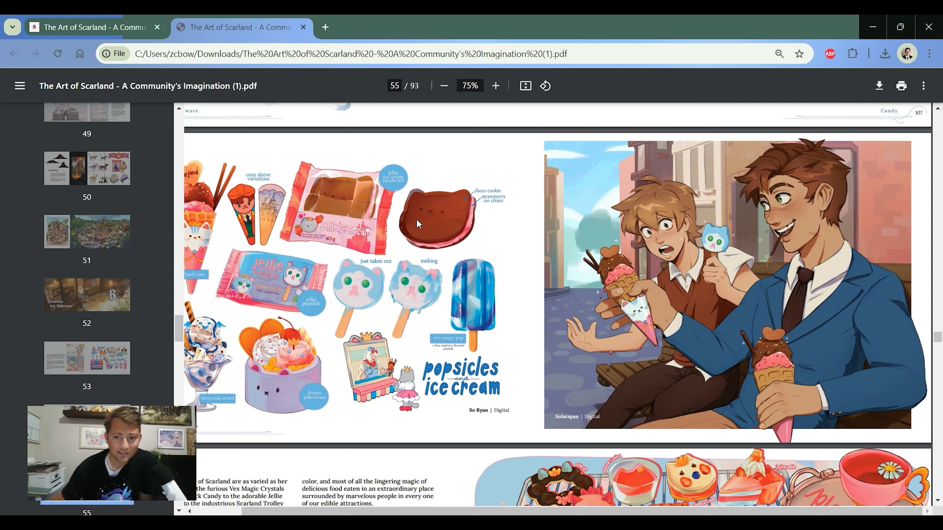
pyautogui.scroll(-3)
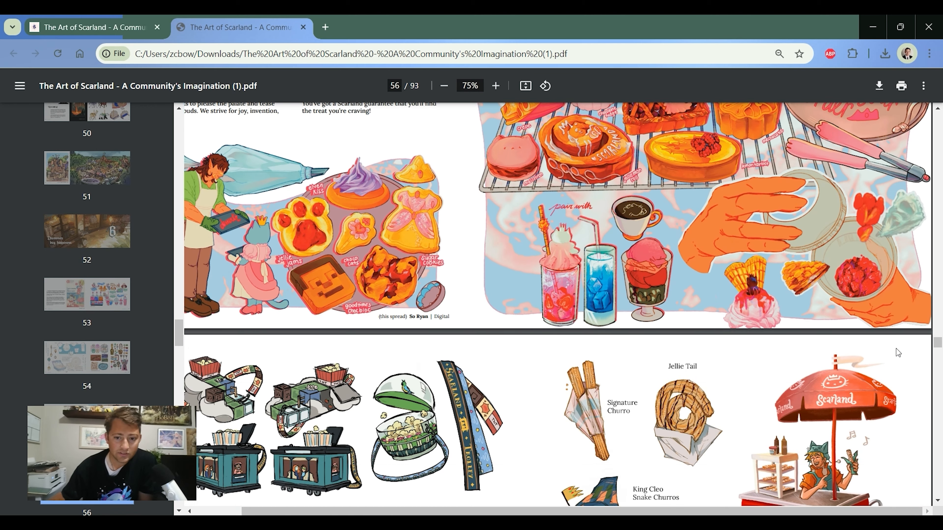
pyautogui.scroll(-3)
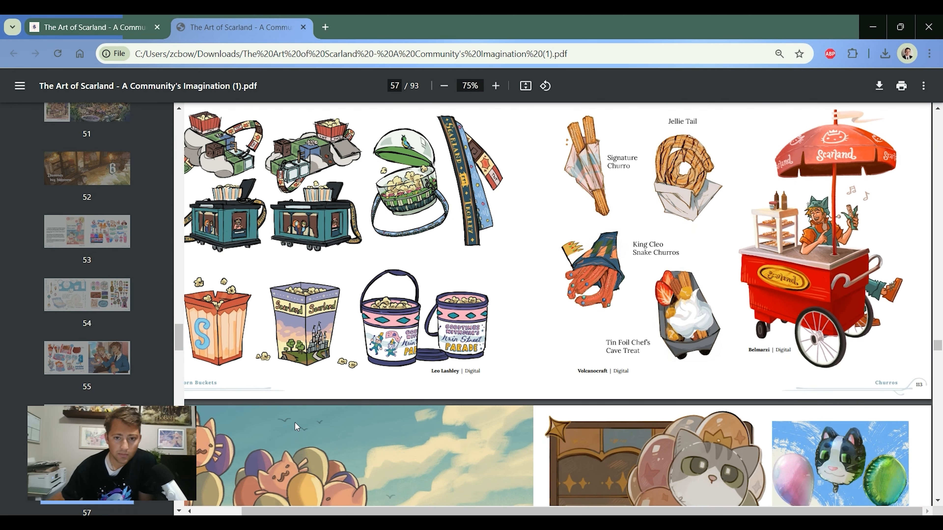
pyautogui.scroll(-3)
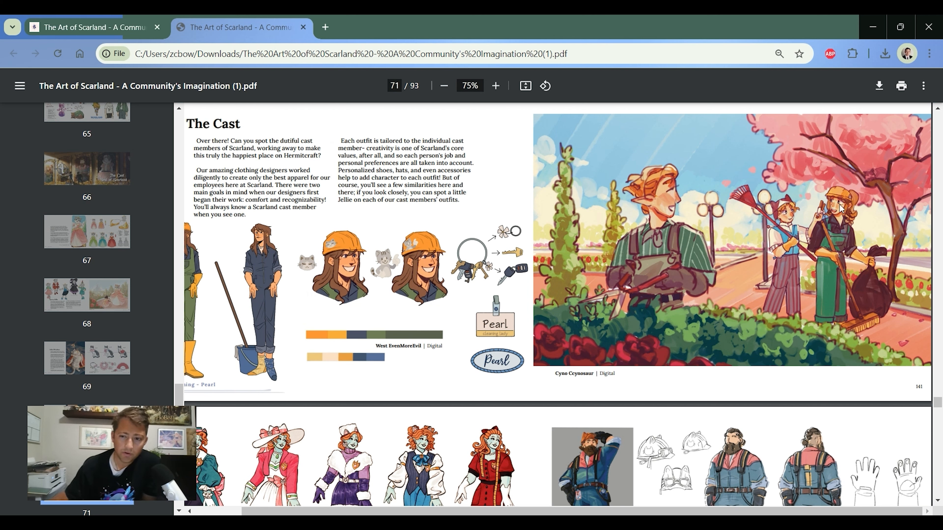
pyautogui.moveTo(663, 275)
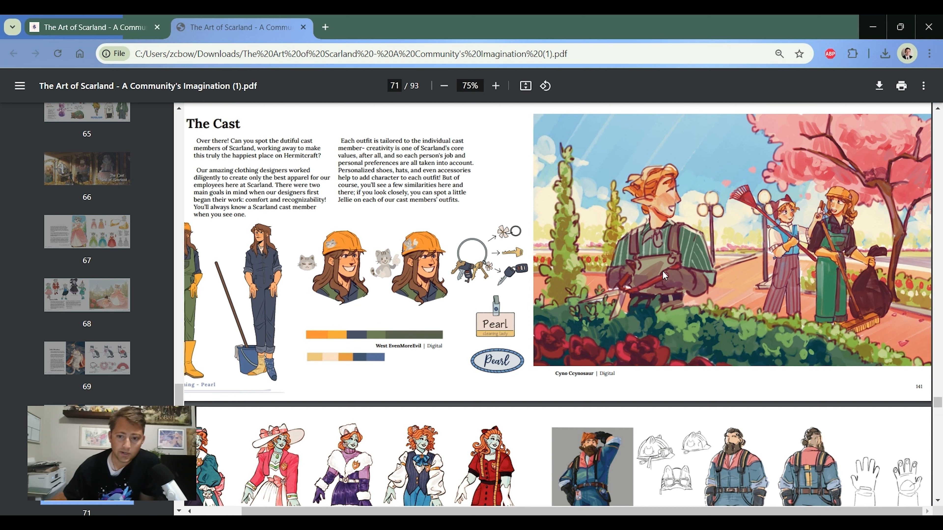
pyautogui.moveTo(805, 216)
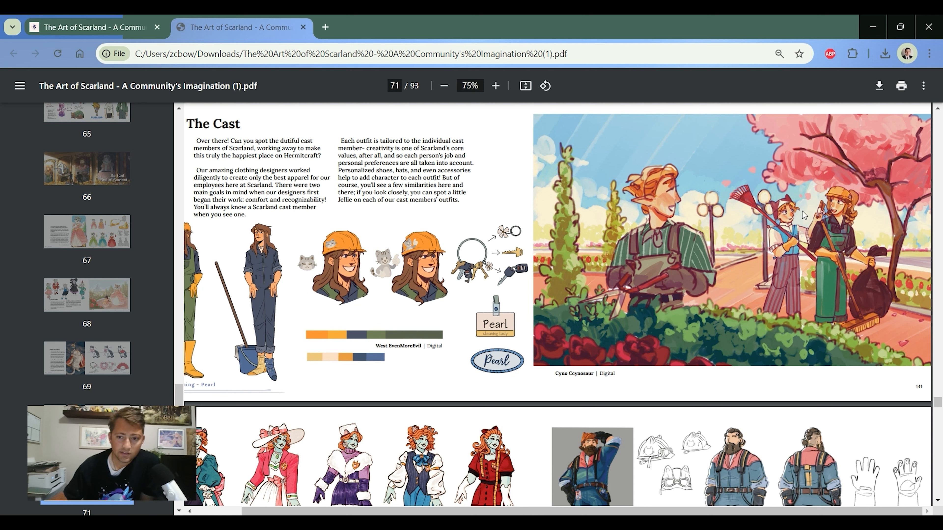
pyautogui.moveTo(750, 355)
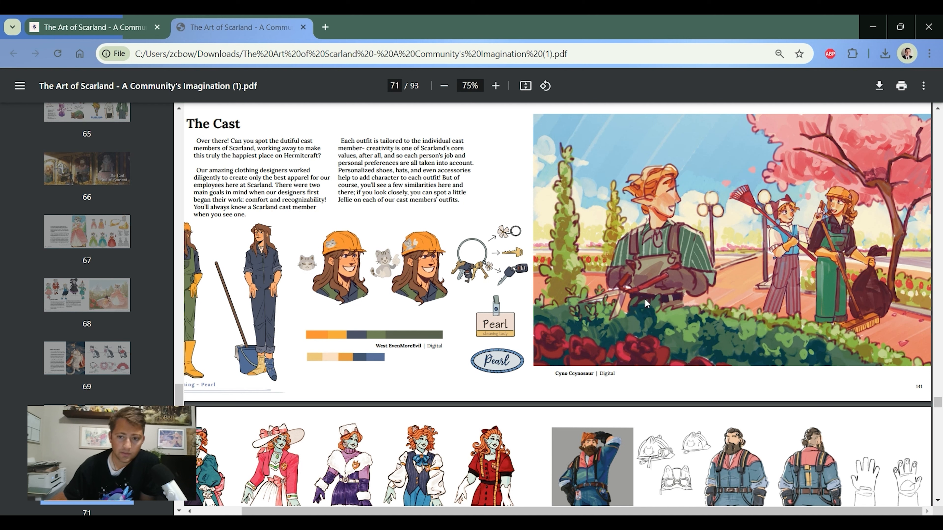
pyautogui.moveTo(736, 231)
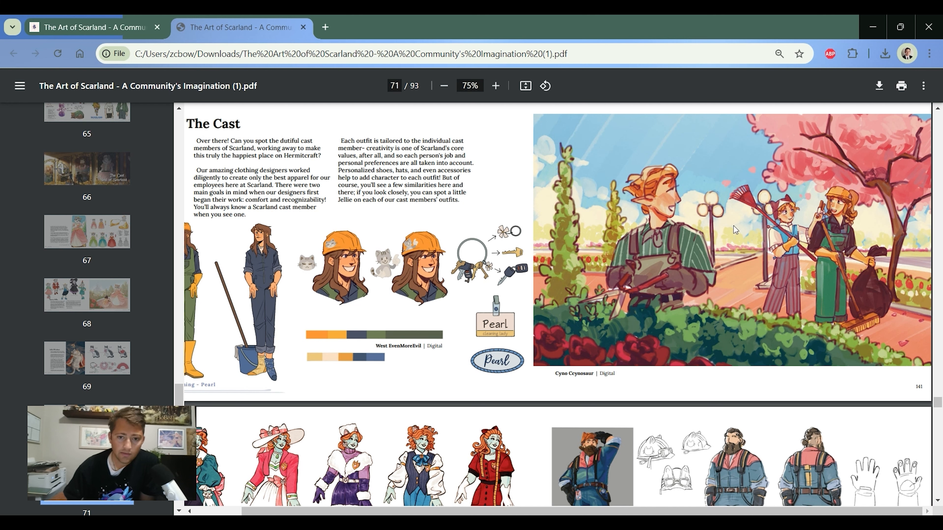
pyautogui.moveTo(716, 330)
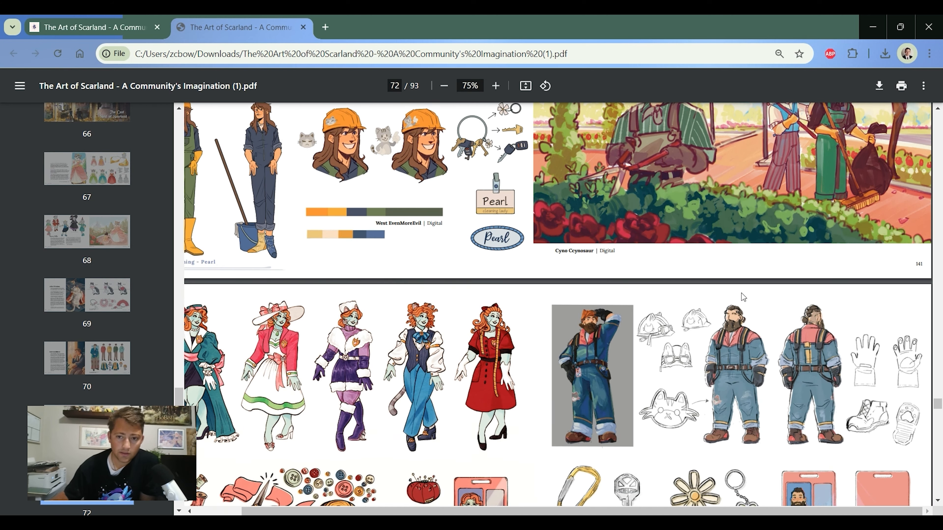
# - Skim pages 74-85 of gardener art, holiday posters and billboards to the Conclusions page
pyautogui.scroll(-3)
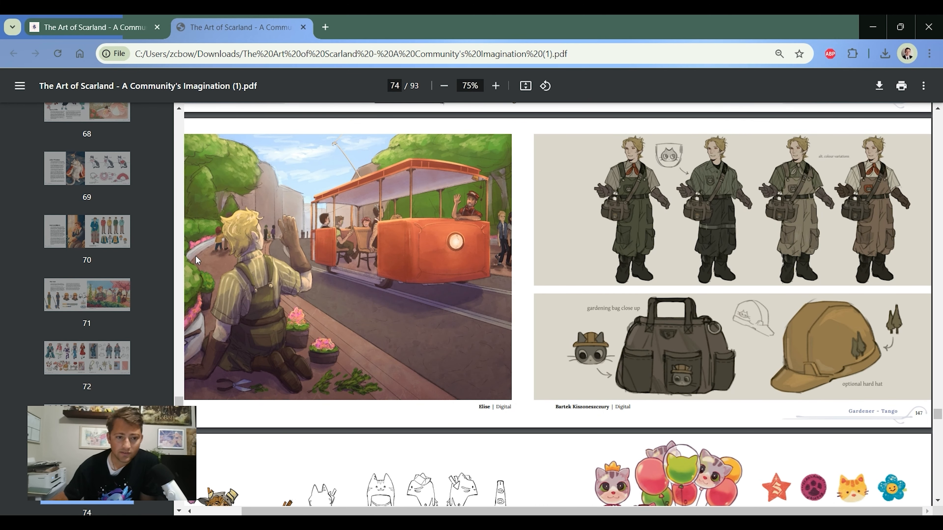
pyautogui.moveTo(379, 153)
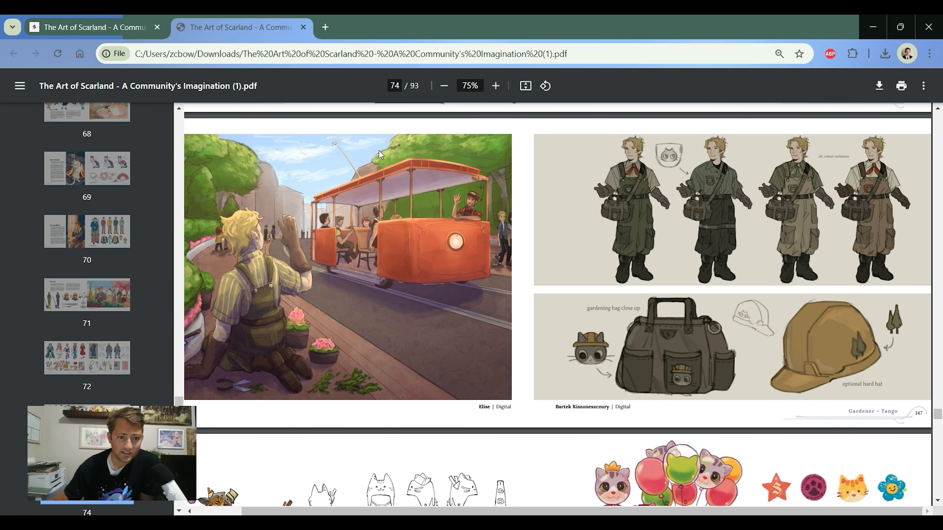
pyautogui.moveTo(853, 214)
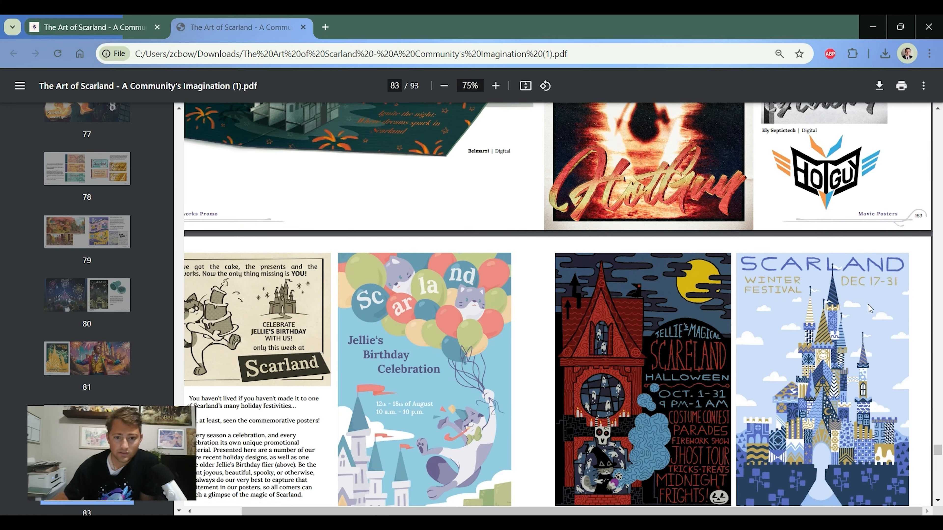
pyautogui.scroll(-3)
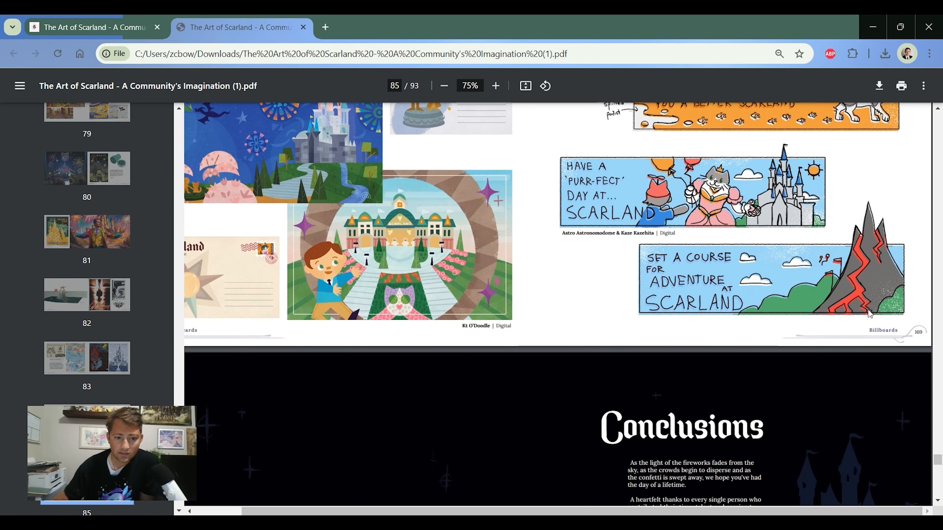
pyautogui.scroll(-3)
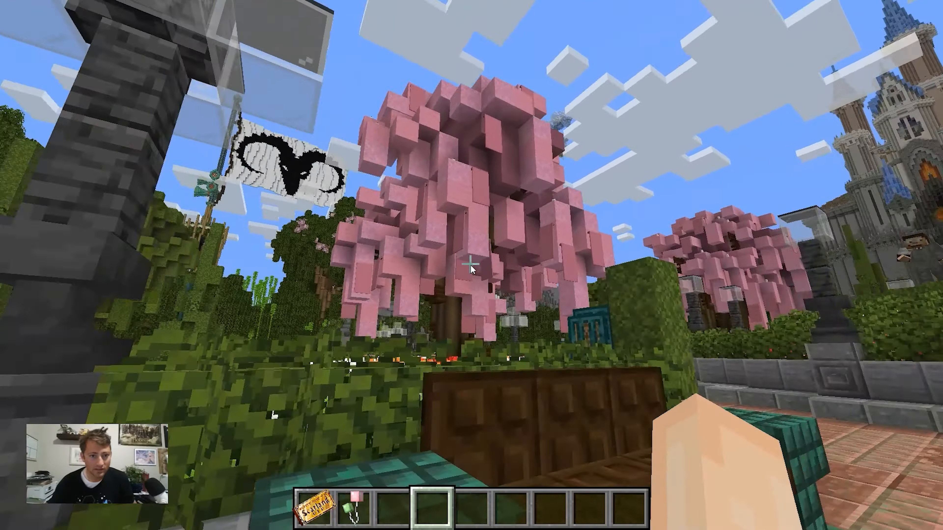
pyautogui.moveTo(471, 269)
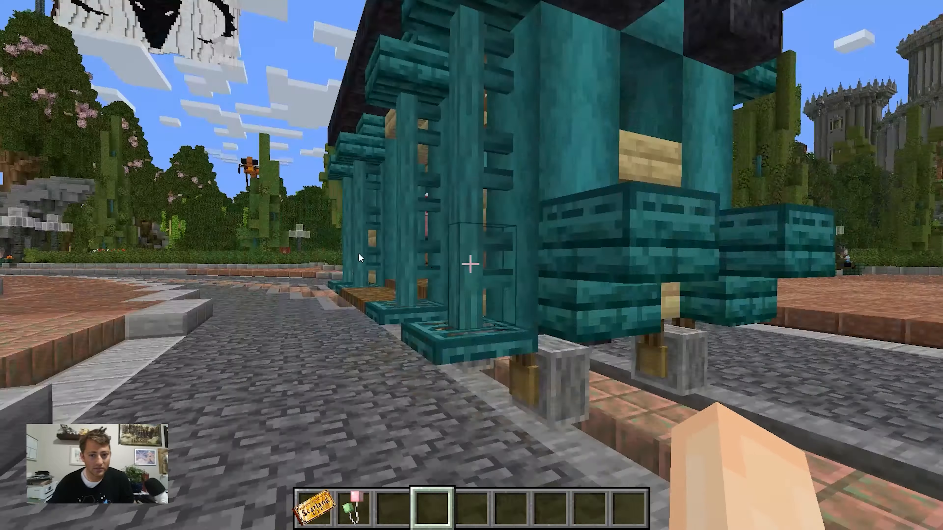
pyautogui.moveTo(471, 264)
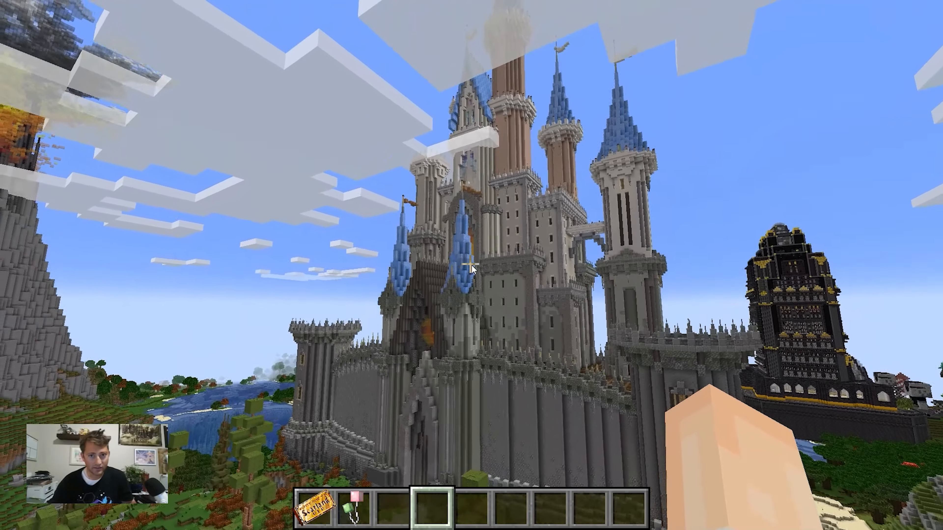
pyautogui.moveTo(471, 263)
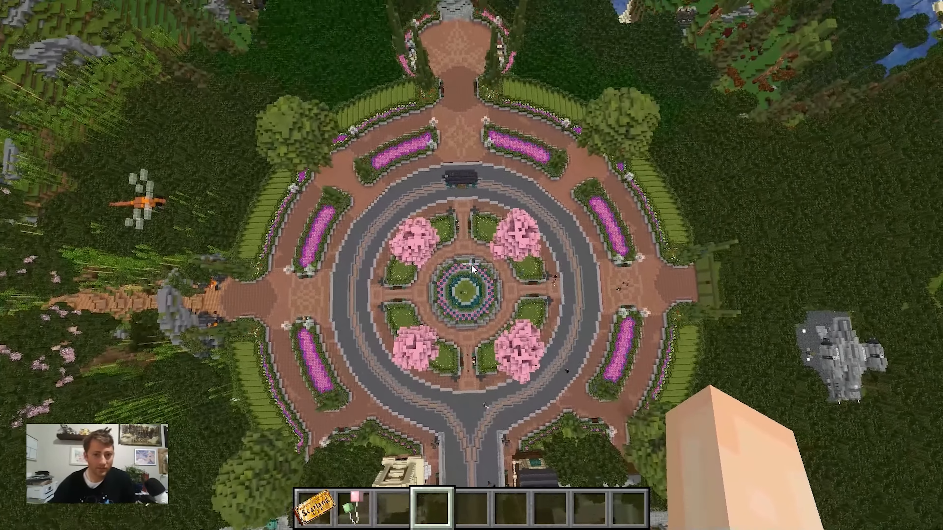
pyautogui.moveTo(472, 265)
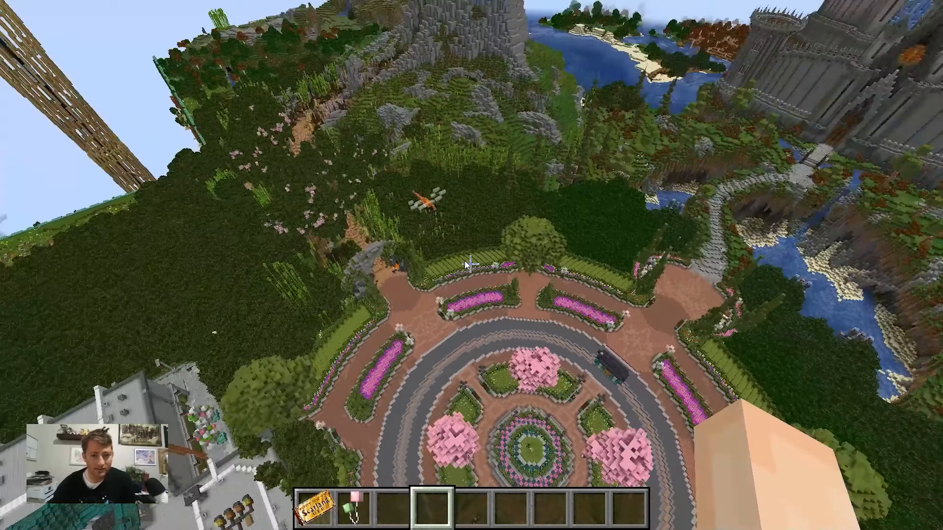
pyautogui.moveTo(472, 265)
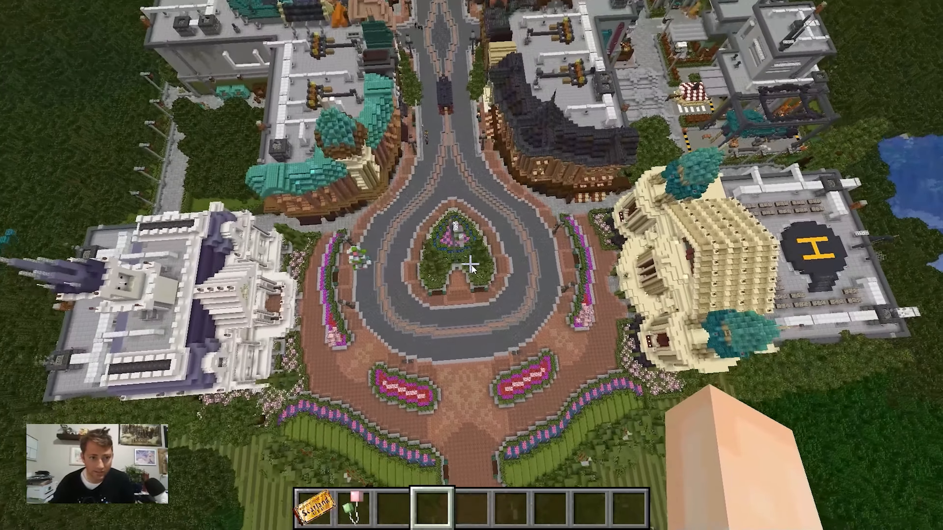
pyautogui.moveTo(471, 268)
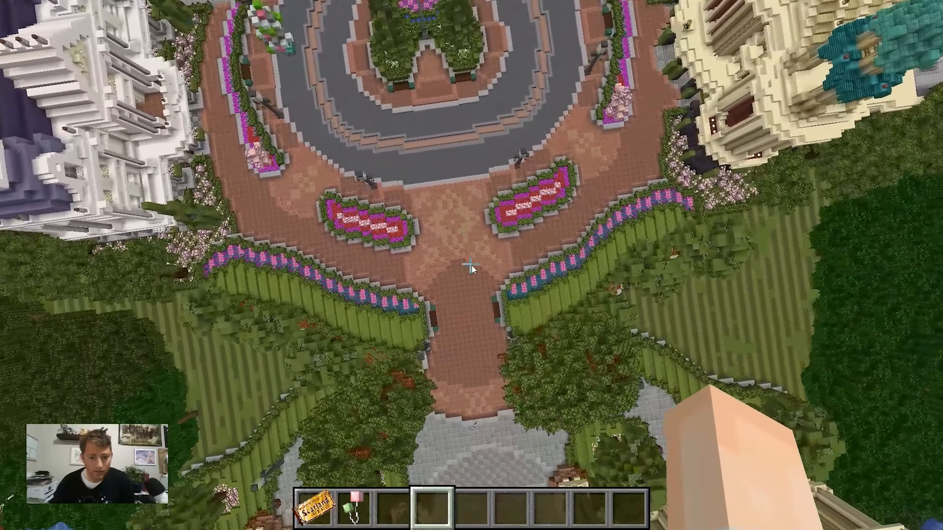
pyautogui.moveTo(472, 269)
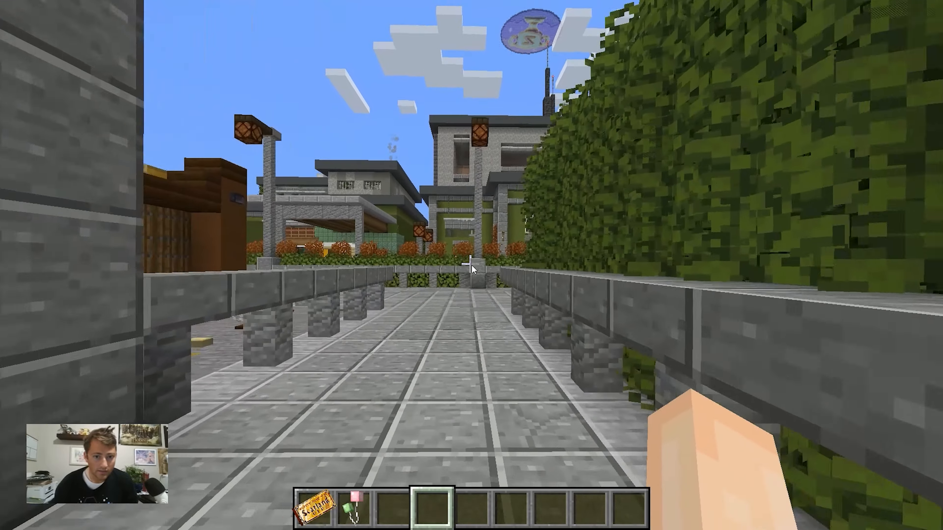
pyautogui.moveTo(471, 268)
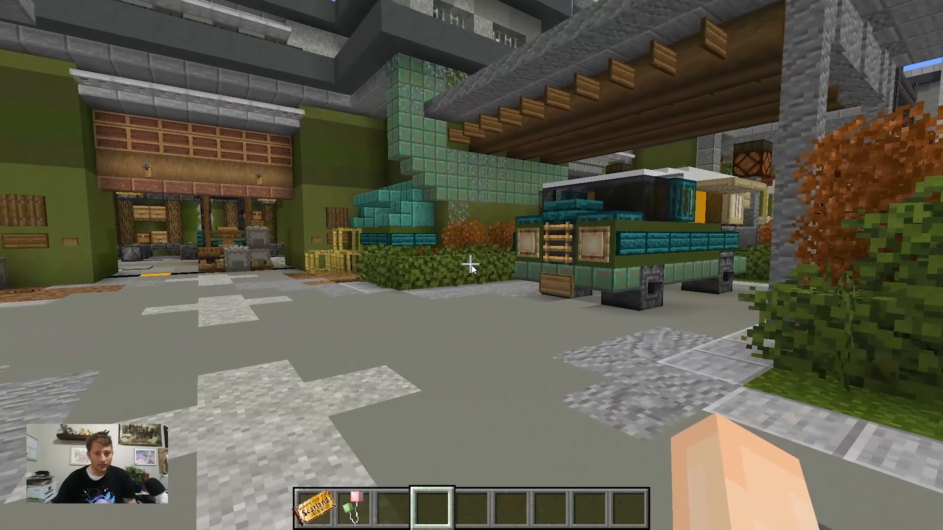
pyautogui.moveTo(472, 269)
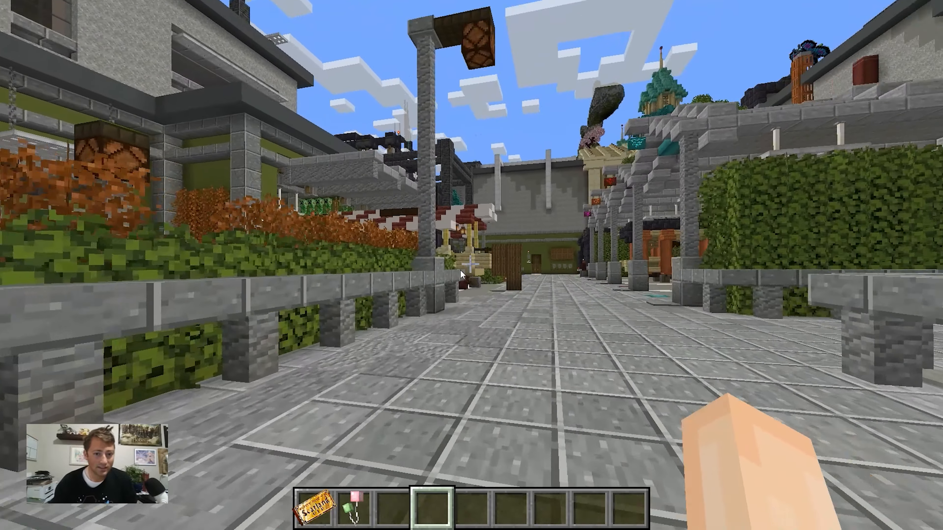
pyautogui.moveTo(472, 266)
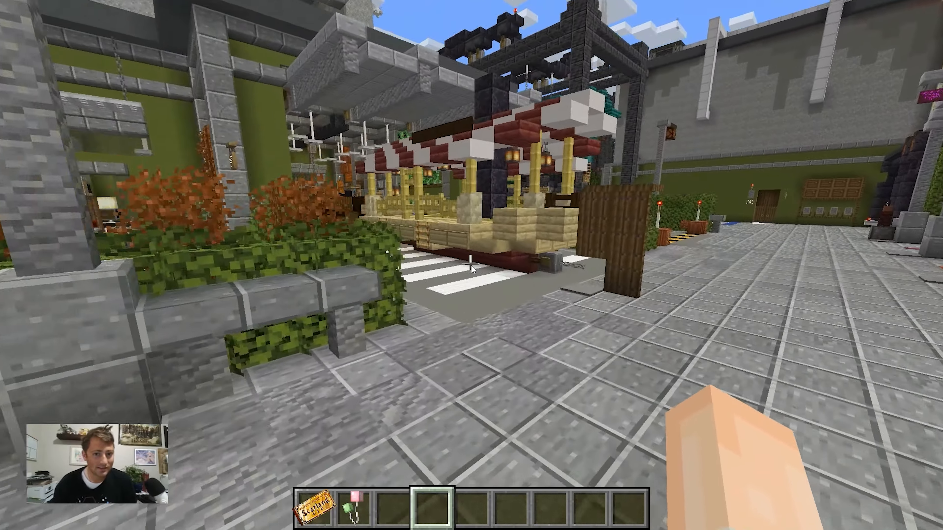
pyautogui.moveTo(471, 269)
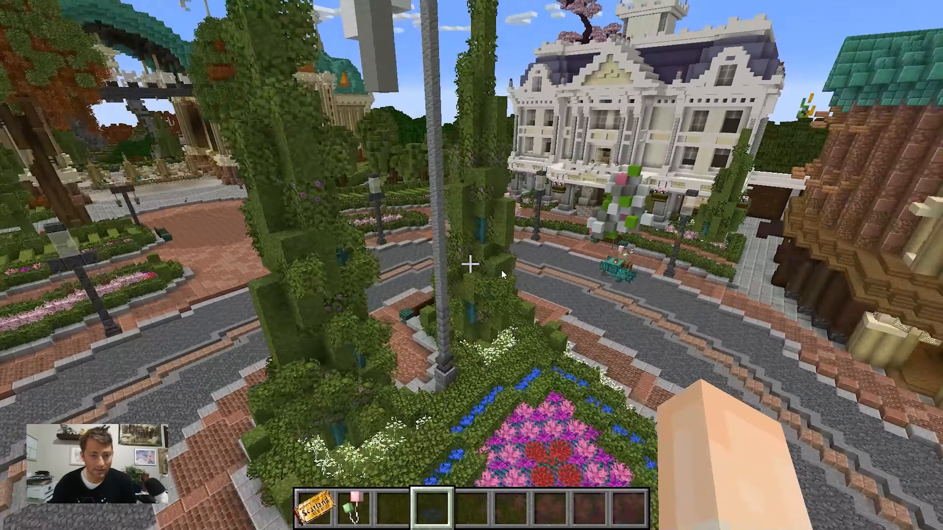
pyautogui.moveTo(472, 269)
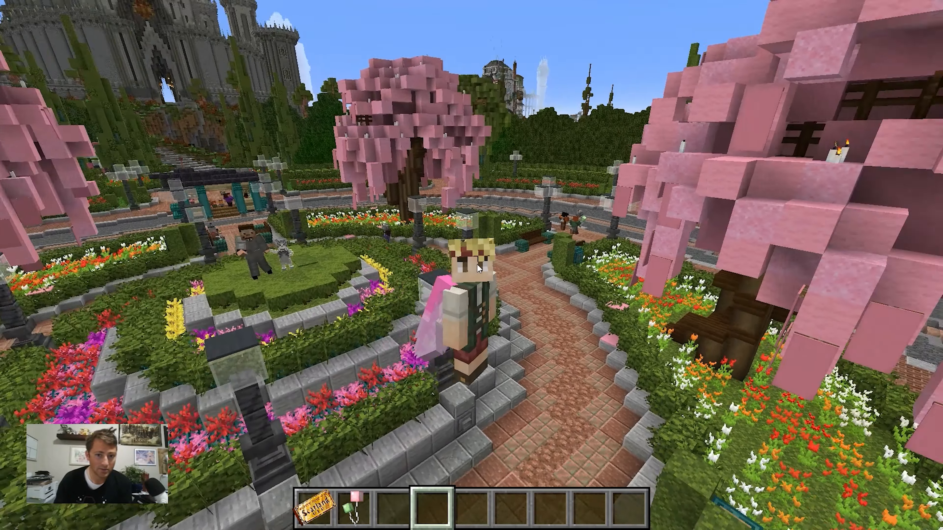
pyautogui.moveTo(471, 266)
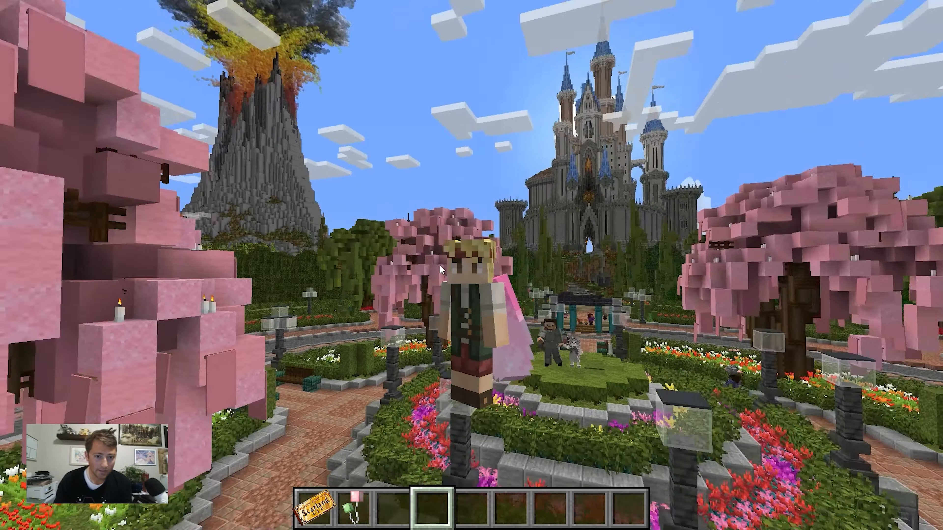
pyautogui.moveTo(472, 265)
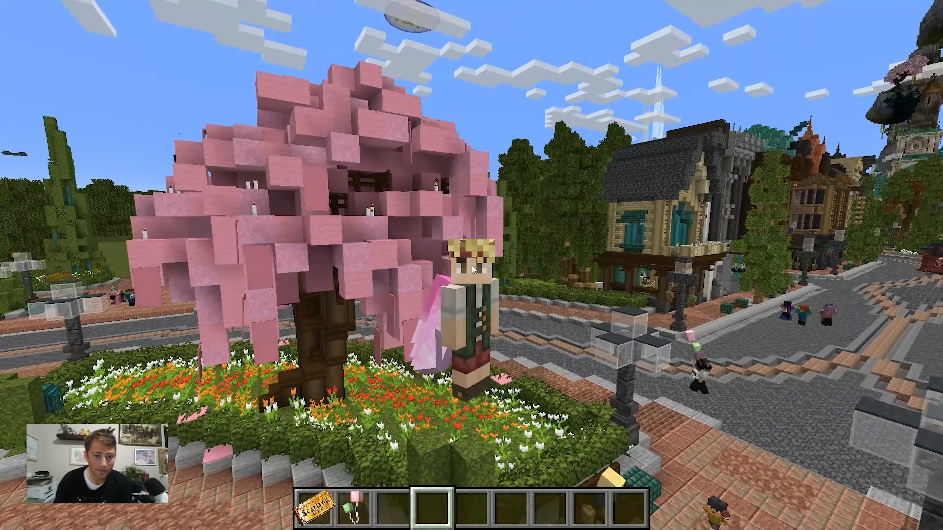
pyautogui.moveTo(471, 264)
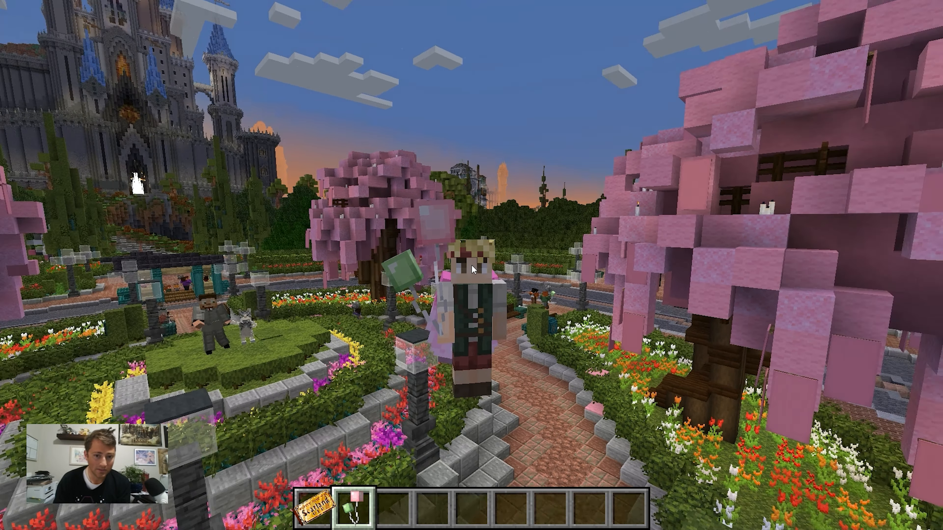
pyautogui.moveTo(471, 265)
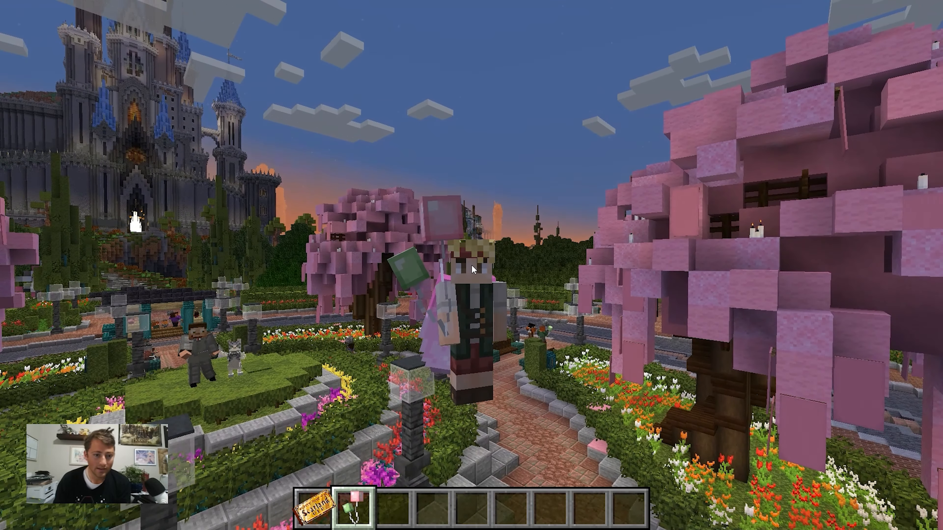
pyautogui.moveTo(471, 265)
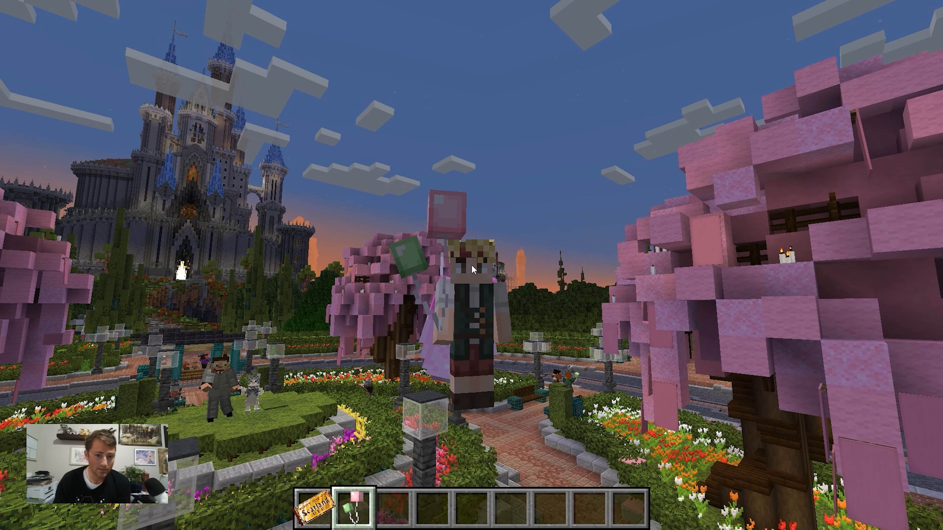